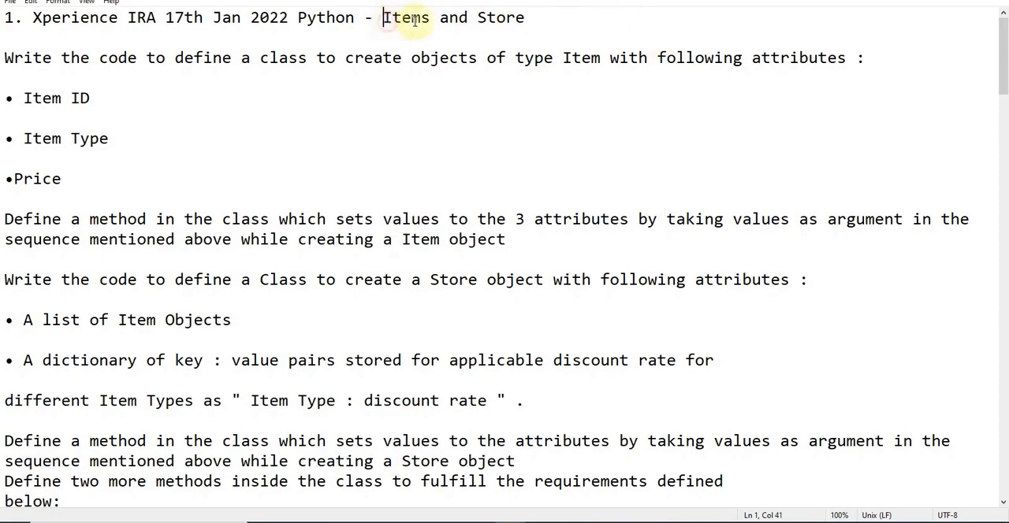
- Scroll the problem statement down to the Sample Input list of item IDs, types, prices and discounts
scroll("down", 3)
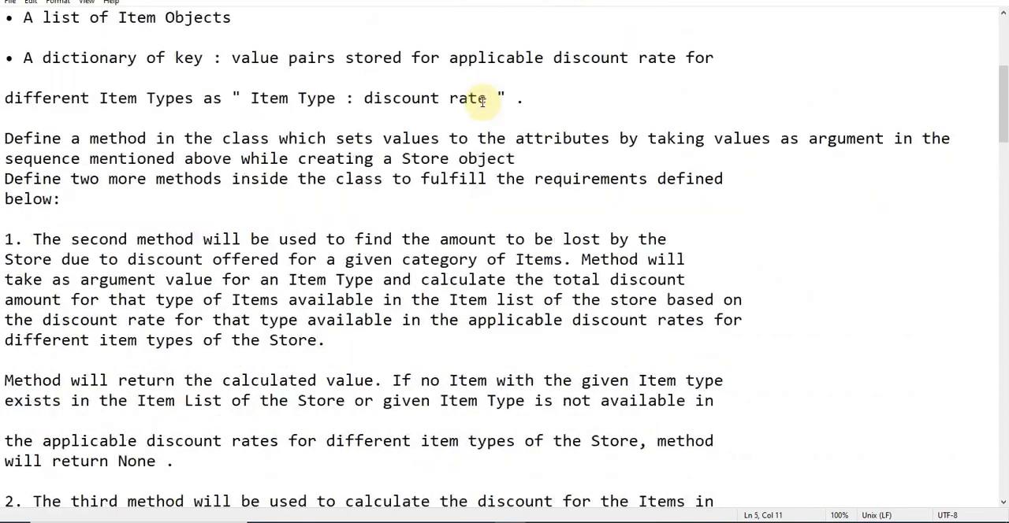
scroll("down", 3)
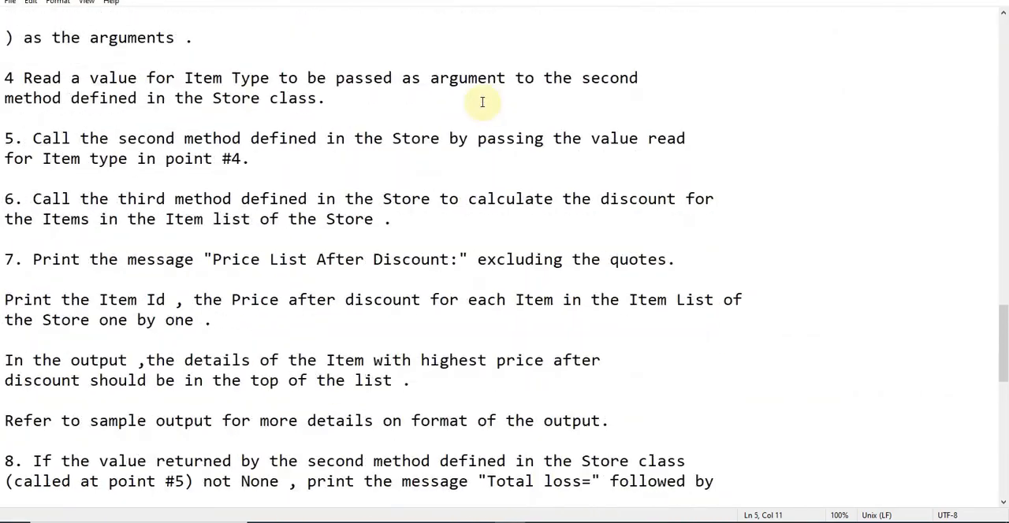
scroll("down", 3)
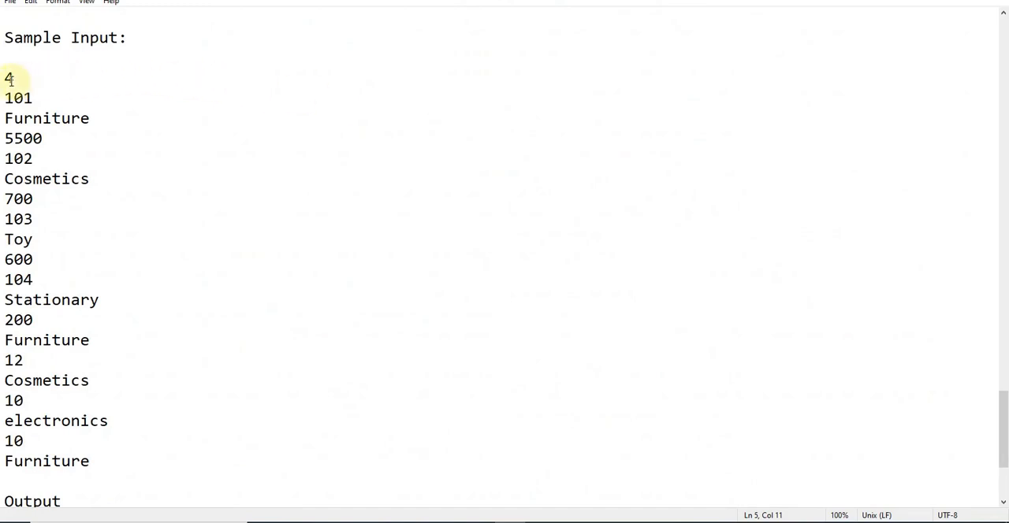
mouse_move(66, 82)
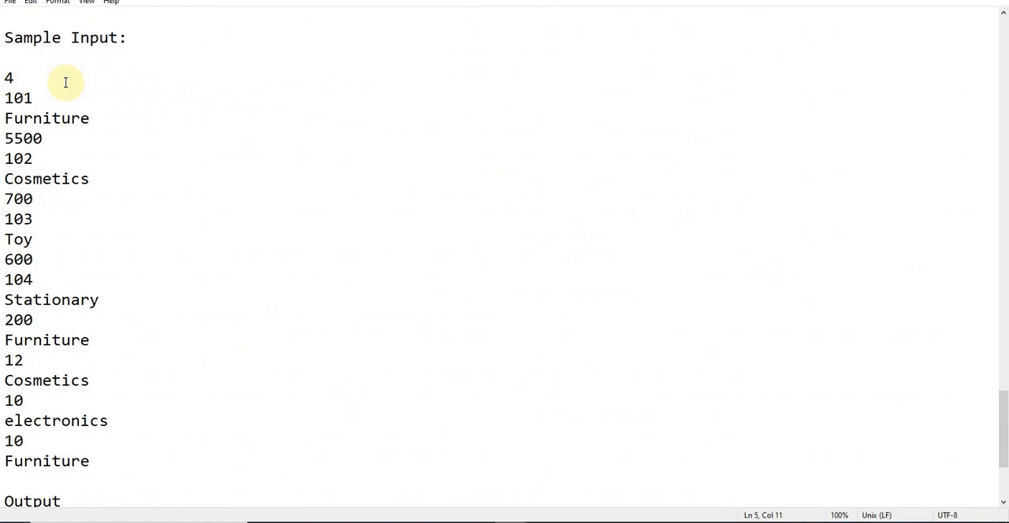
mouse_move(12, 75)
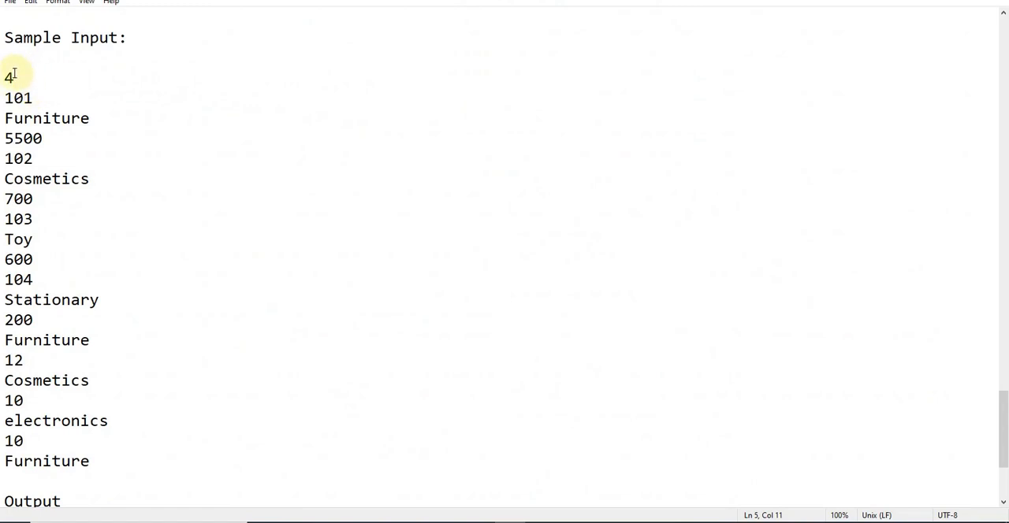
mouse_move(32, 73)
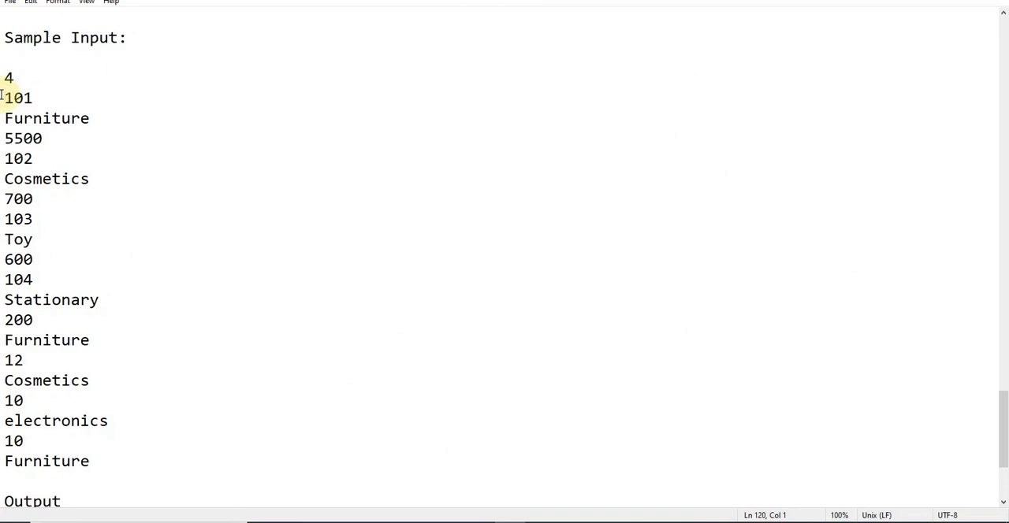
double_click(17, 98)
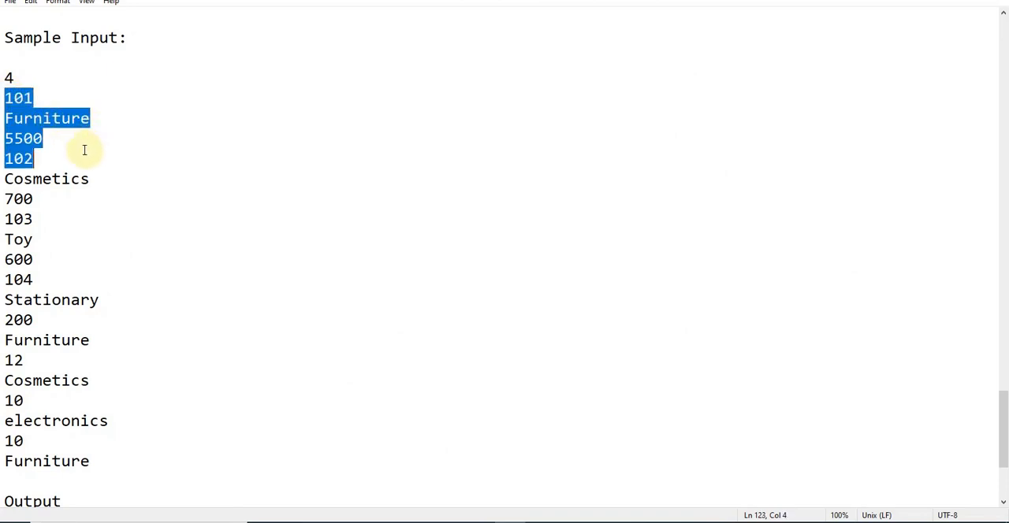
left_click(6, 97)
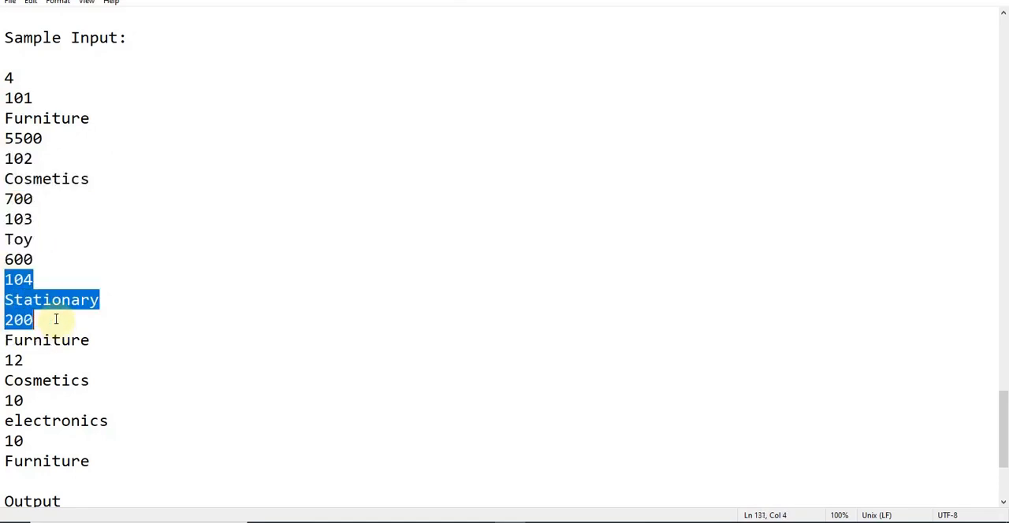
scroll("down", 3)
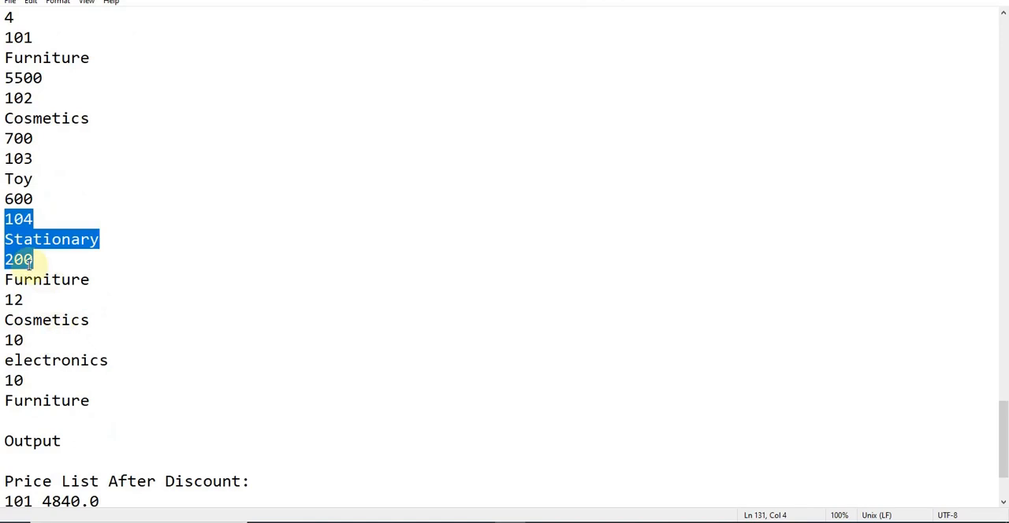
left_click(6, 280)
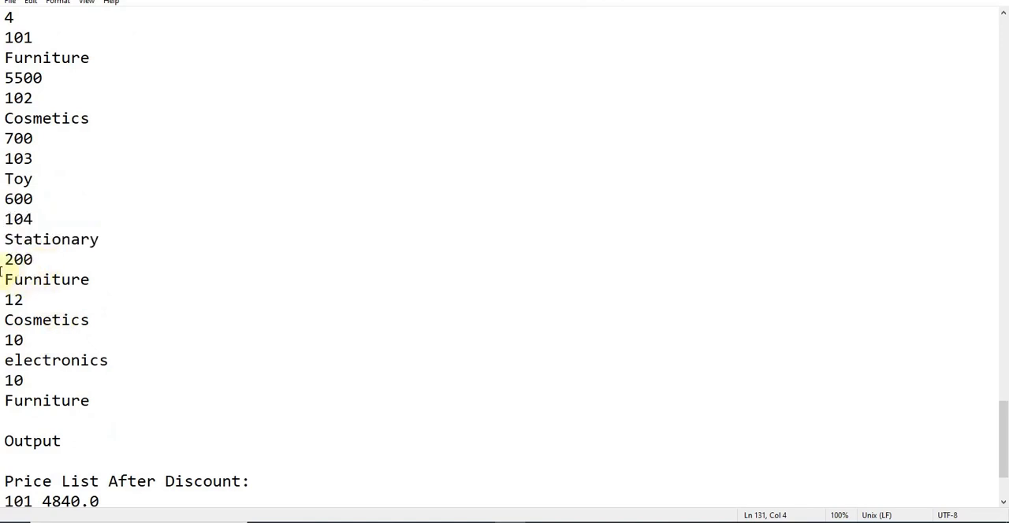
left_click(33, 259)
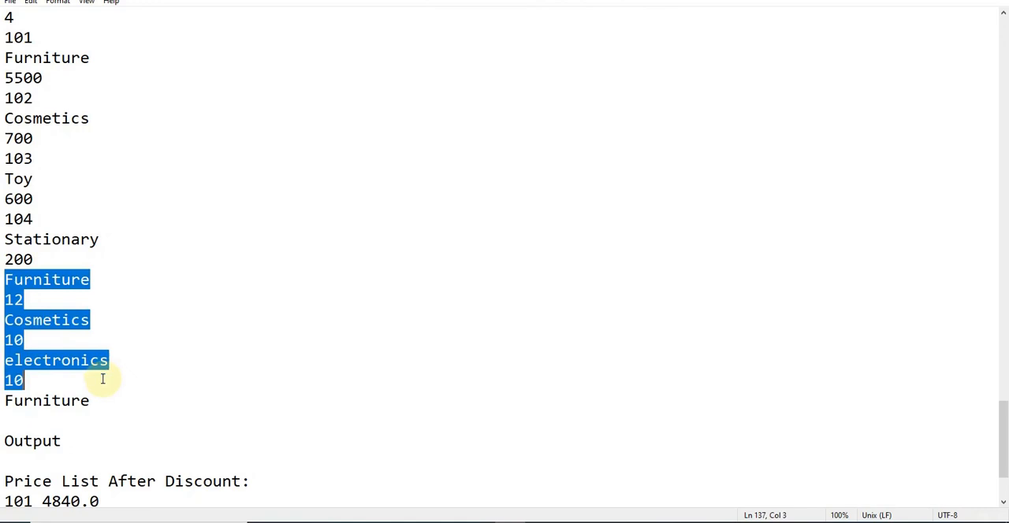
left_click(8, 418)
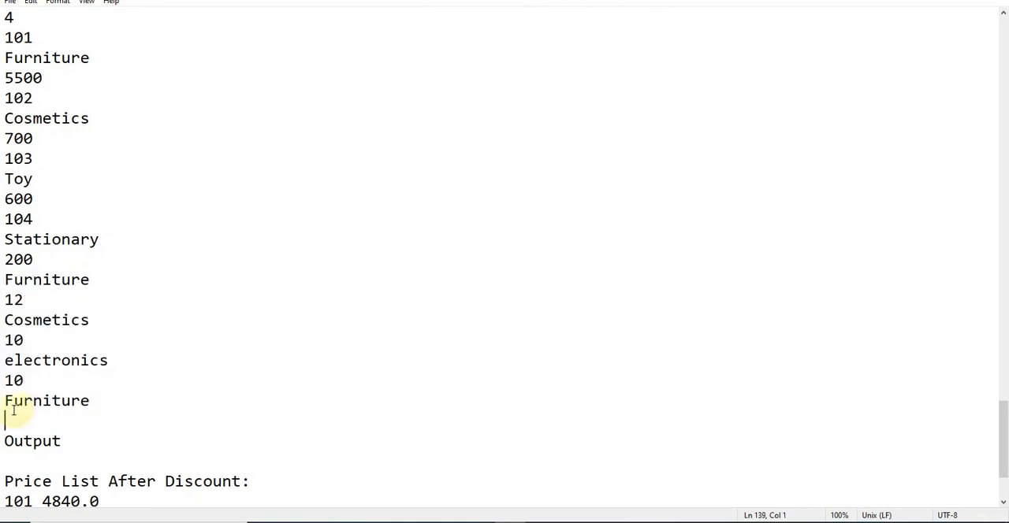
double_click(47, 401)
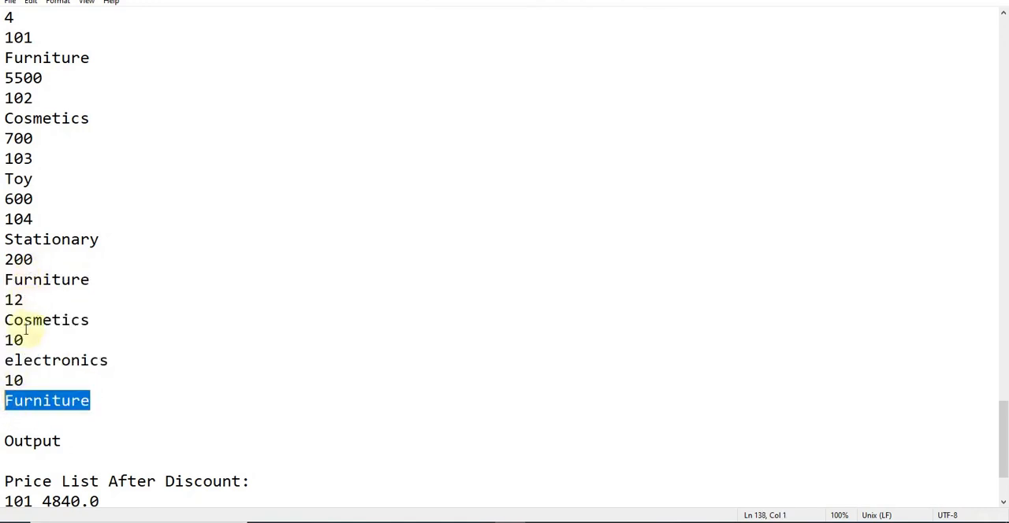
mouse_move(31, 418)
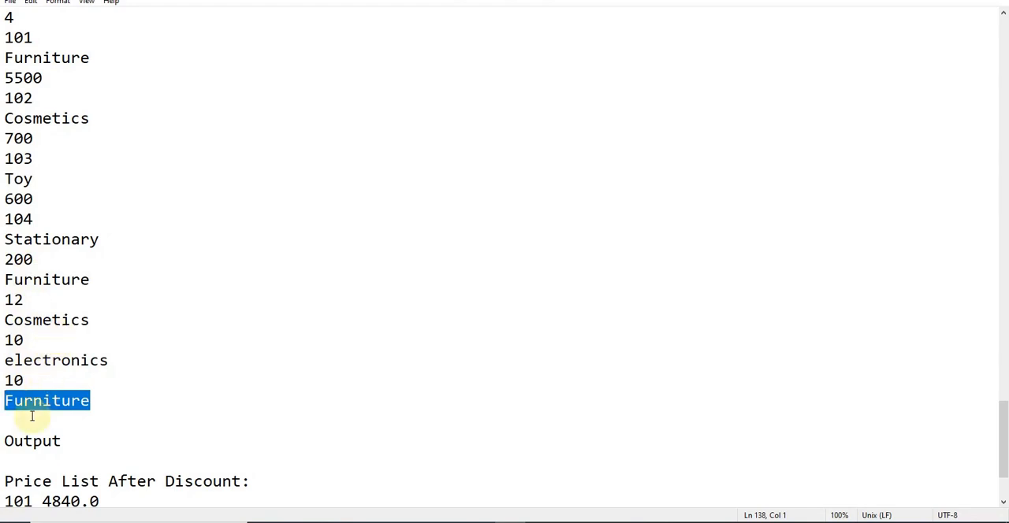
mouse_move(30, 315)
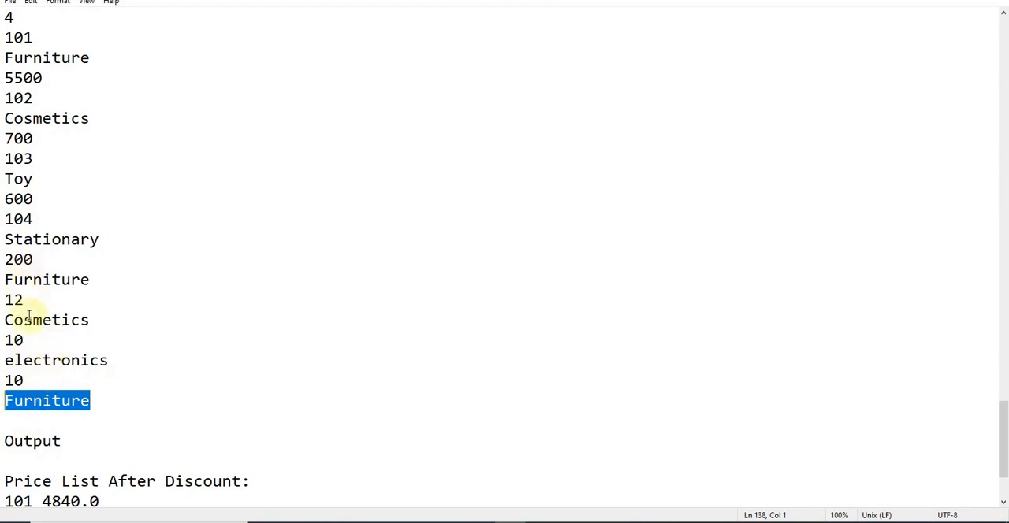
double_click(13, 299)
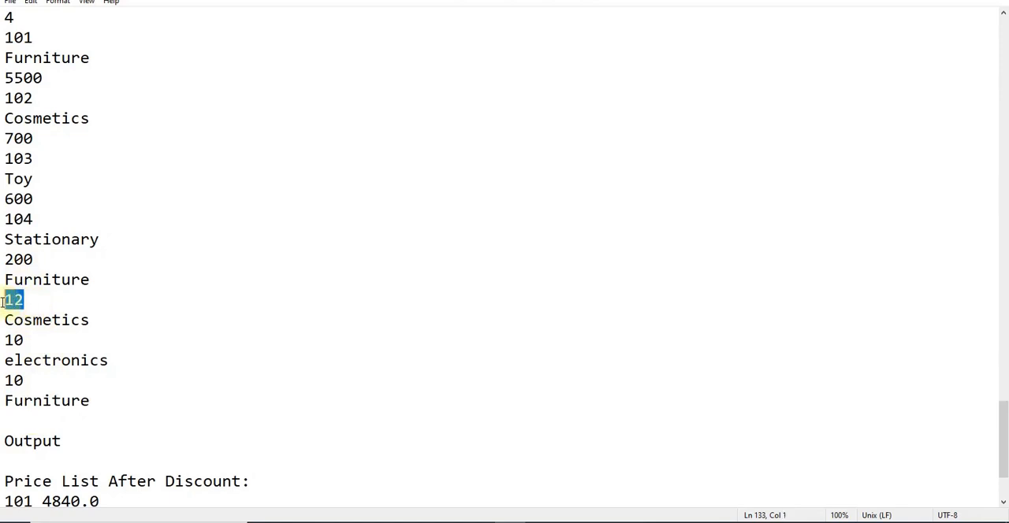
scroll("down", 3)
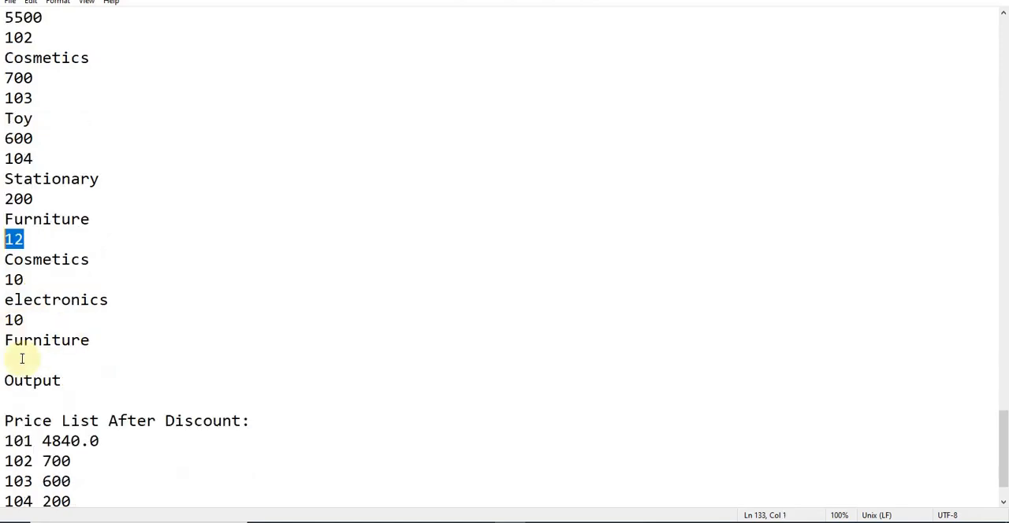
scroll("down", 3)
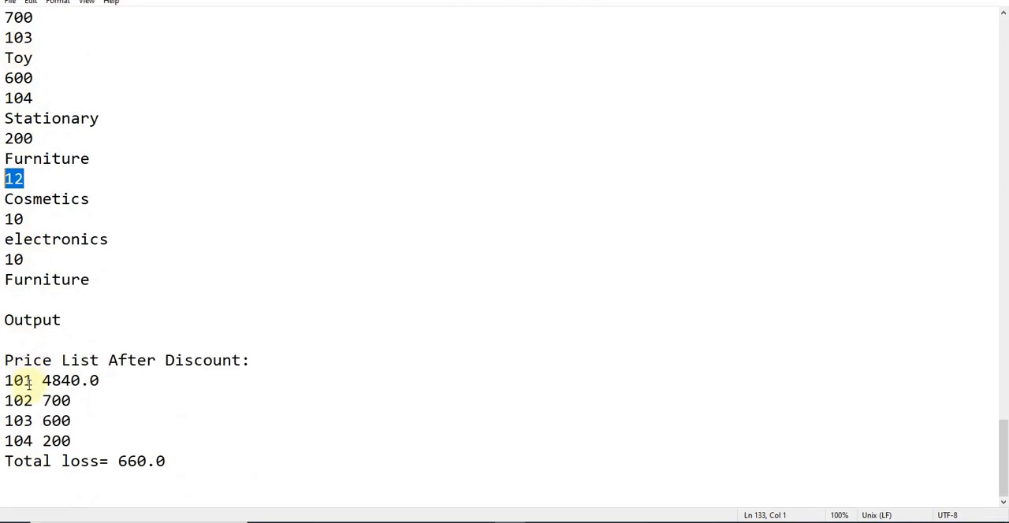
mouse_move(92, 391)
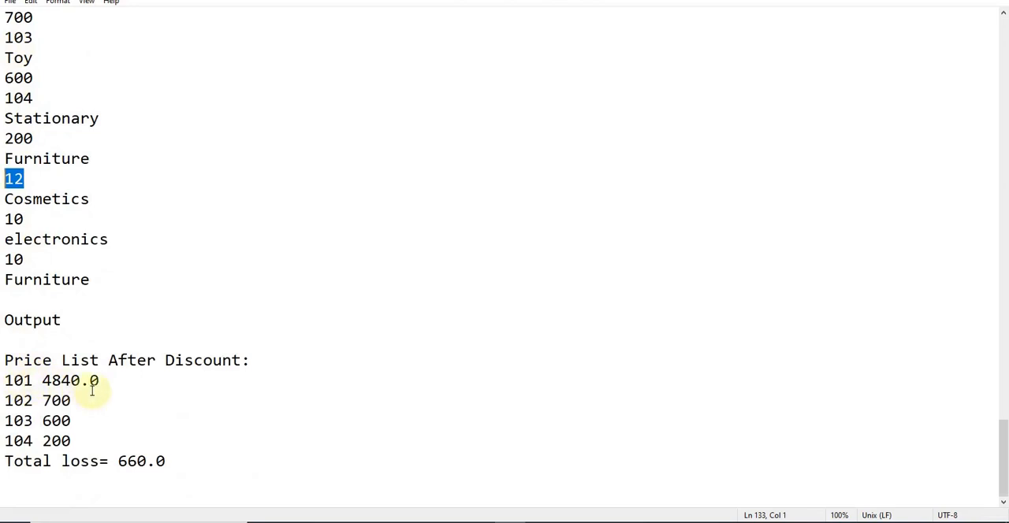
mouse_move(49, 290)
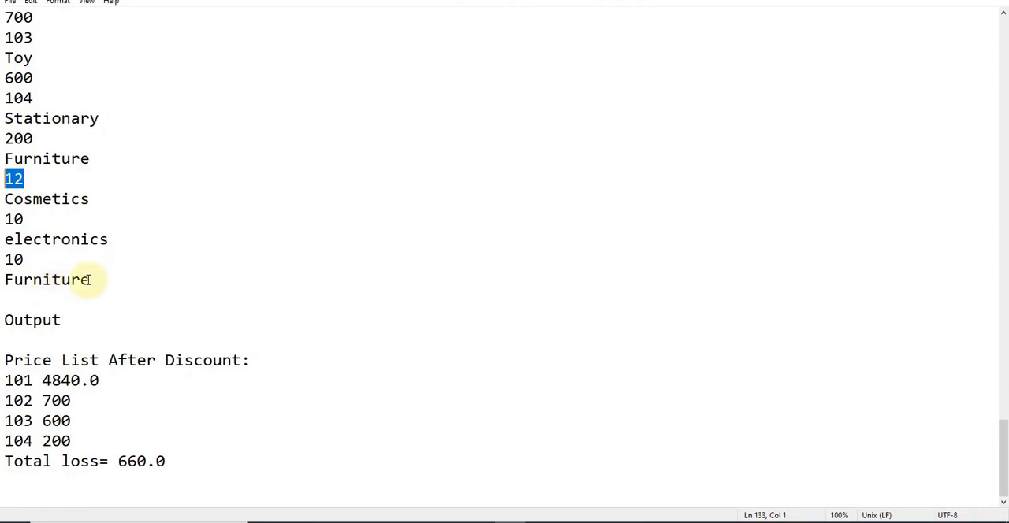
scroll("up", 3)
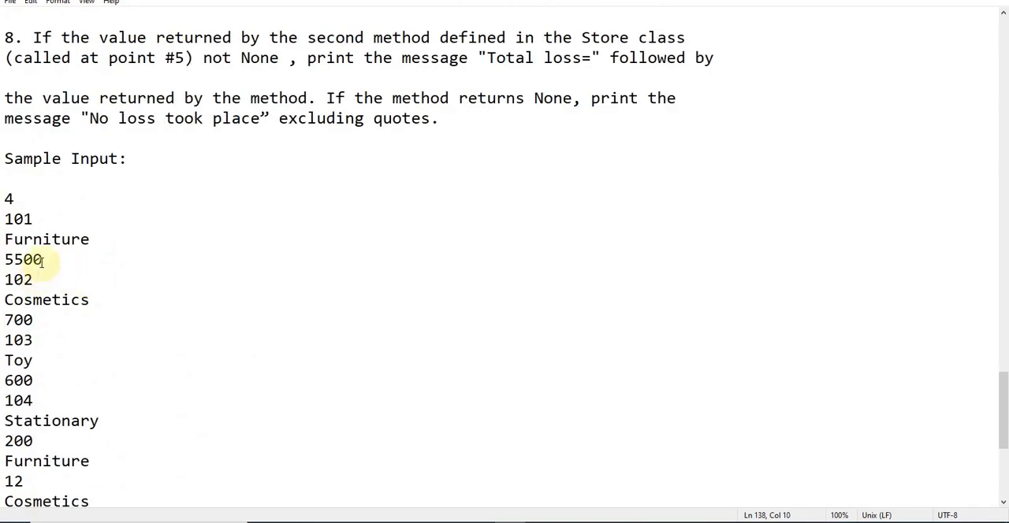
double_click(22, 258)
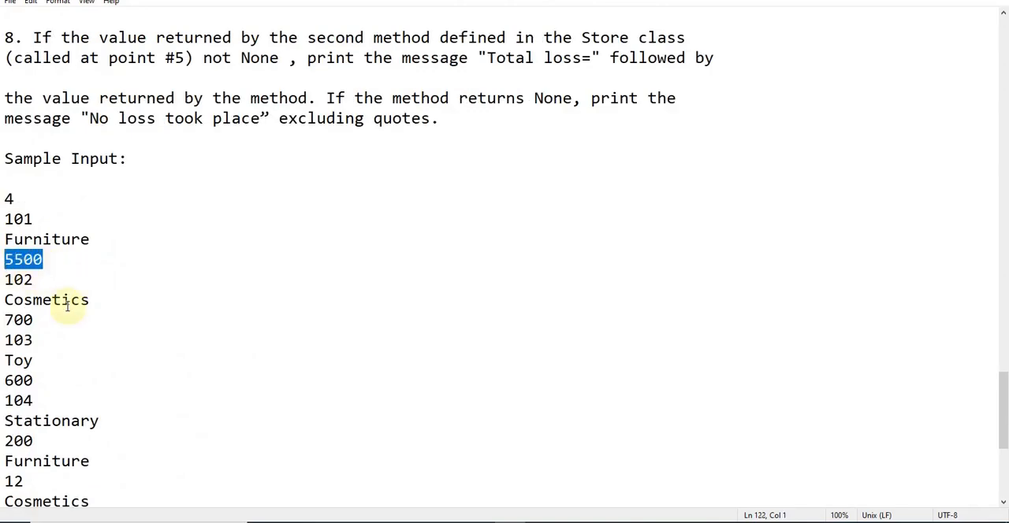
scroll("down", 3)
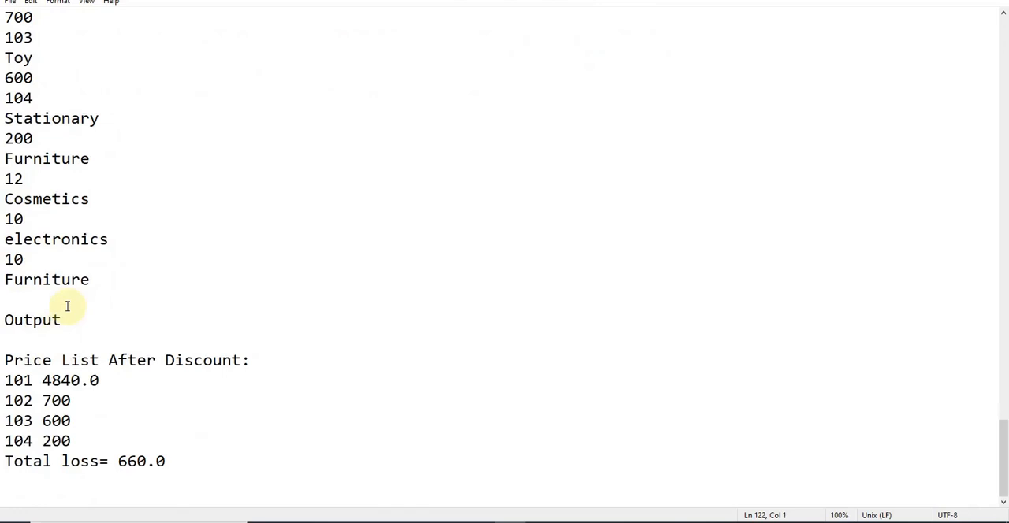
left_click(3, 359)
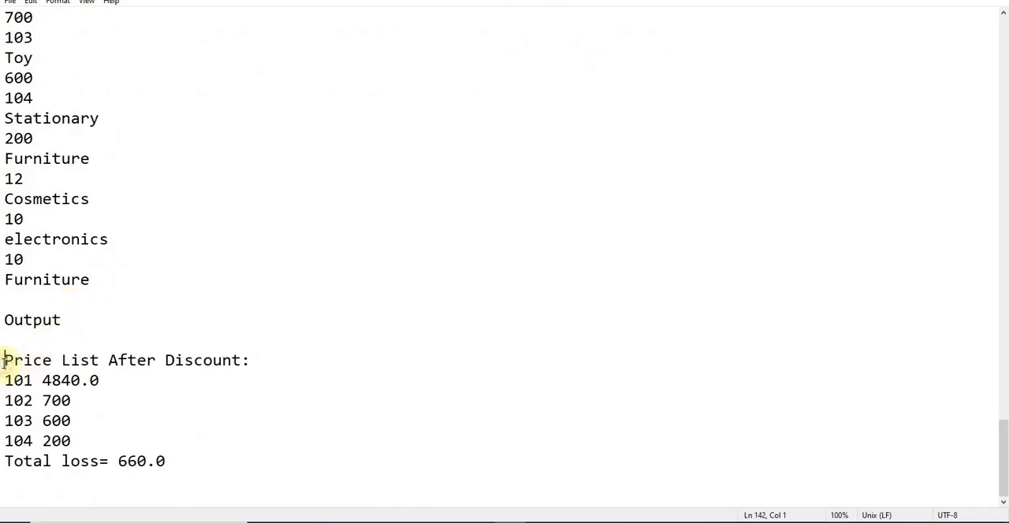
left_click_drag(4, 359, 71, 441)
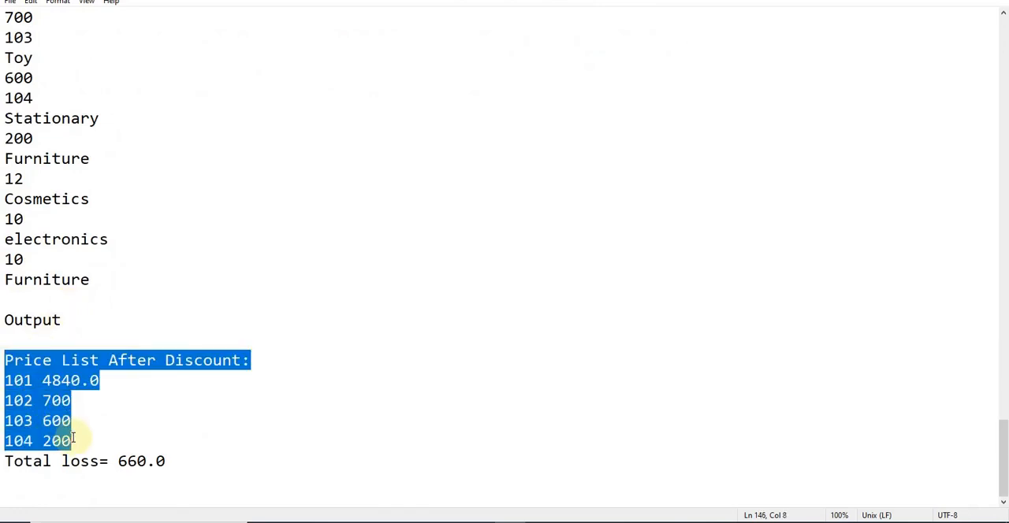
mouse_move(79, 429)
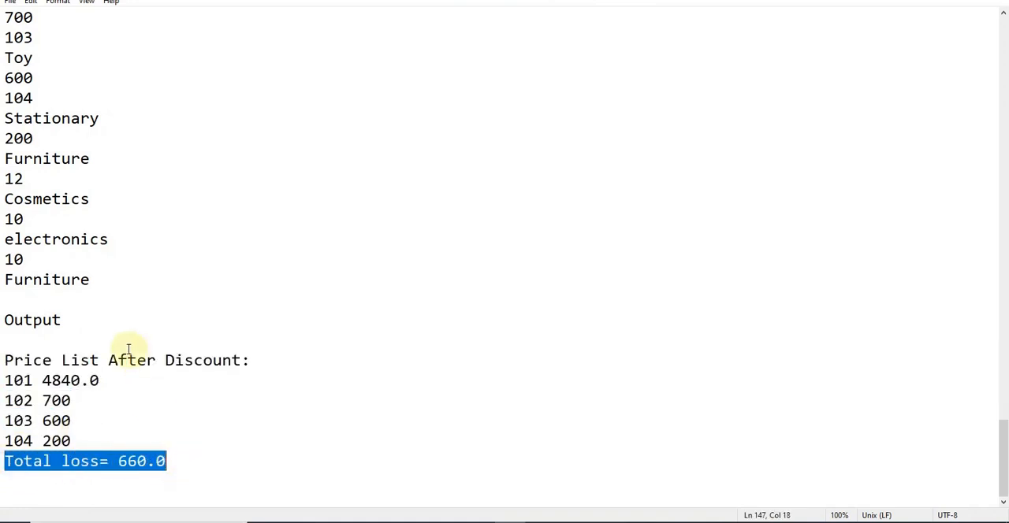
left_click(90, 281)
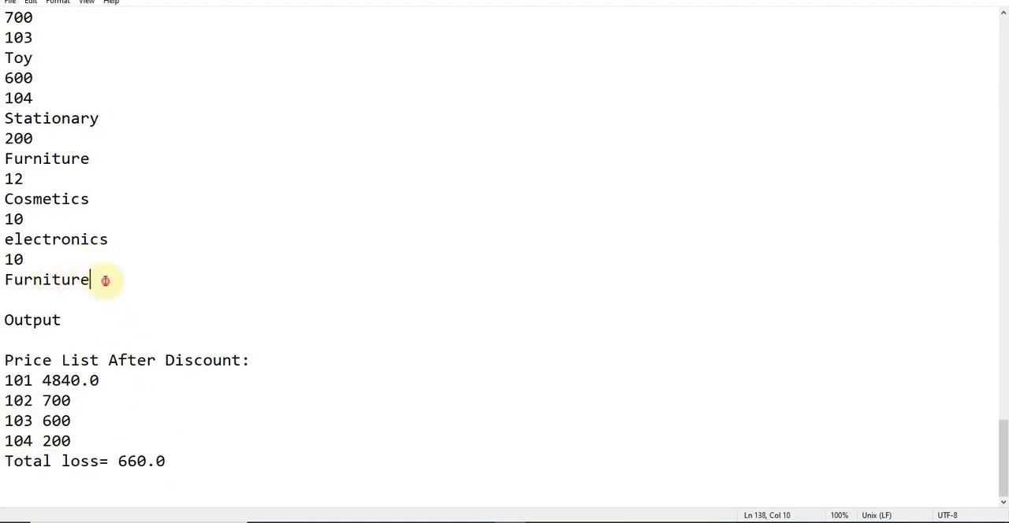
double_click(47, 281)
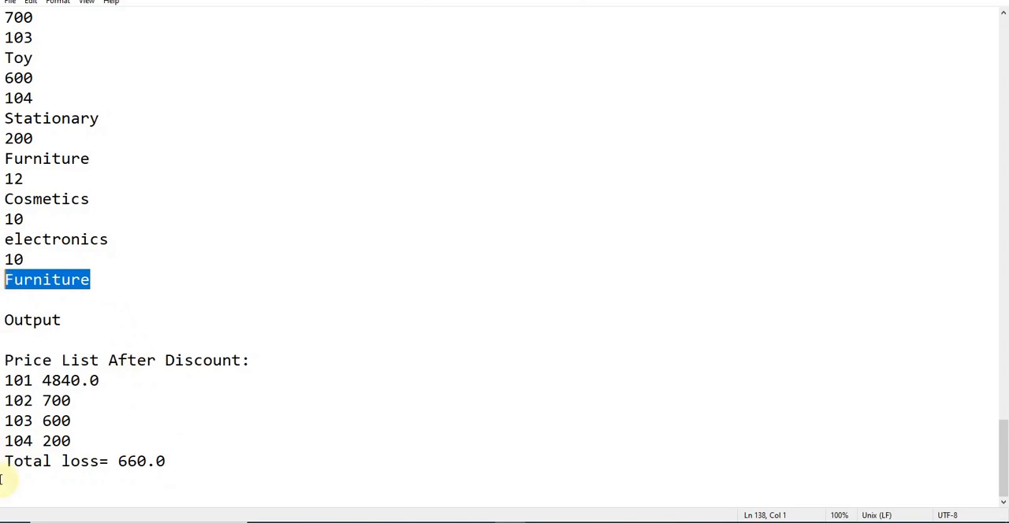
mouse_move(154, 457)
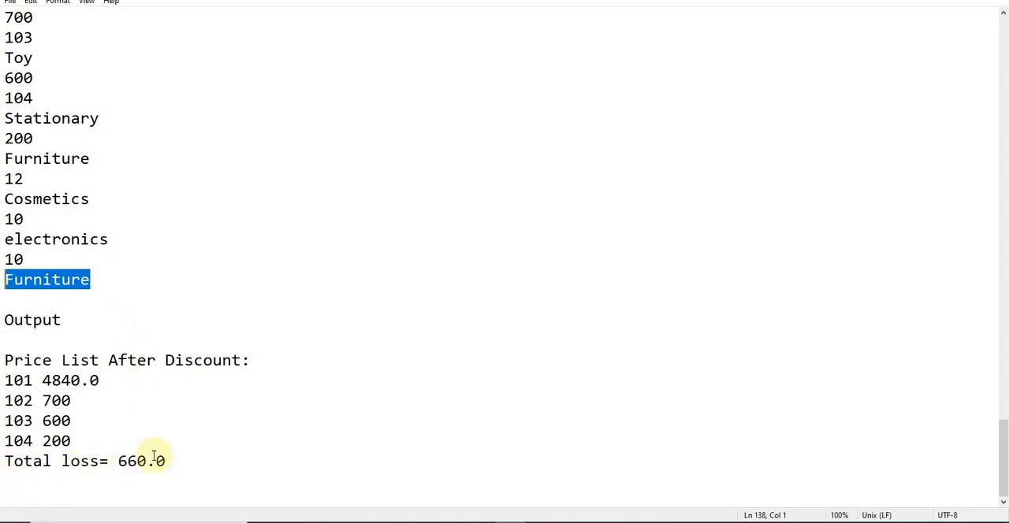
scroll("up", 3)
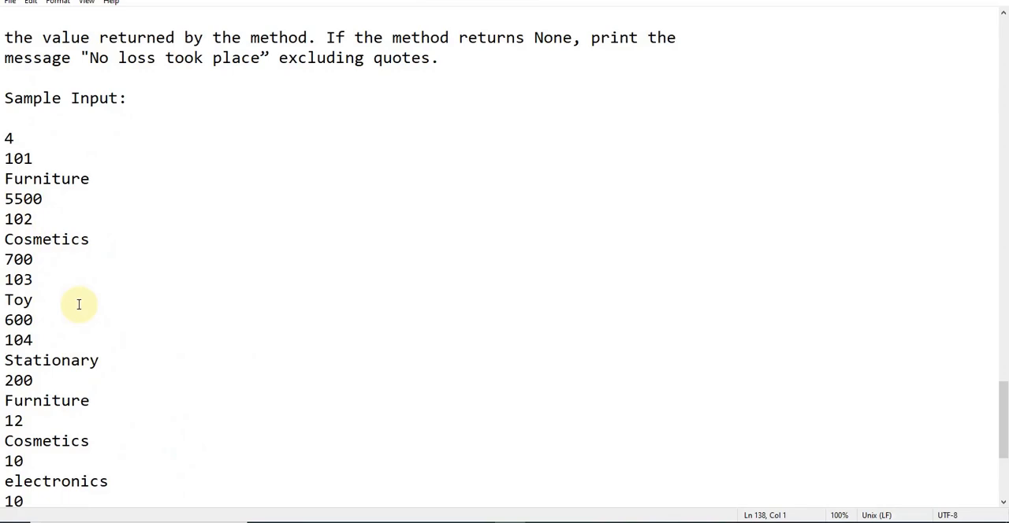
scroll("down", 3)
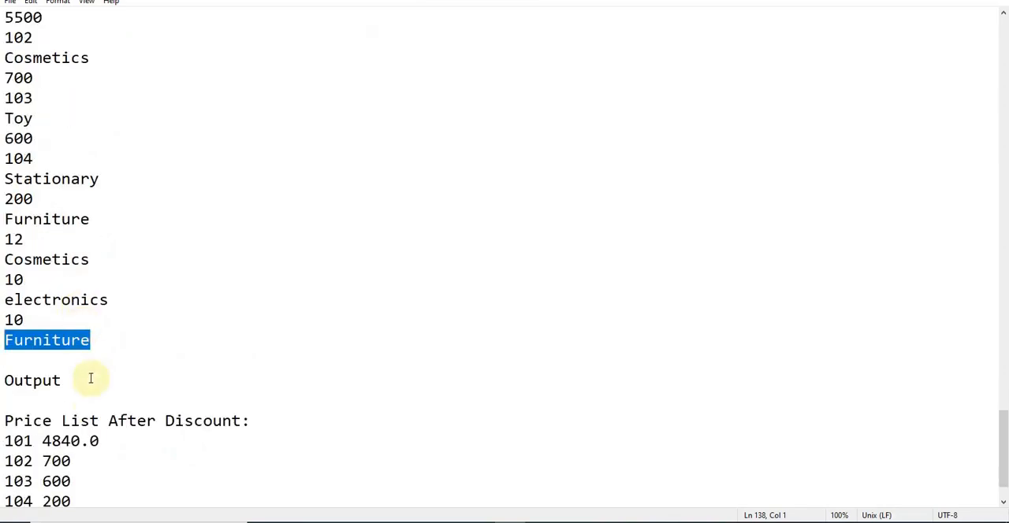
mouse_move(82, 442)
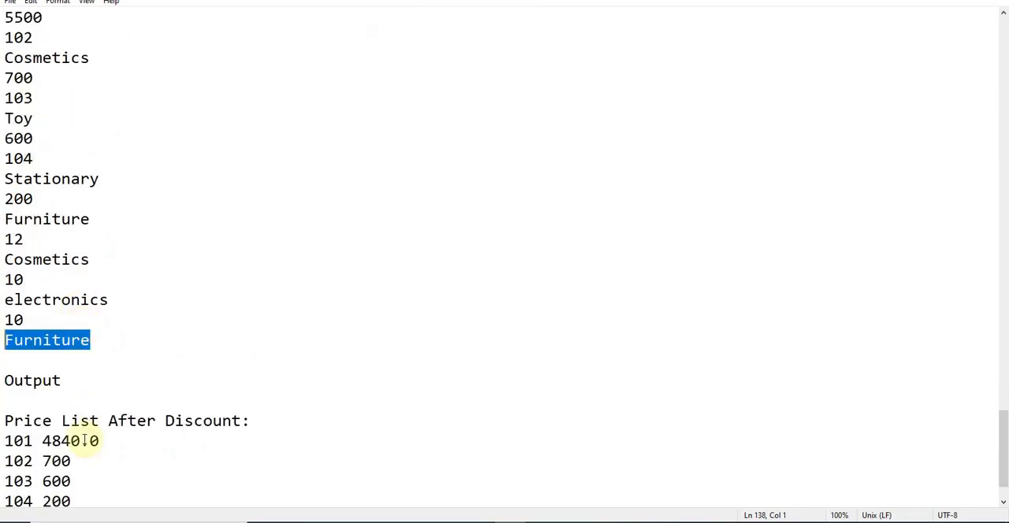
scroll("down", 3)
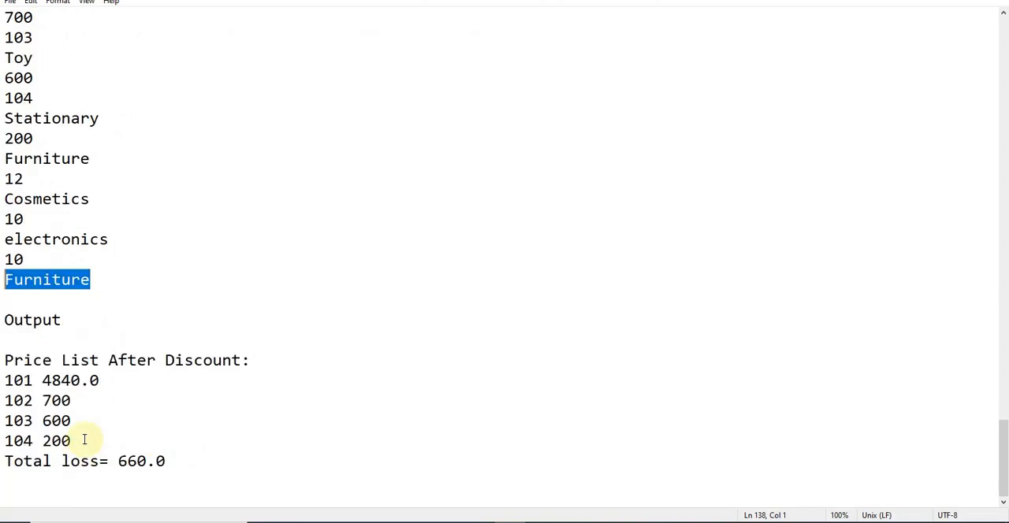
mouse_move(142, 461)
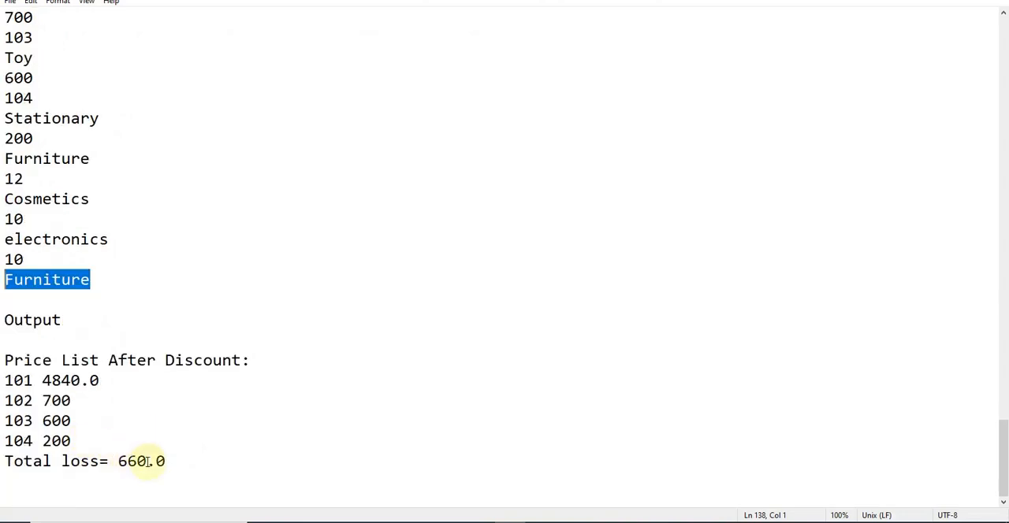
left_click(90, 281)
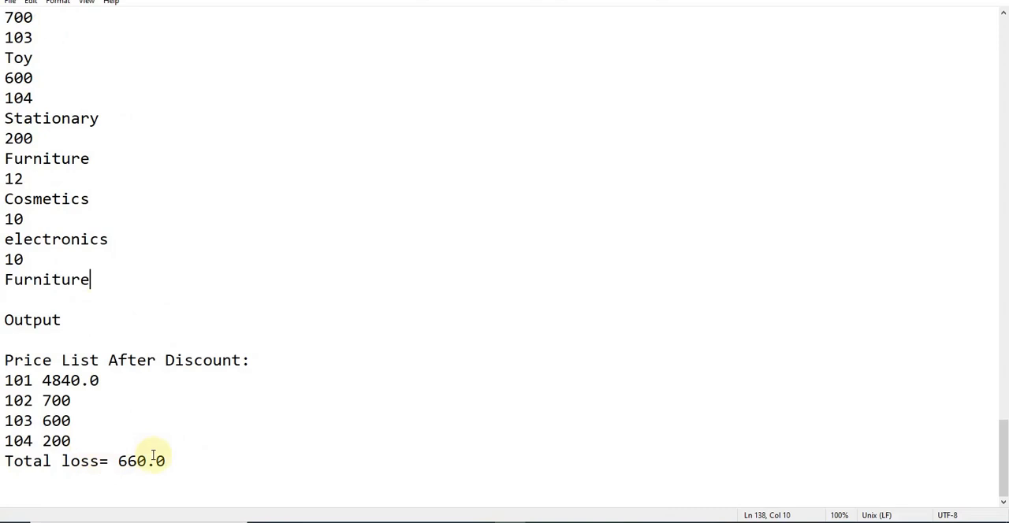
mouse_move(152, 380)
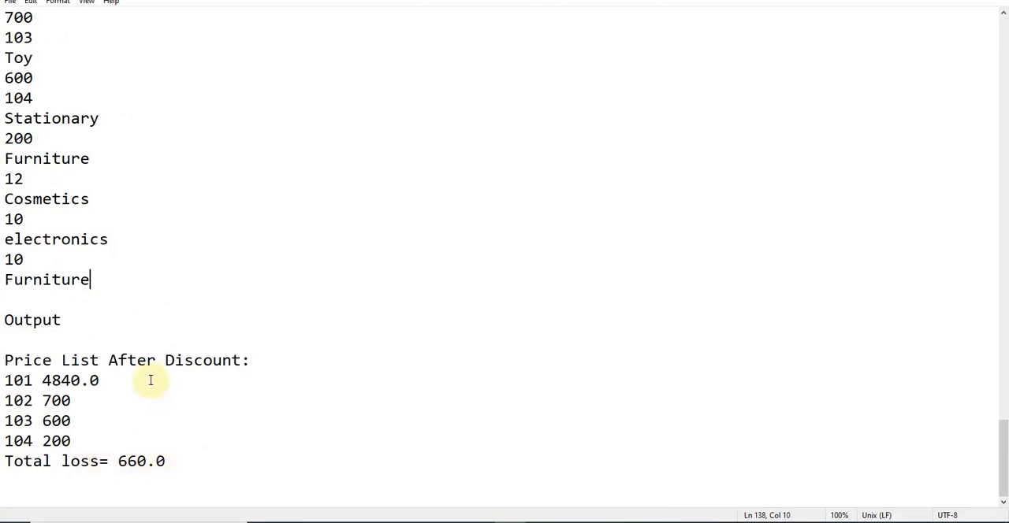
left_click(167, 460)
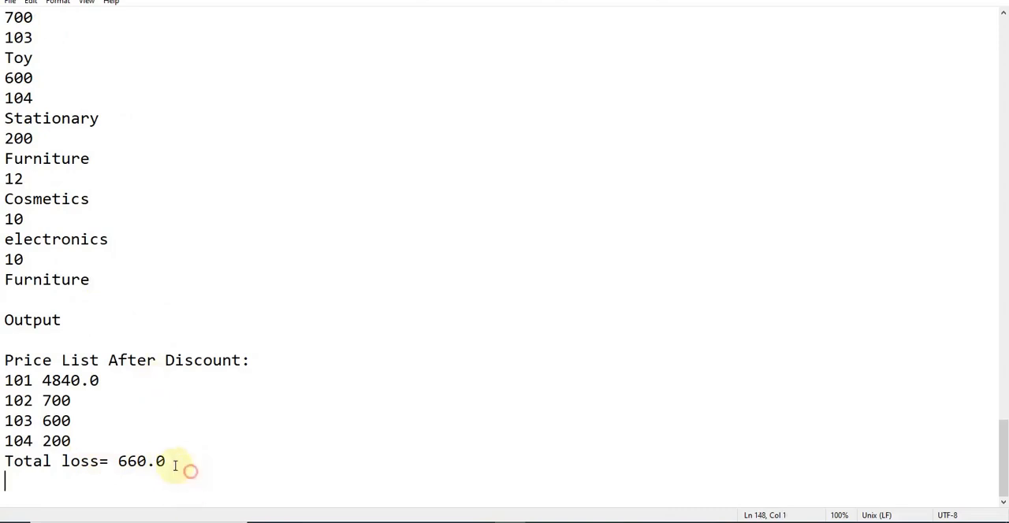
left_click_drag(175, 461, 8, 320)
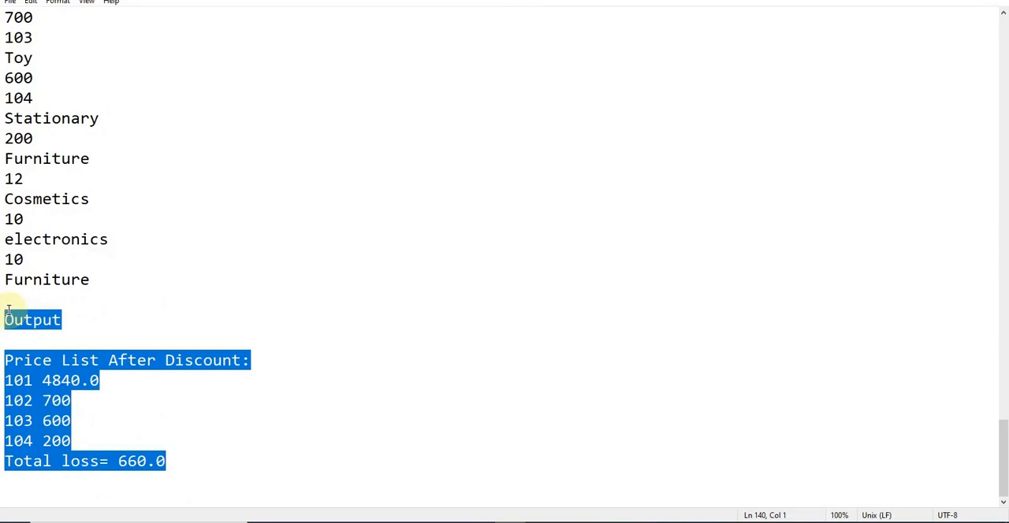
left_click(8, 300)
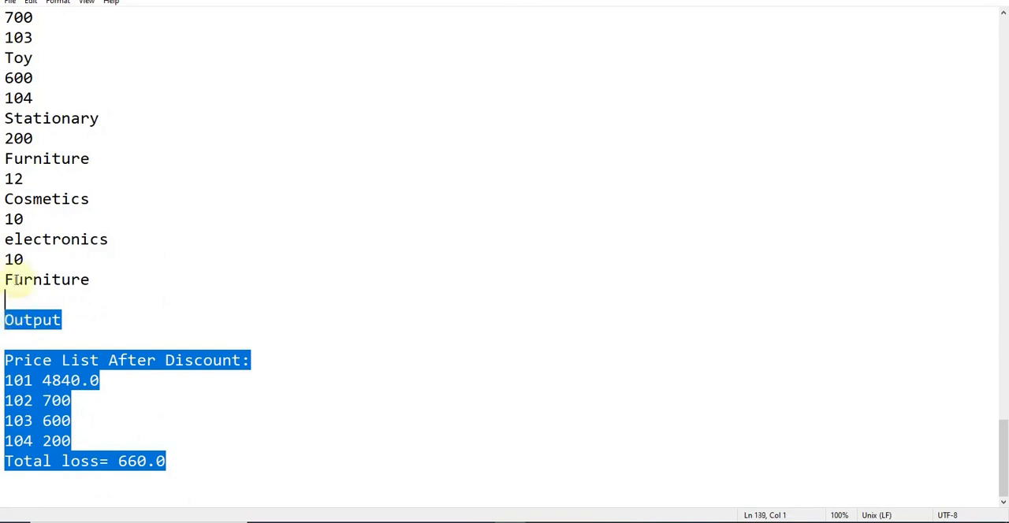
left_click(33, 78)
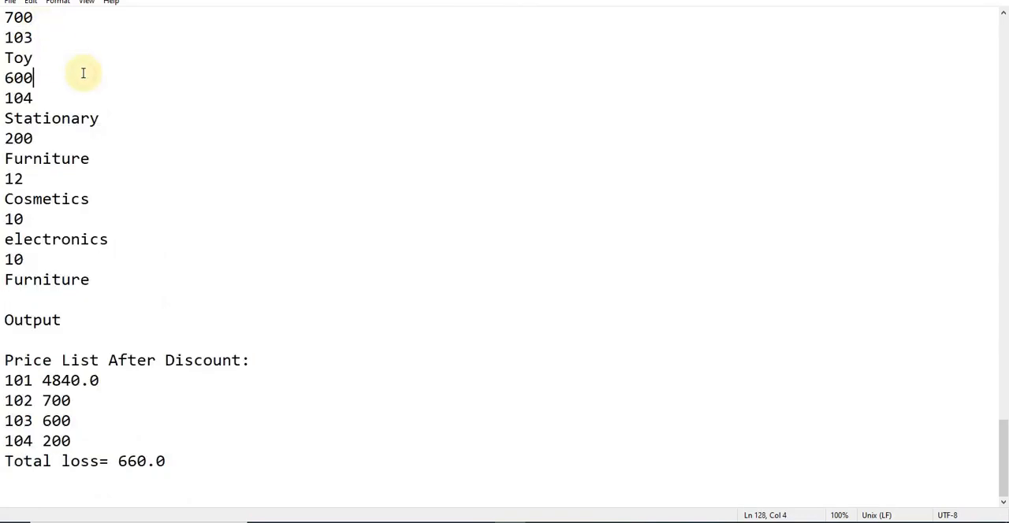
- Mark the three item-type discount pairs (Furniture 12 etc.) and the final Furniture query line in Sample Input
scroll("up", 3)
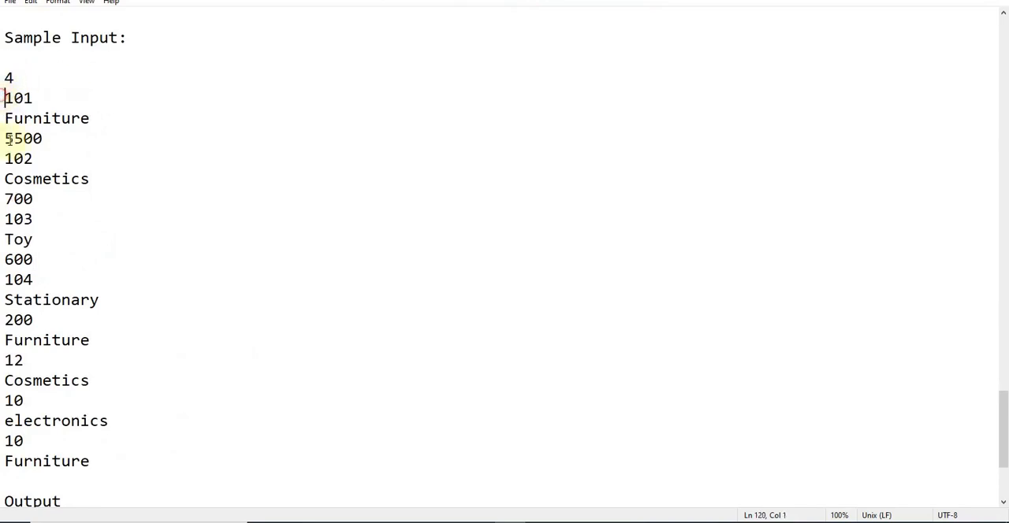
left_click(6, 340)
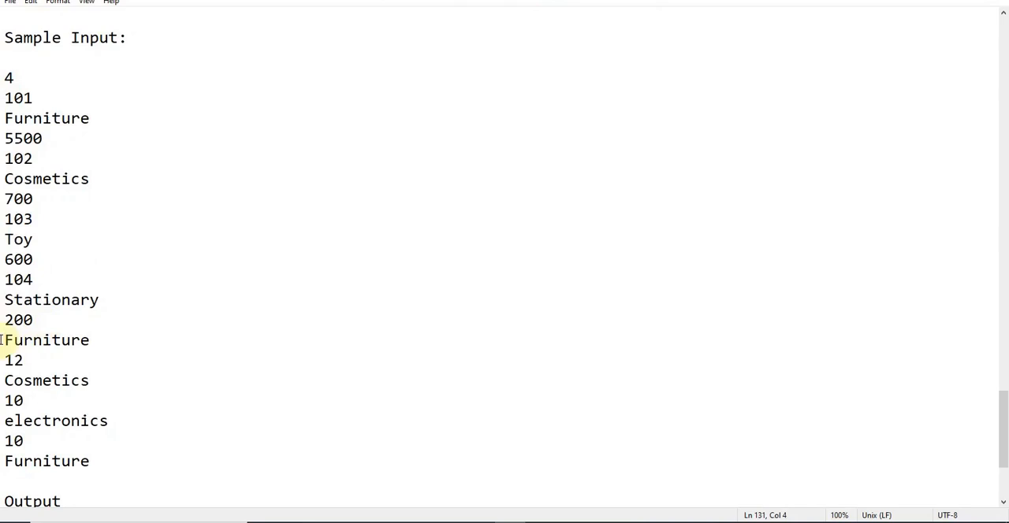
left_click_drag(5, 340, 23, 359)
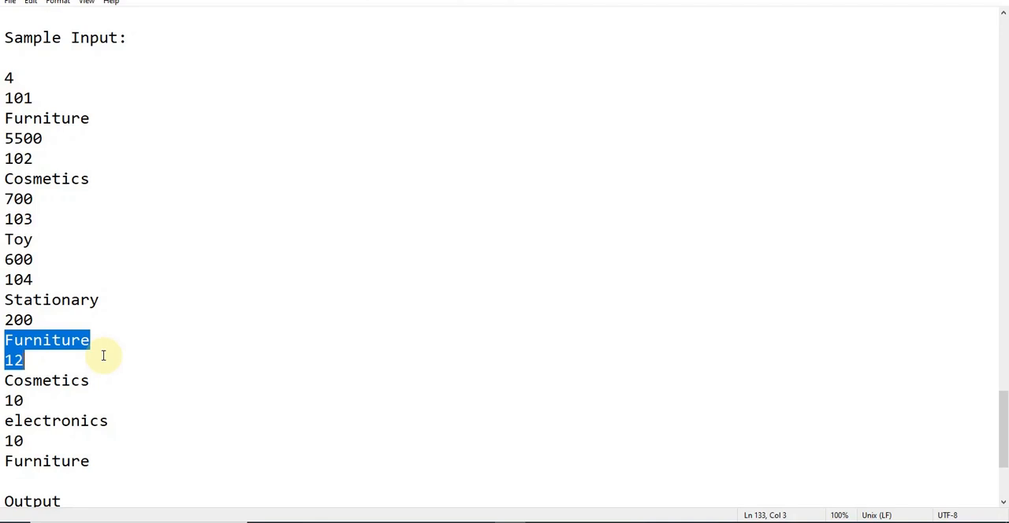
left_click_drag(104, 357, 73, 445)
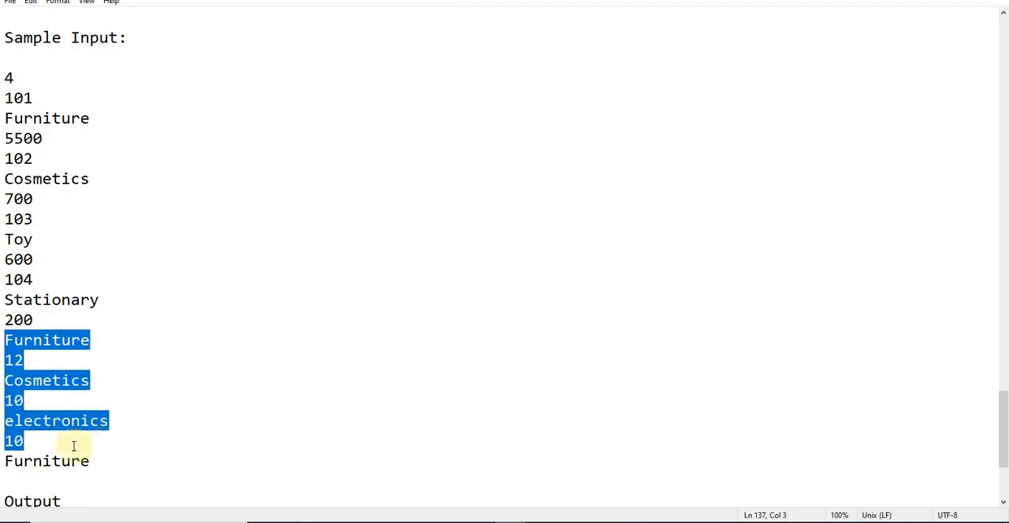
double_click(48, 461)
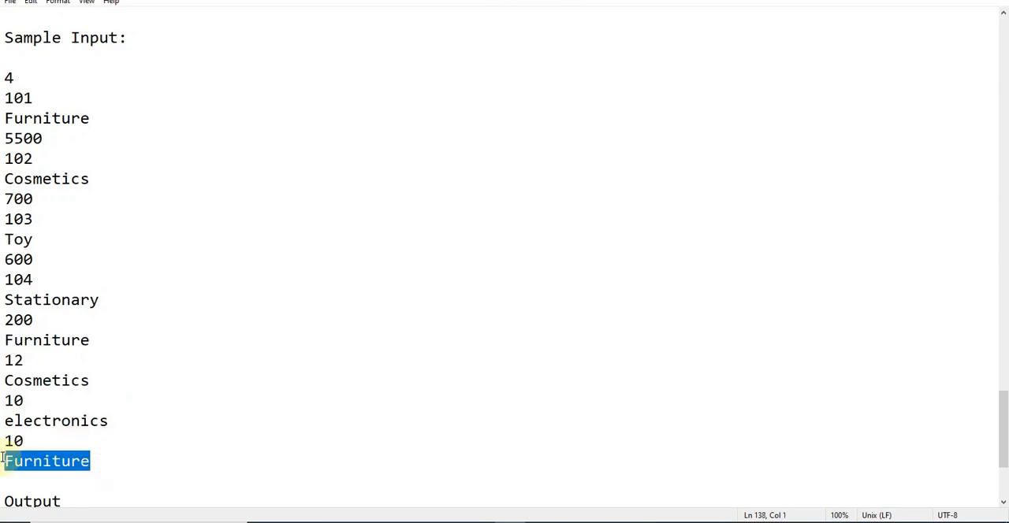
mouse_move(46, 403)
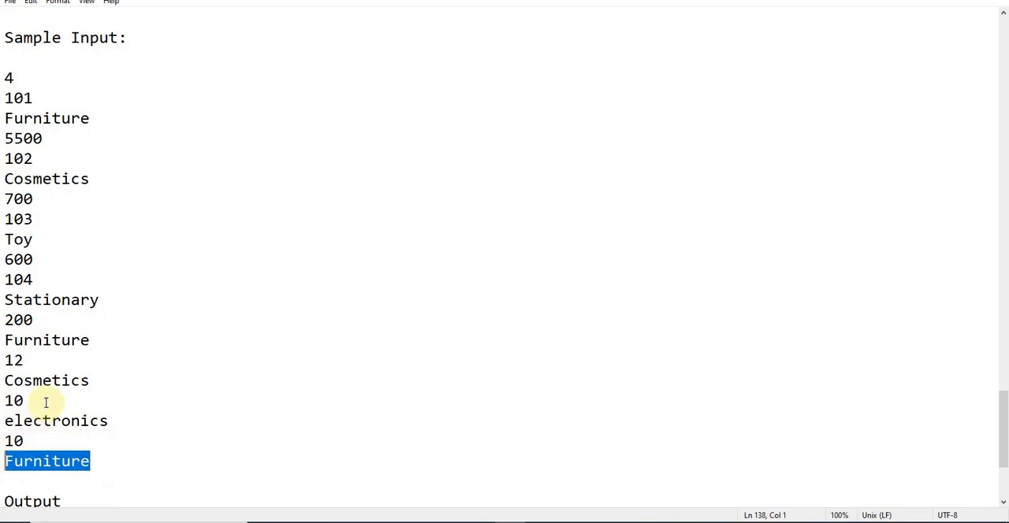
mouse_move(112, 345)
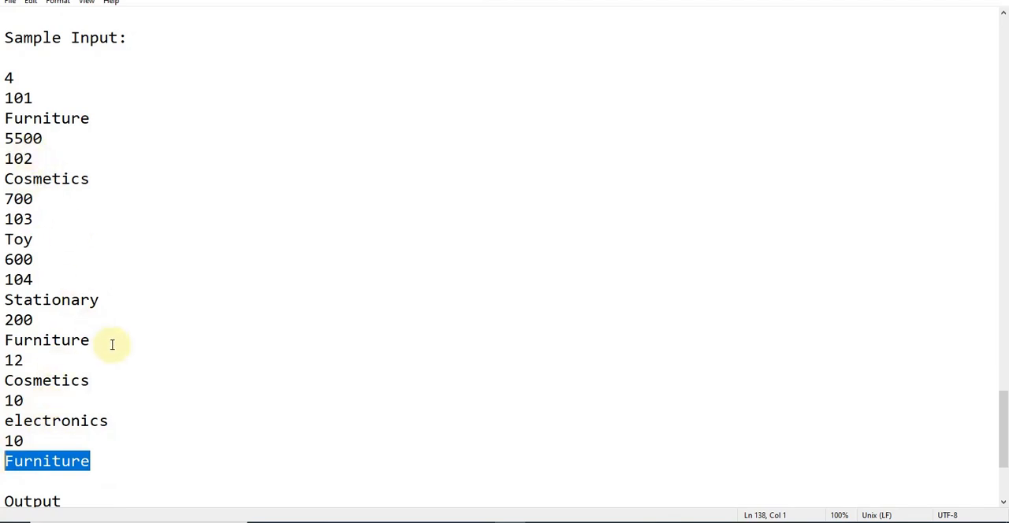
mouse_move(82, 381)
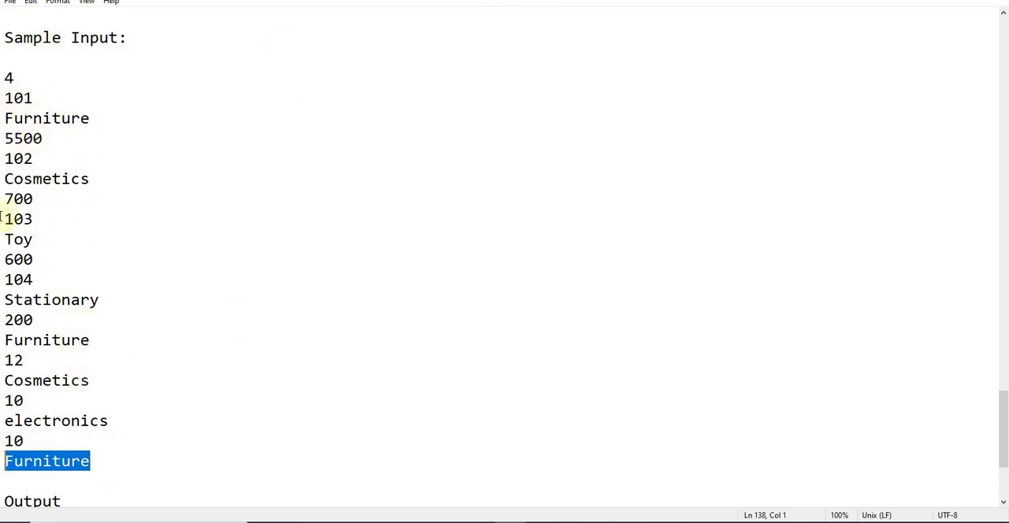
mouse_move(810, 98)
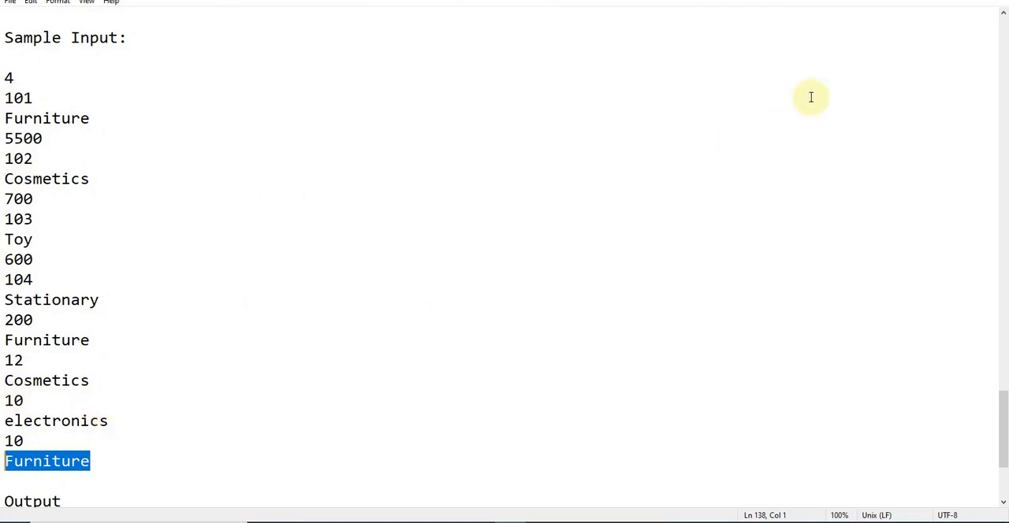
mouse_move(995, 78)
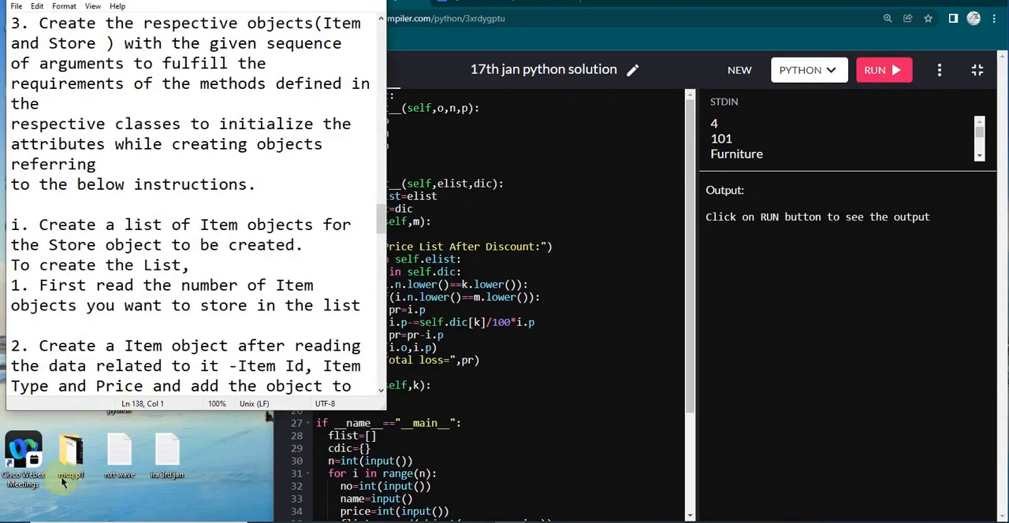
- Scroll Notepad past the statement to the Sample Input and Output ending with Total loss= 660.0
scroll("down", 3)
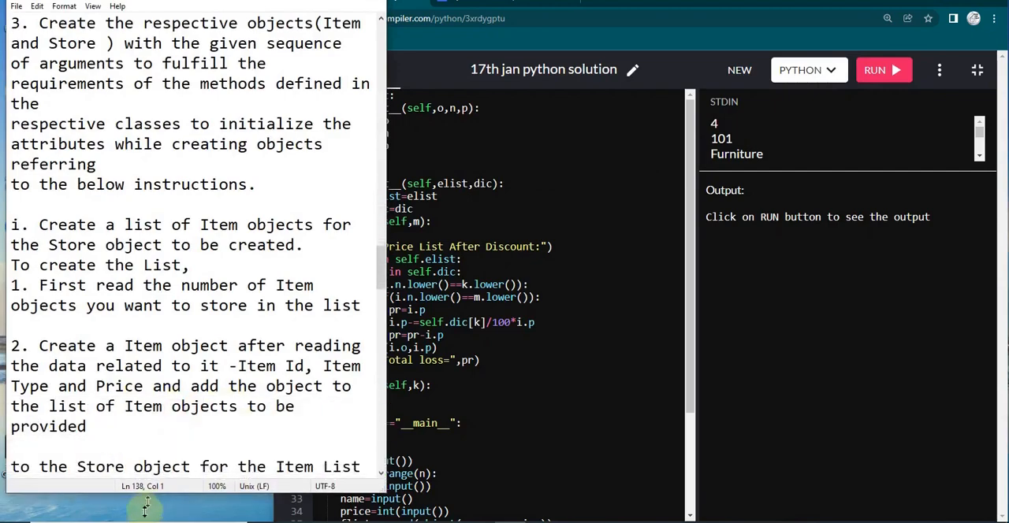
scroll("down", 3)
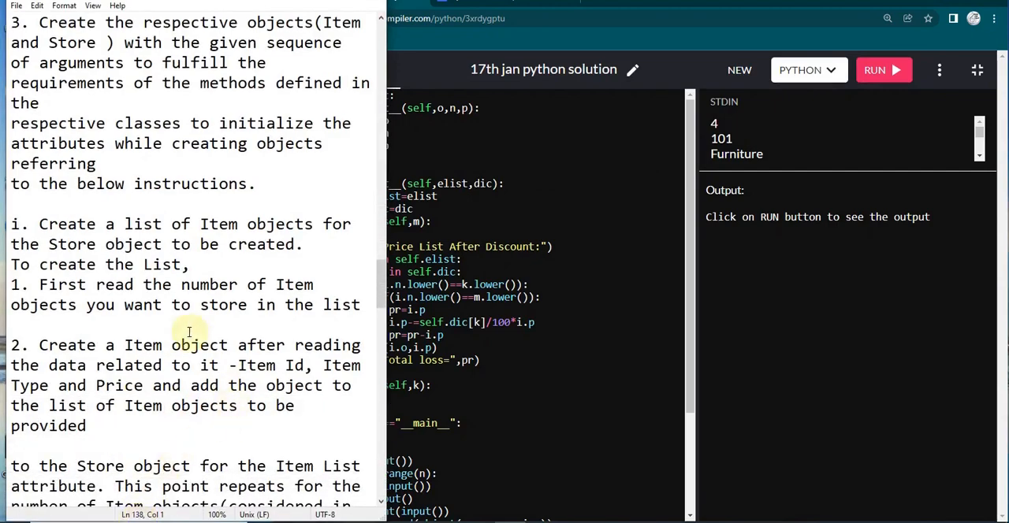
scroll("down", 3)
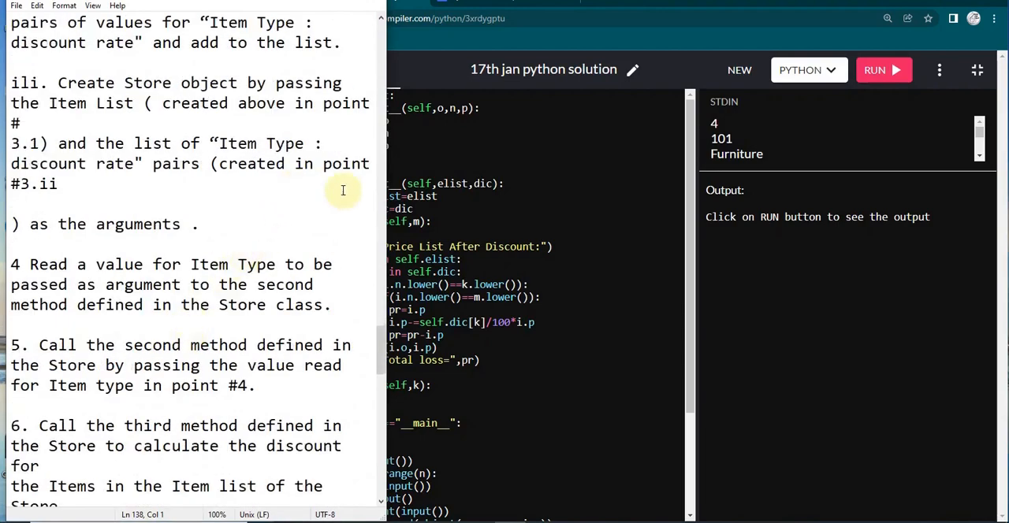
mouse_move(386, 234)
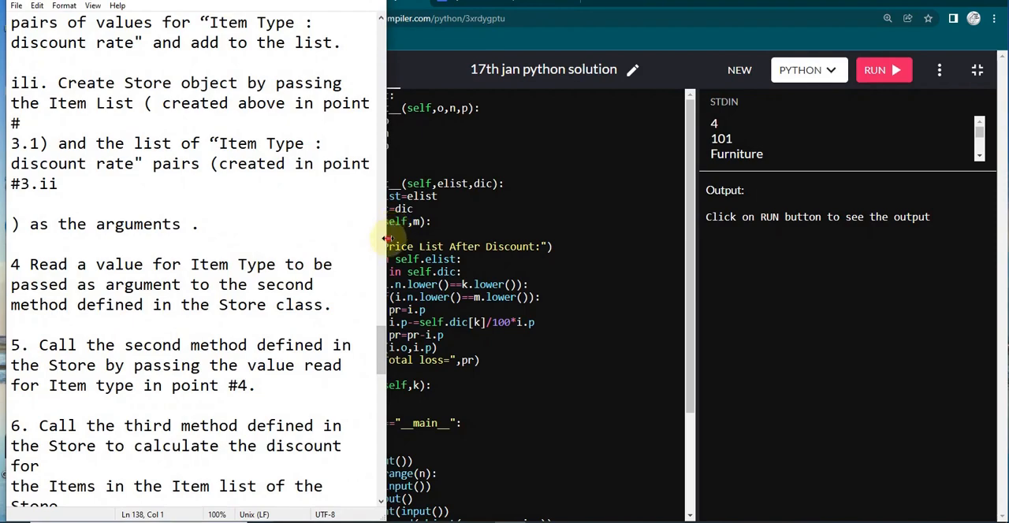
scroll("up", 3)
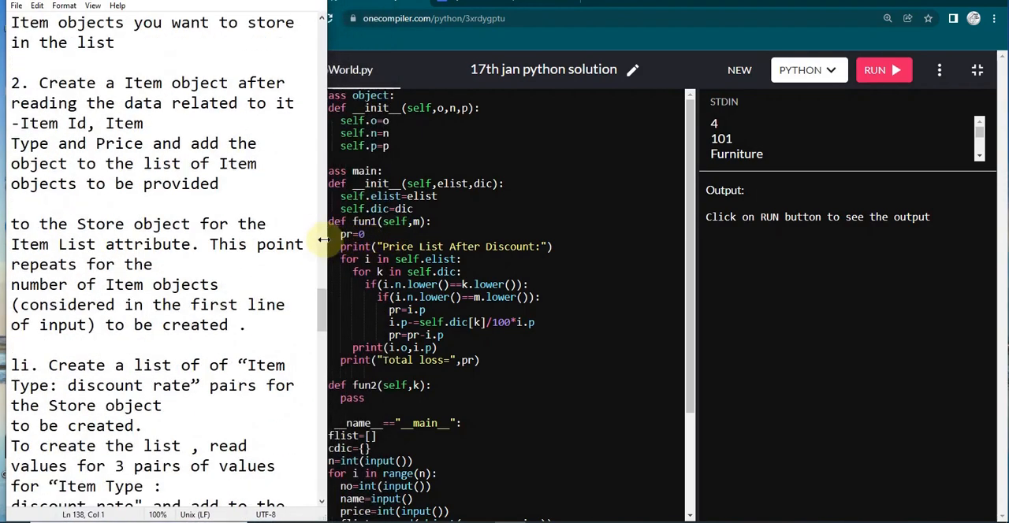
scroll("up", 3)
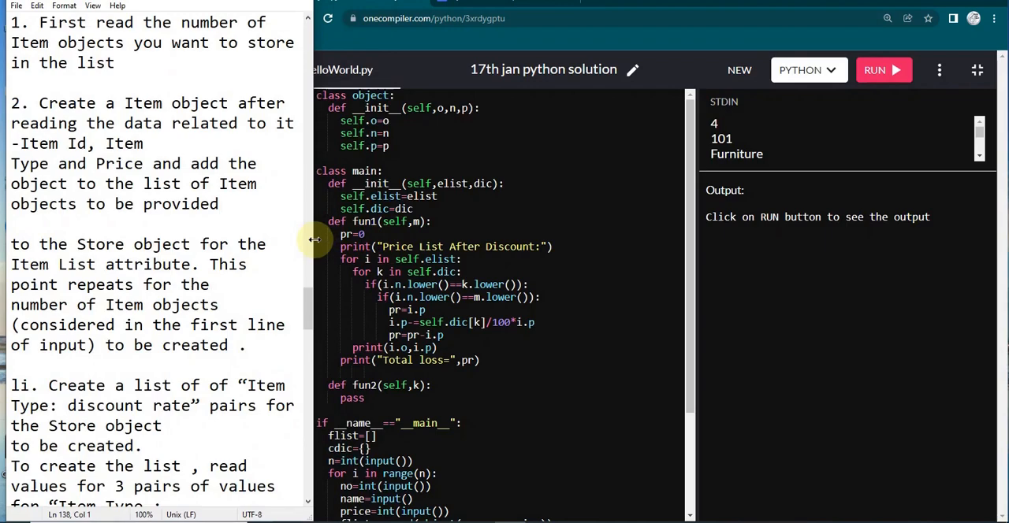
scroll("down", 3)
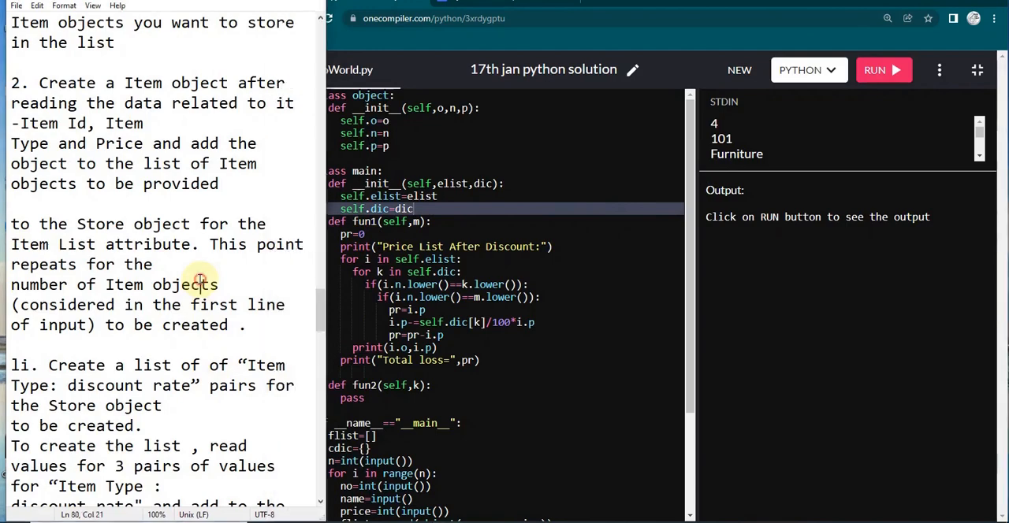
scroll("down", 3)
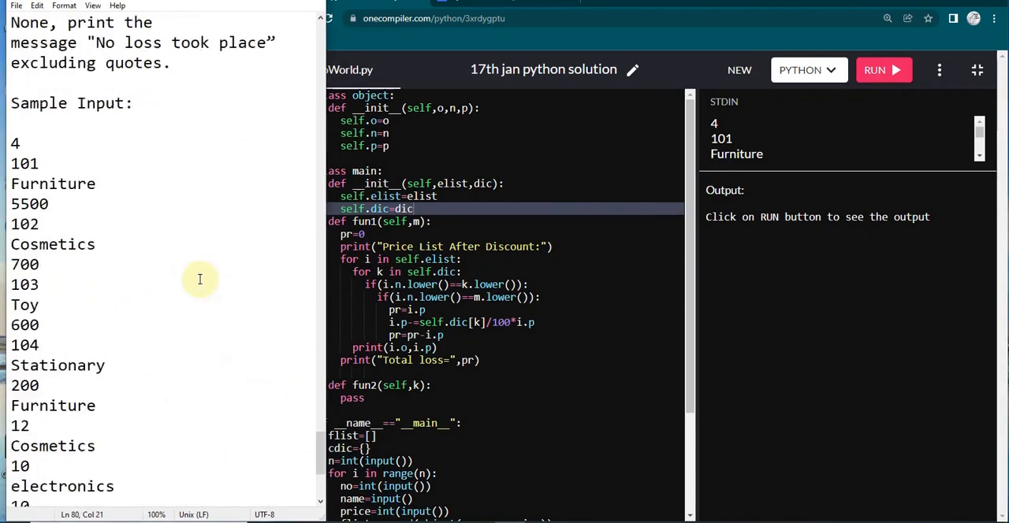
scroll("down", 3)
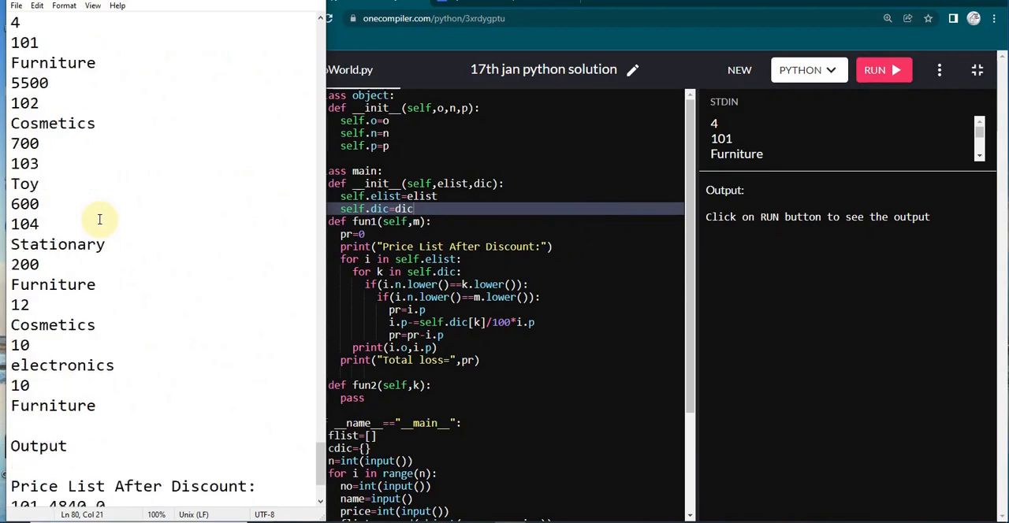
scroll("down", 3)
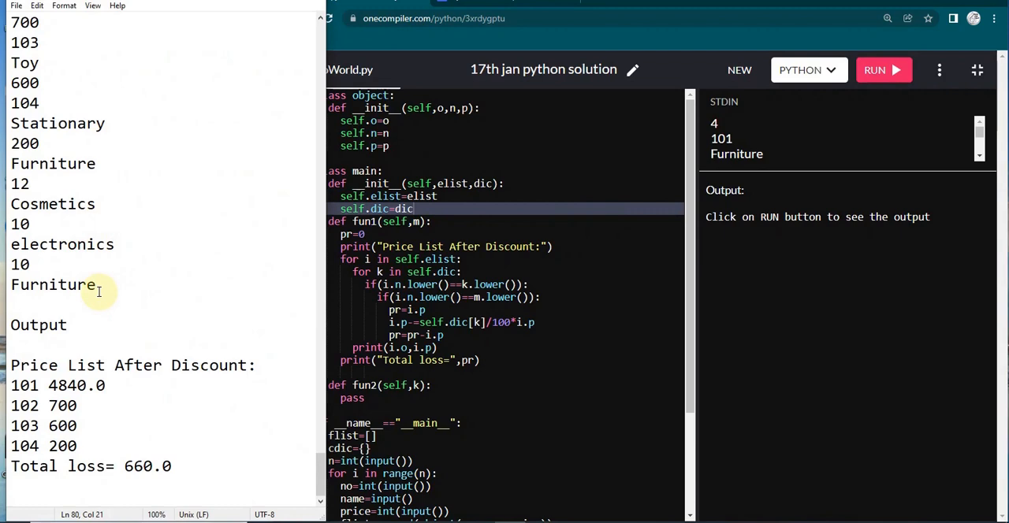
mouse_move(439, 163)
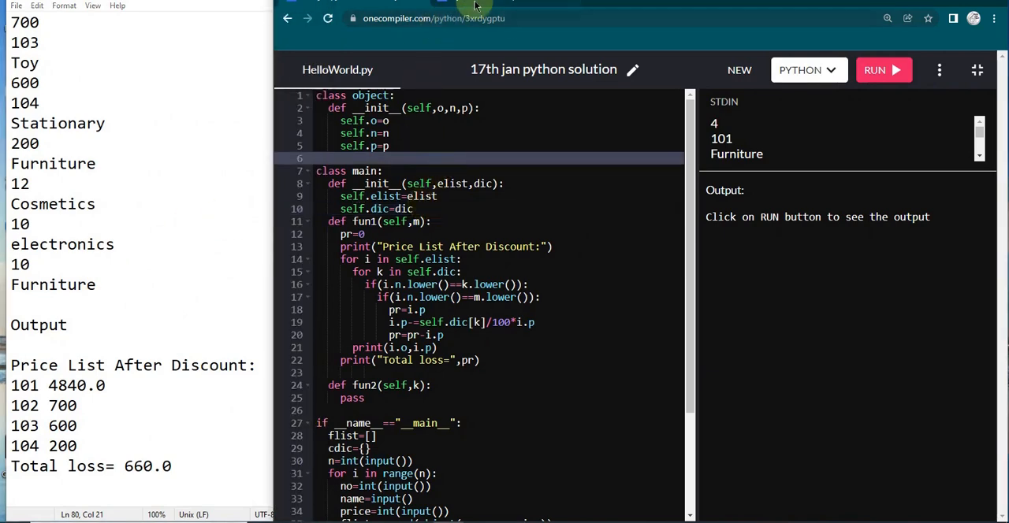
- Copy the __main__ block reading item number, name and price into flist into the blank editor
left_click(738, 69)
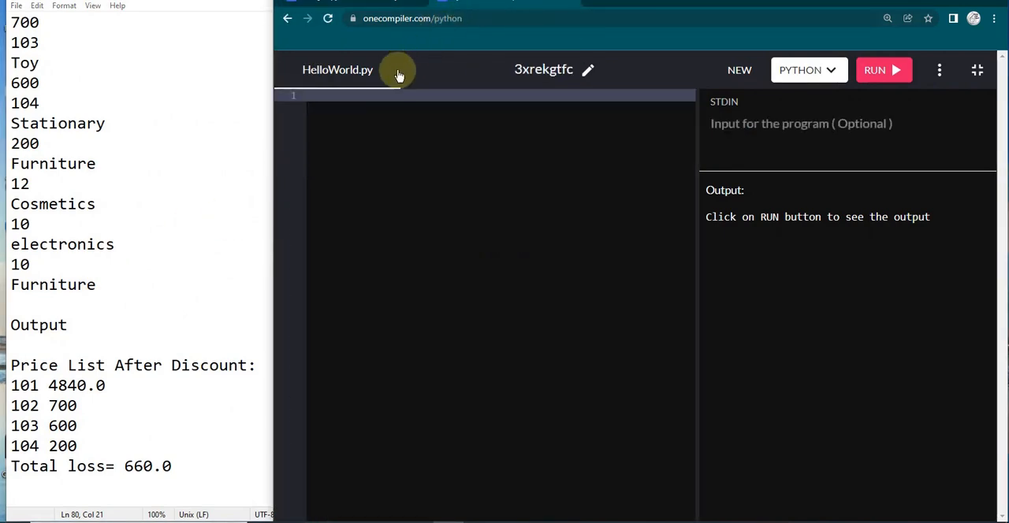
mouse_move(584, 511)
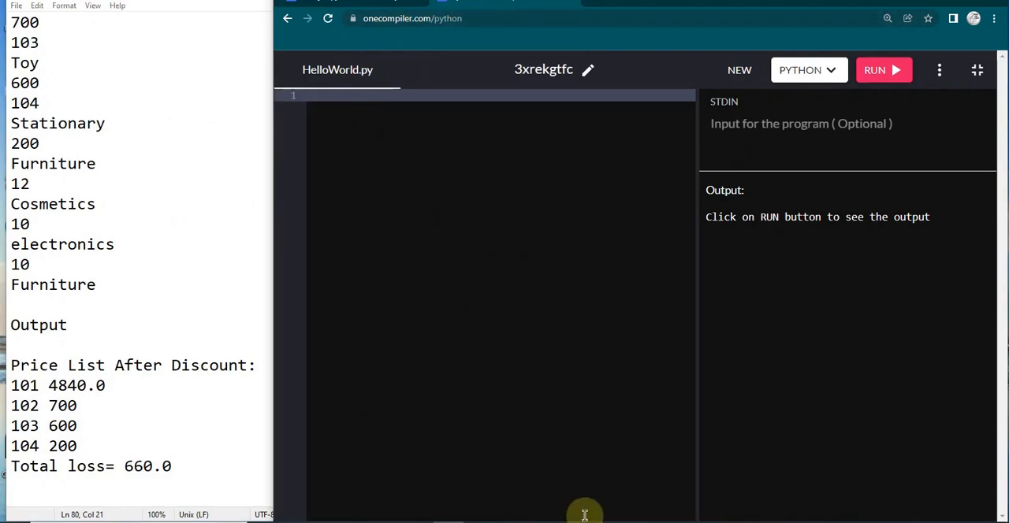
mouse_move(381, 6)
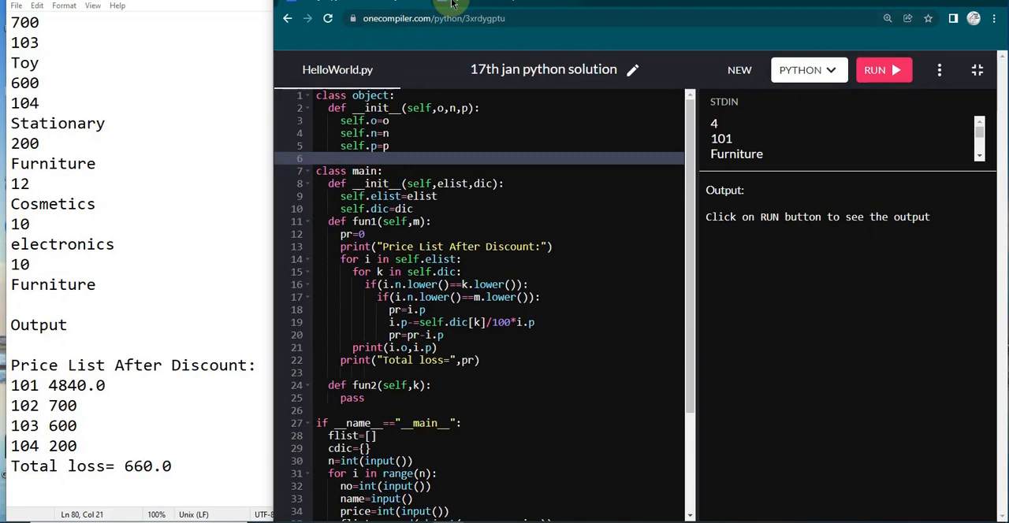
mouse_move(449, 3)
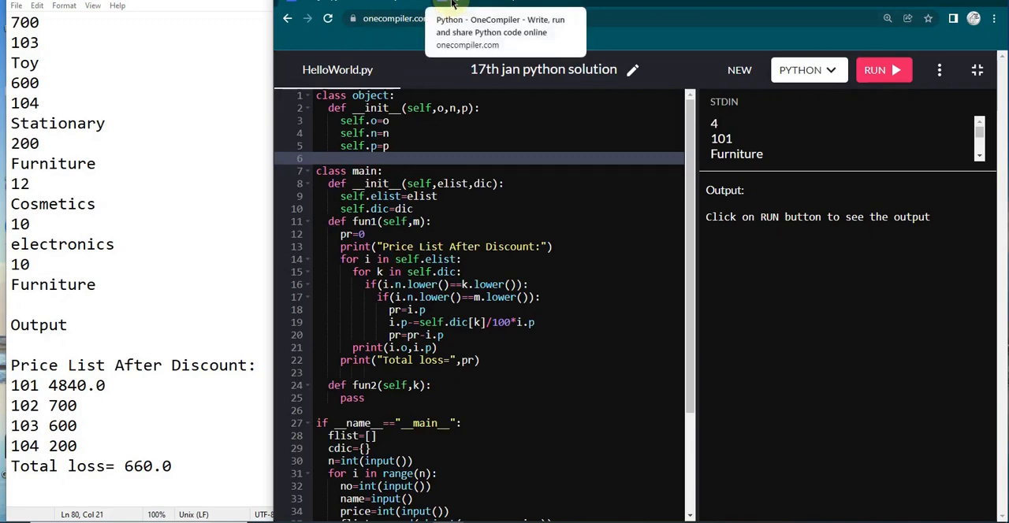
scroll("down", 3)
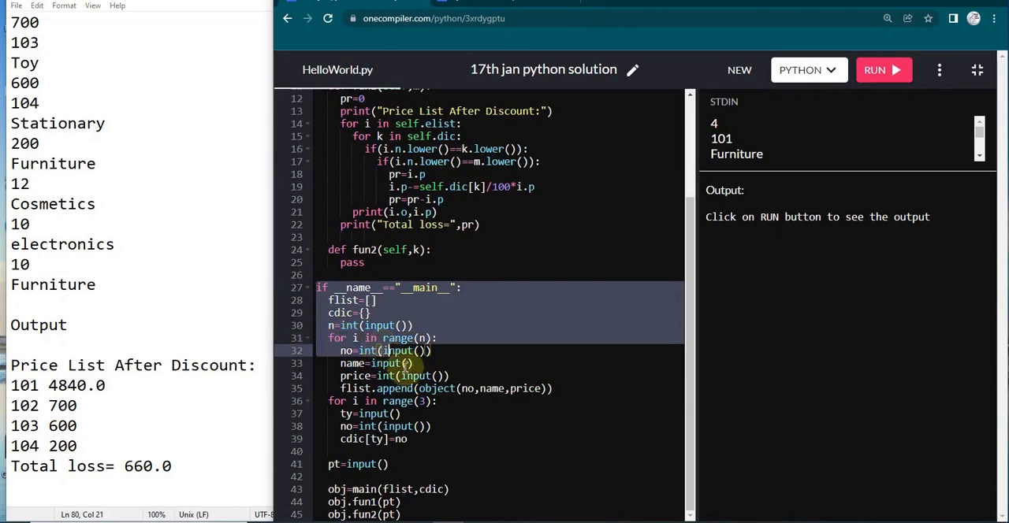
left_click(559, 388)
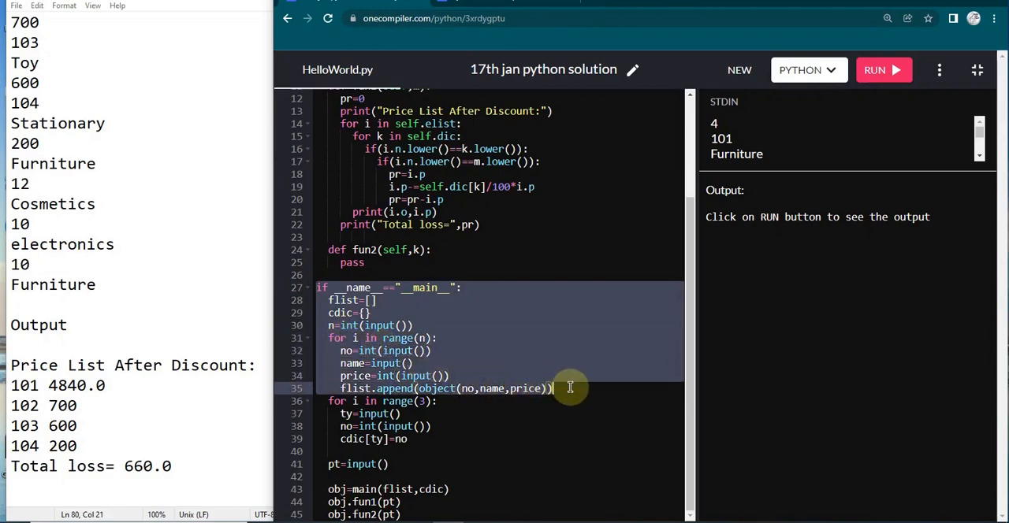
mouse_move(524, 11)
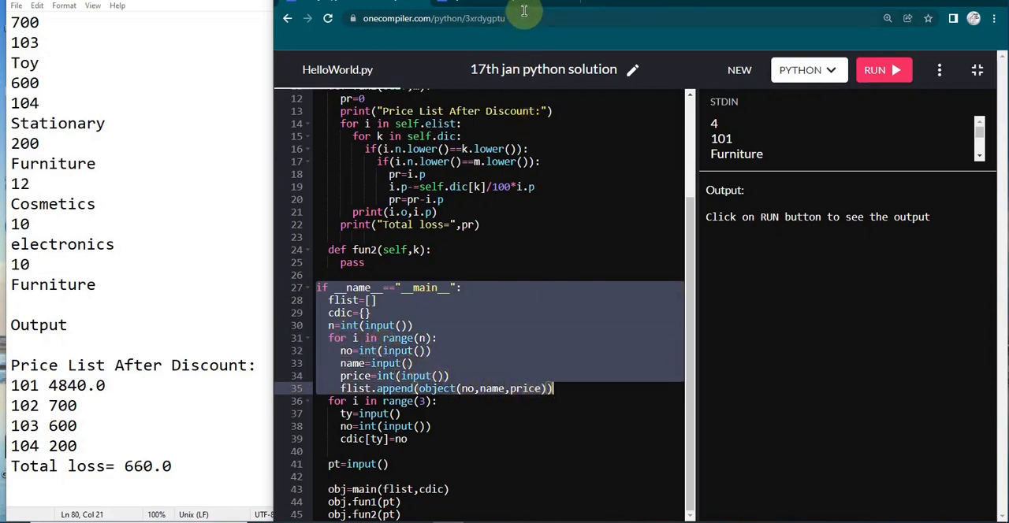
left_click(738, 69)
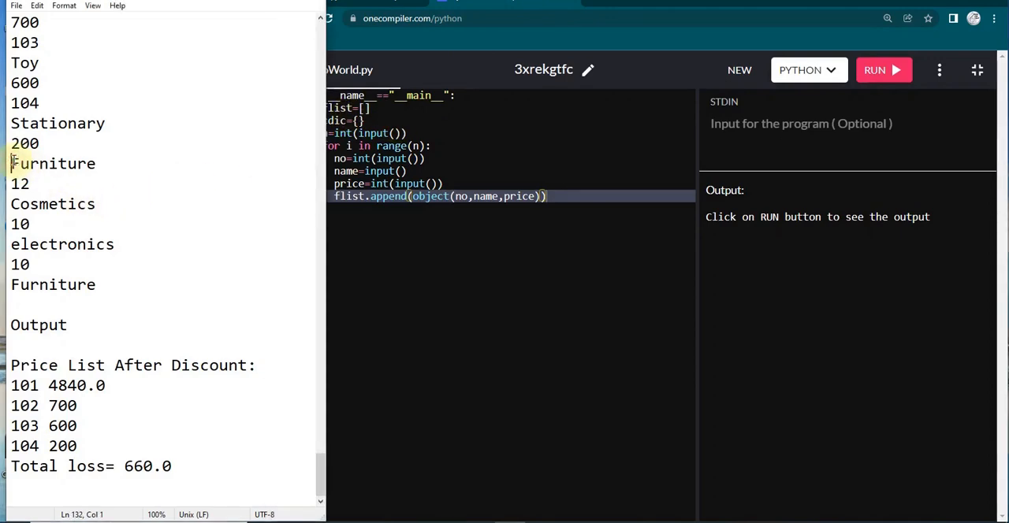
left_click_drag(11, 164, 62, 265)
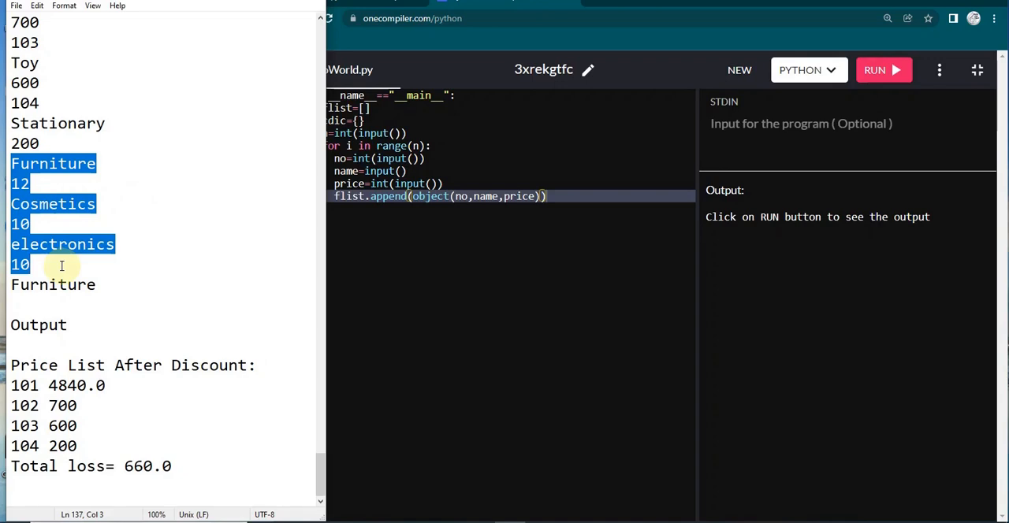
mouse_move(439, 79)
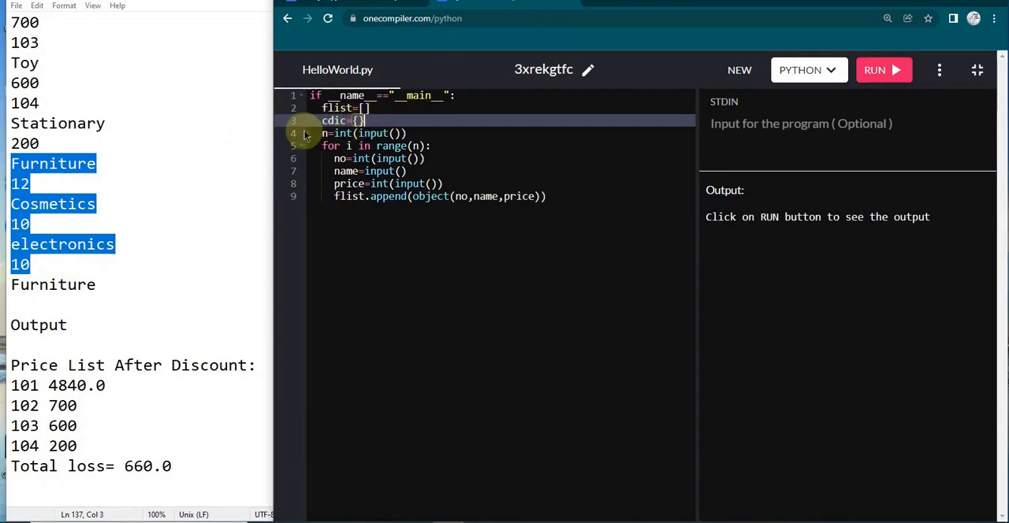
scroll("up", 3)
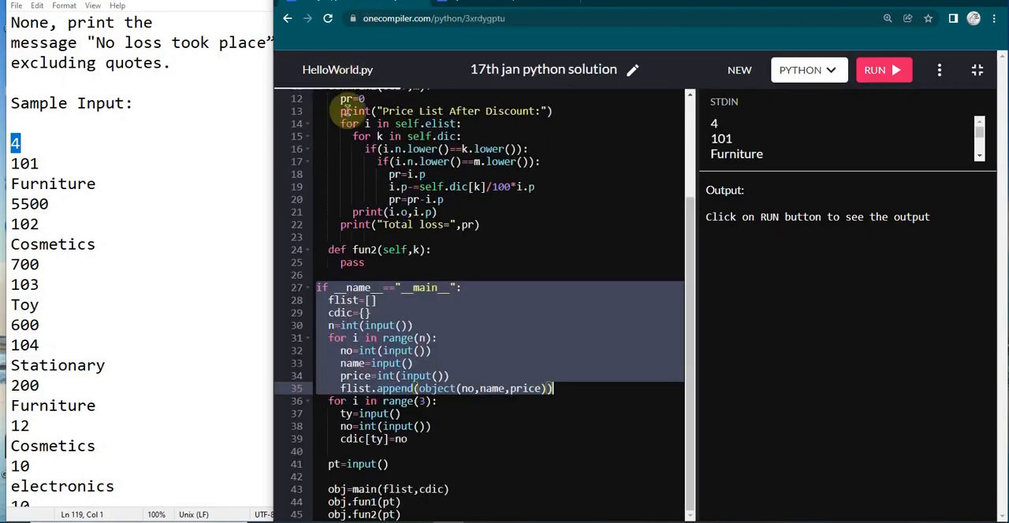
- Paste the object class with o, n, p attributes above __main__, followed by a blank line
scroll("up", 3)
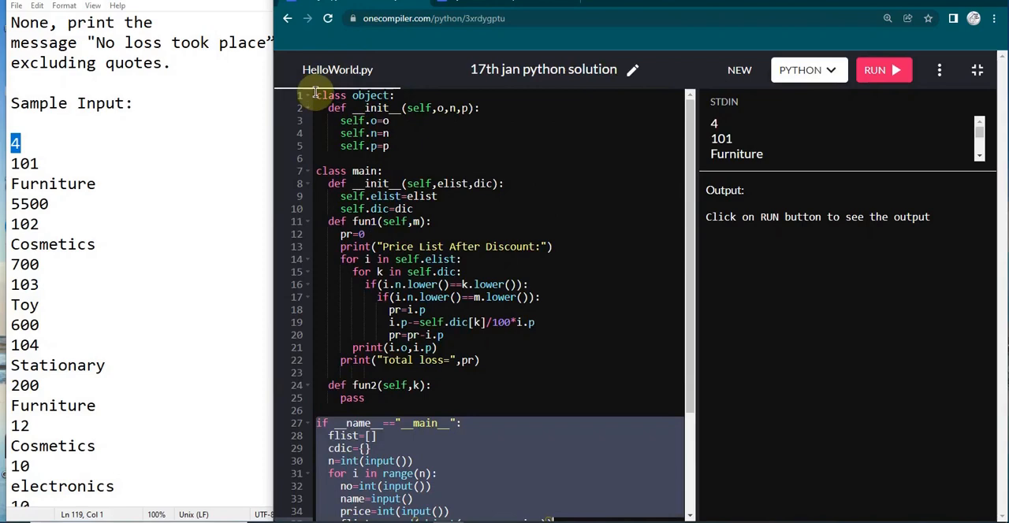
left_click(394, 145)
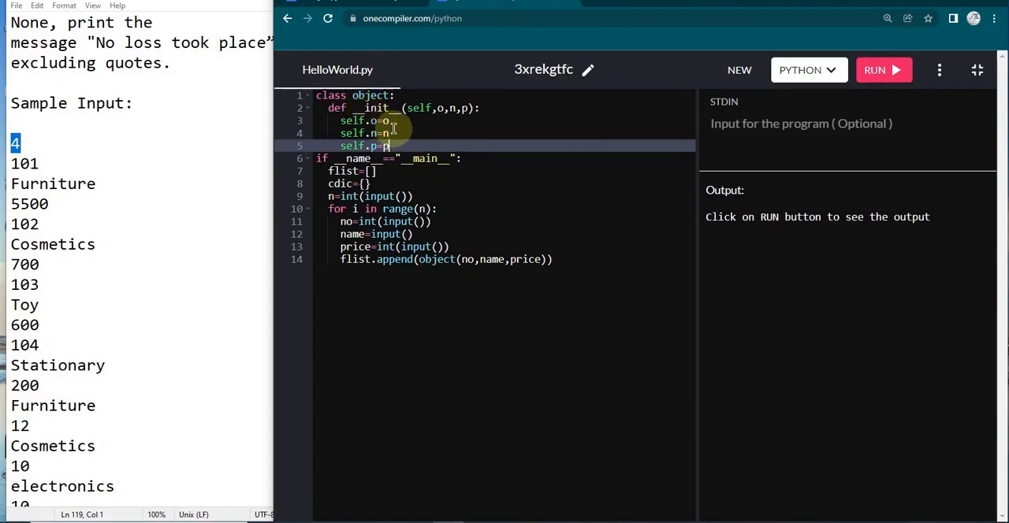
key("Enter")
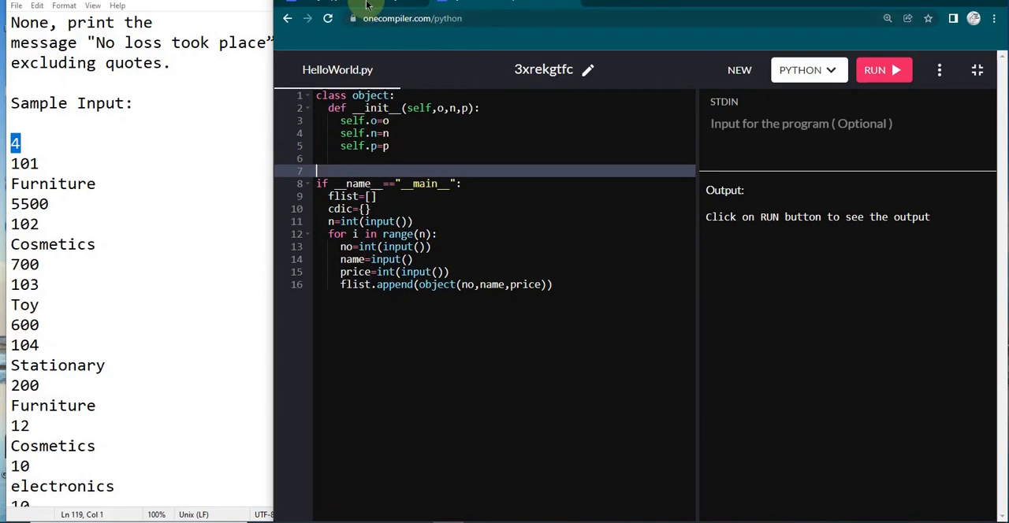
- Write class main with __init__ storing self.elist=elist
type("class")
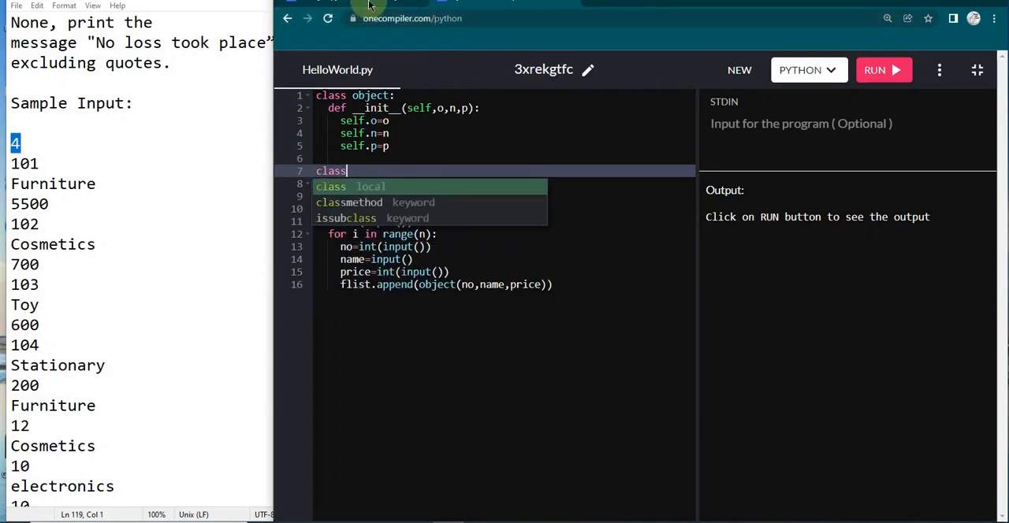
type("main:")
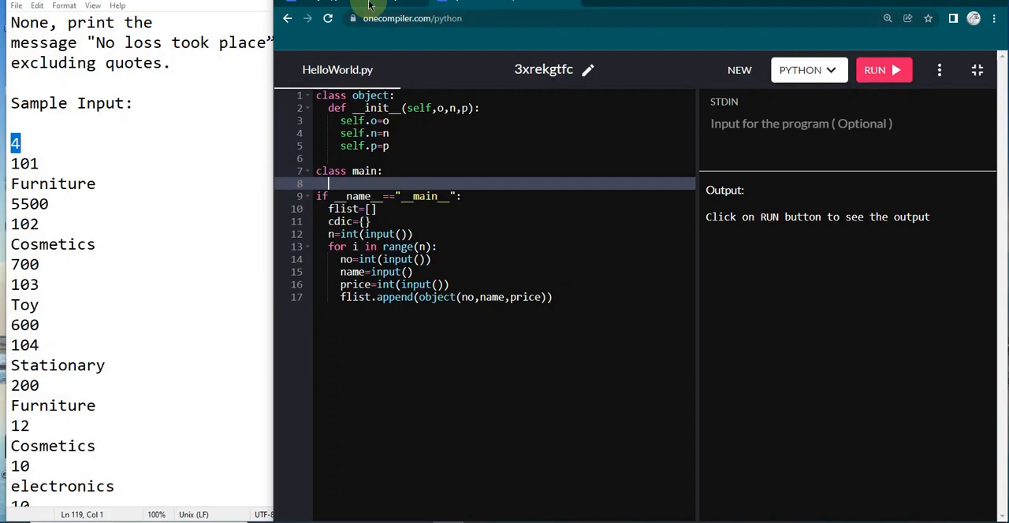
type("def")
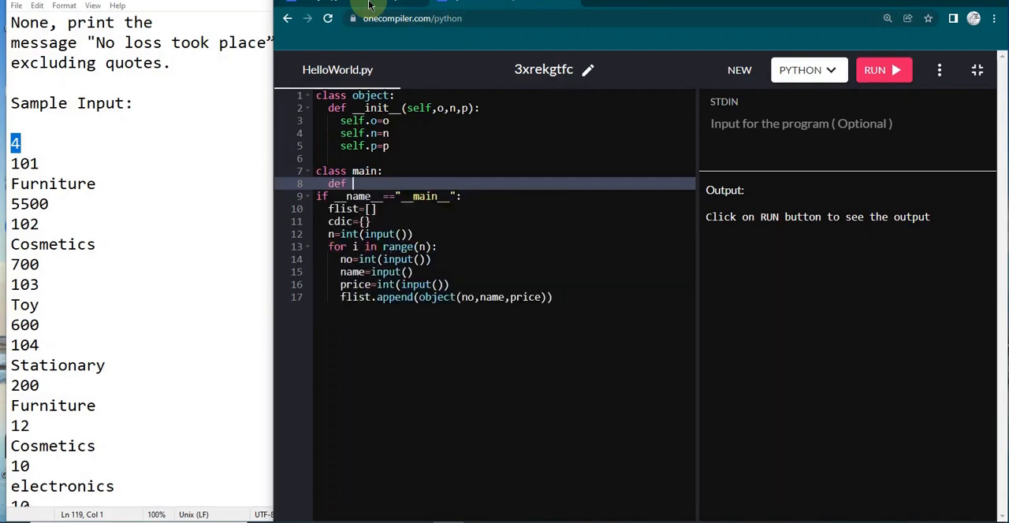
type("__init__(self,elist):")
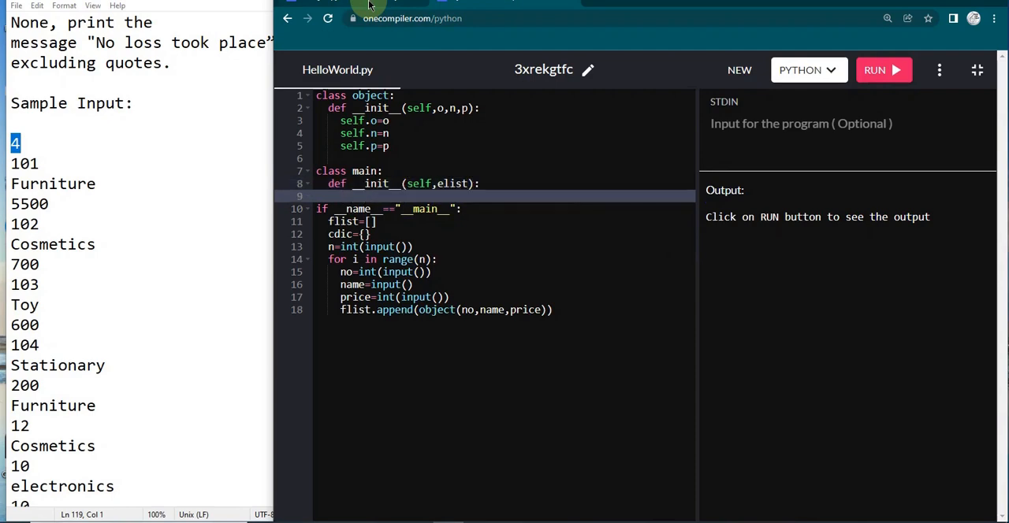
type("self.lel")
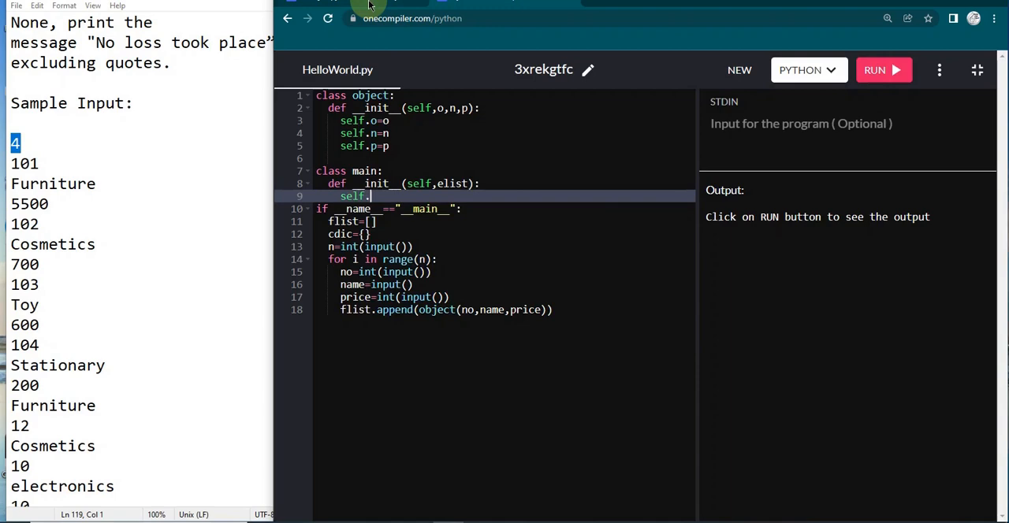
type("elist")
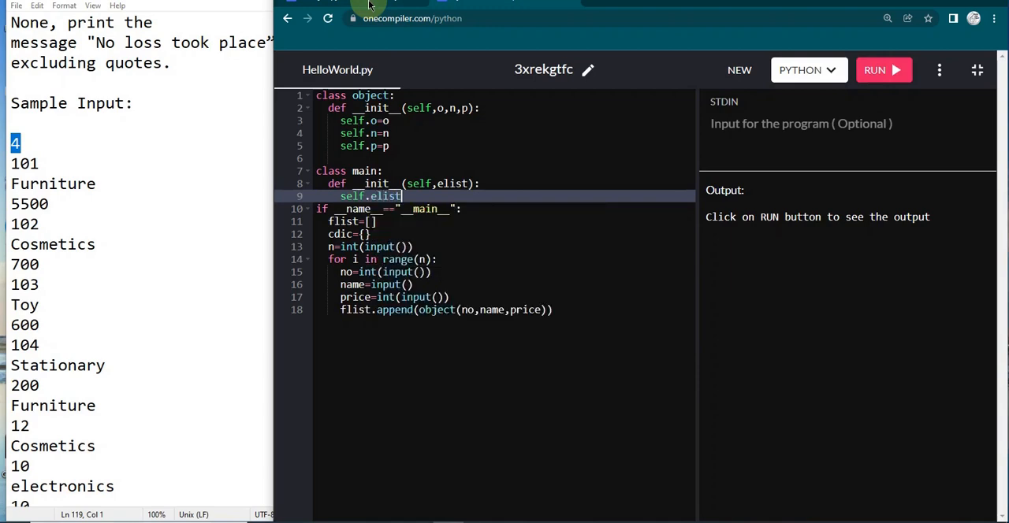
type("=elist")
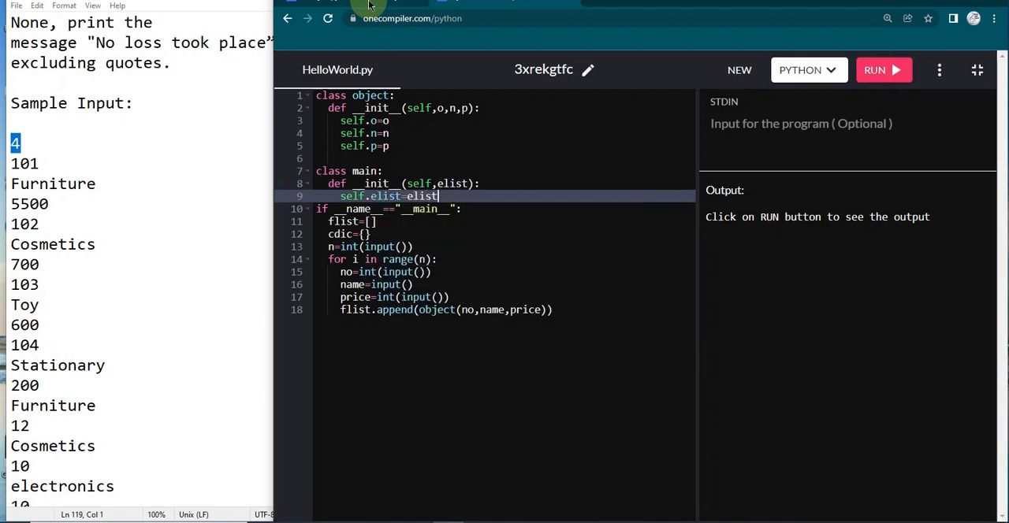
- Add an empty fun1(self) stub, briefly drafting a fun2 stub that is removed
type("d")
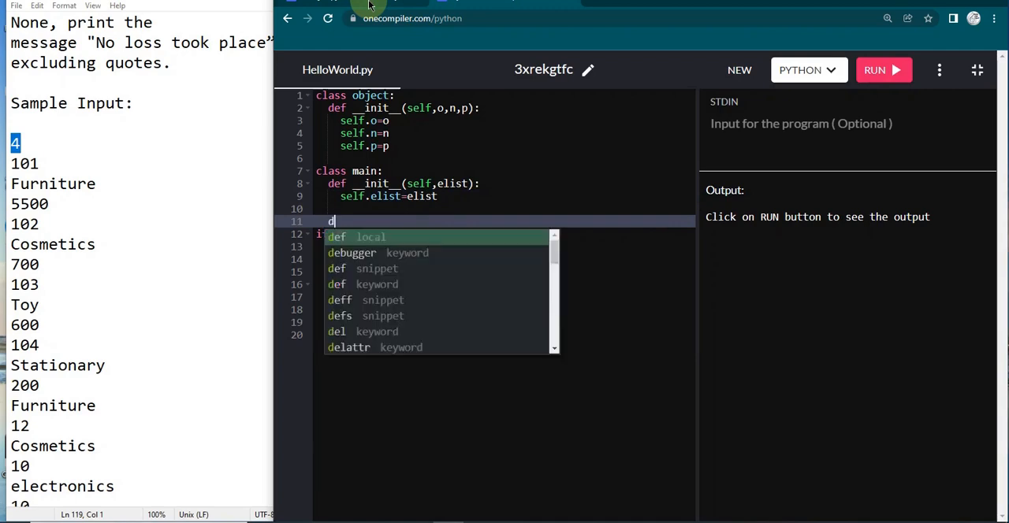
type("ef fun")
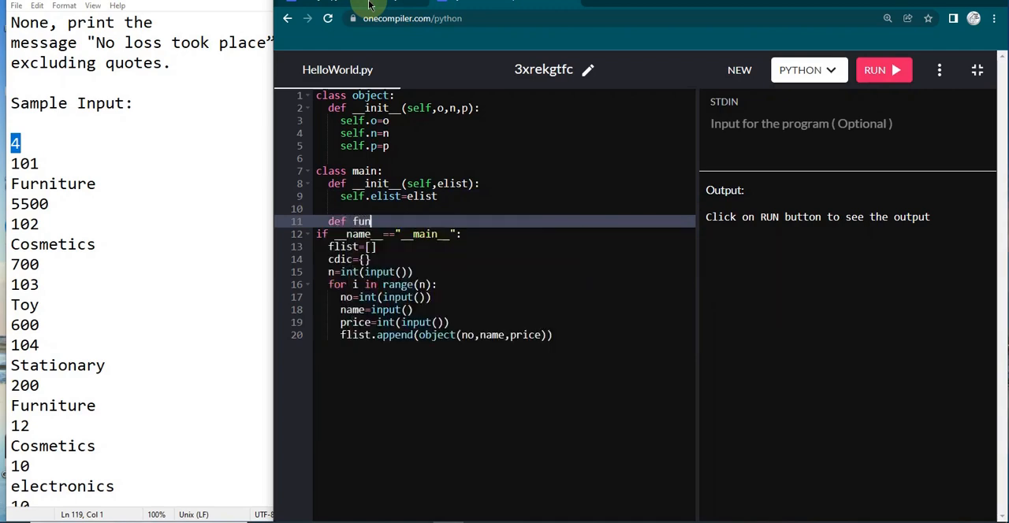
type("1(self):")
type("pass")
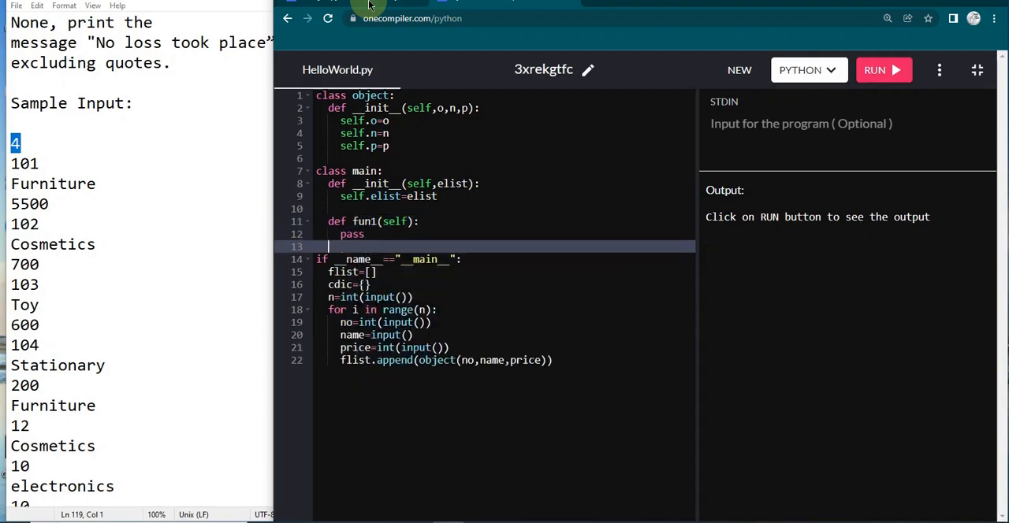
type("def")
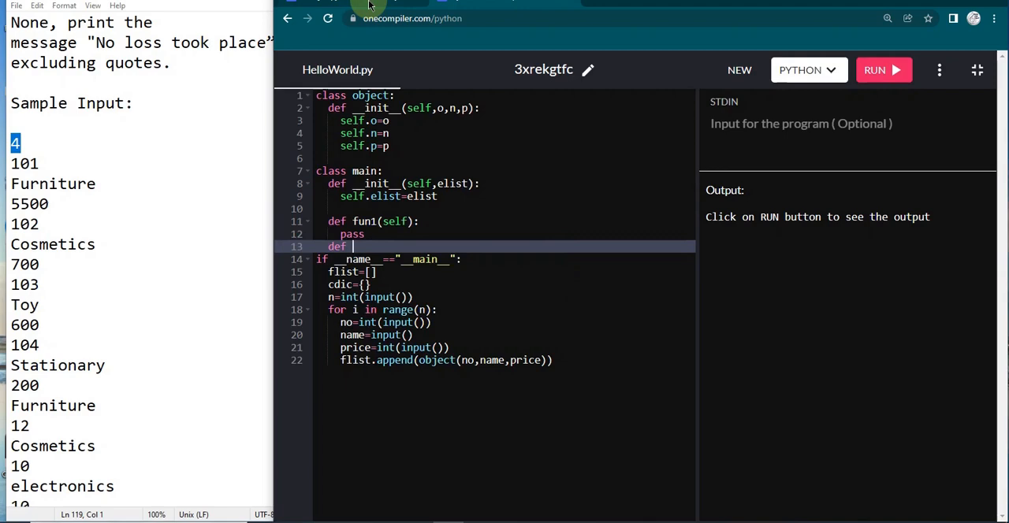
type("fun2()")
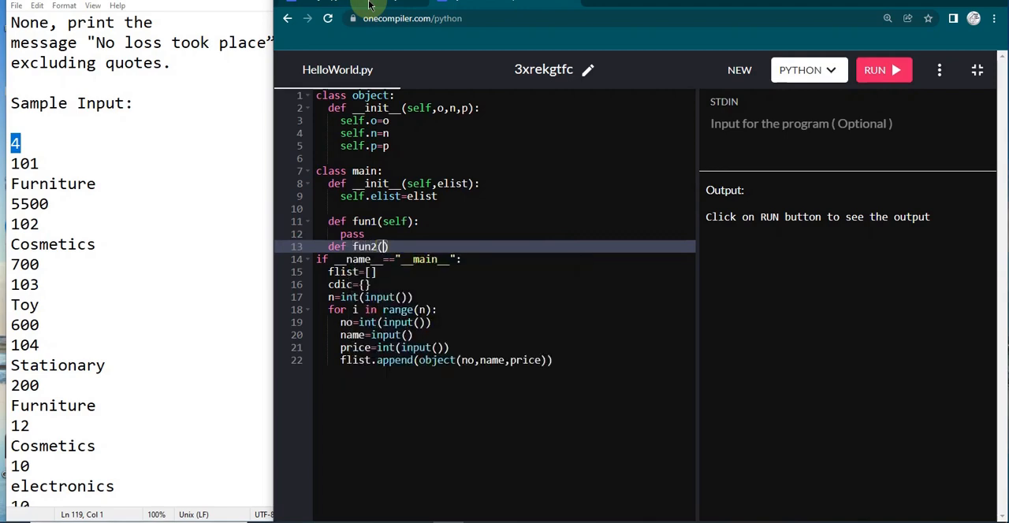
type("self:")
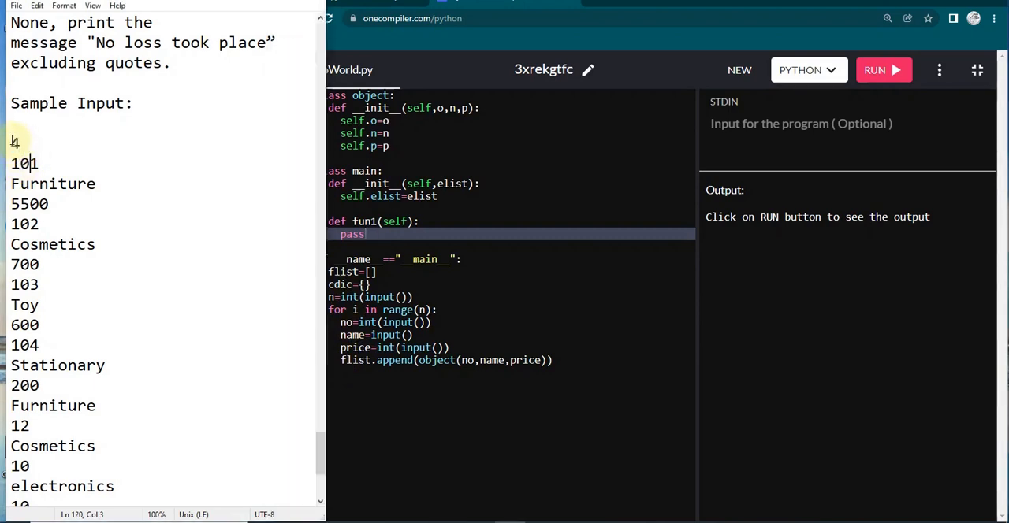
- Add a for i in range(3) loop reading ty=input(), no=int(input()) into cdic[ty]=no
left_click_drag(16, 142, 53, 385)
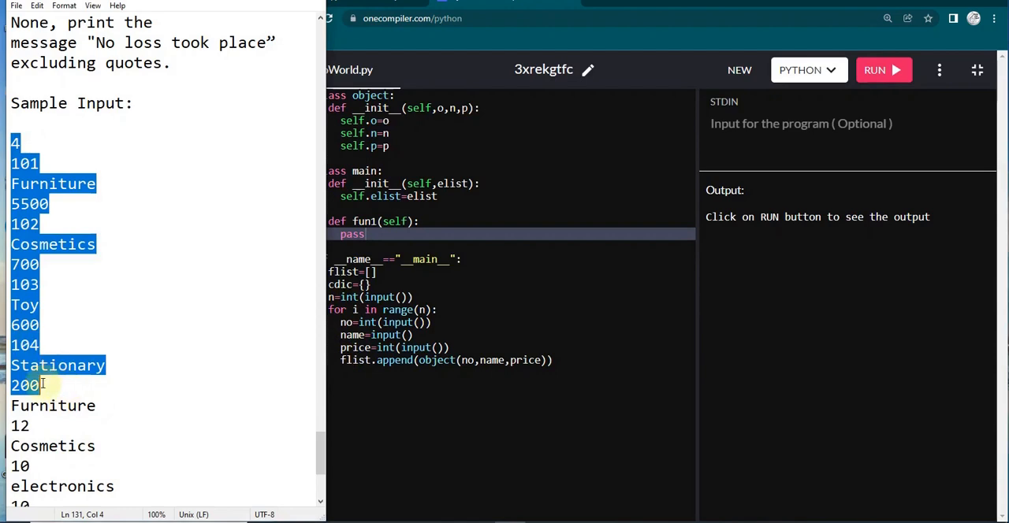
scroll("down", 3)
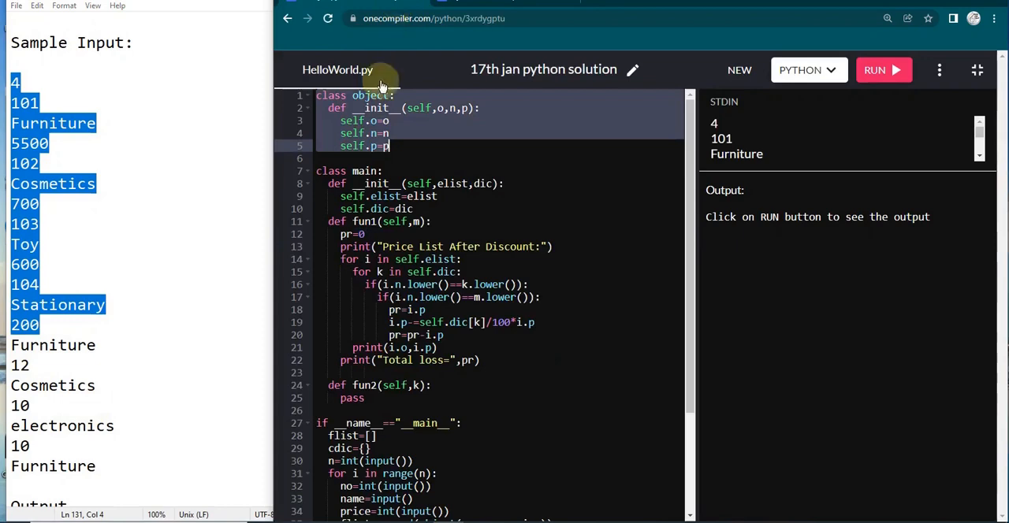
scroll("down", 3)
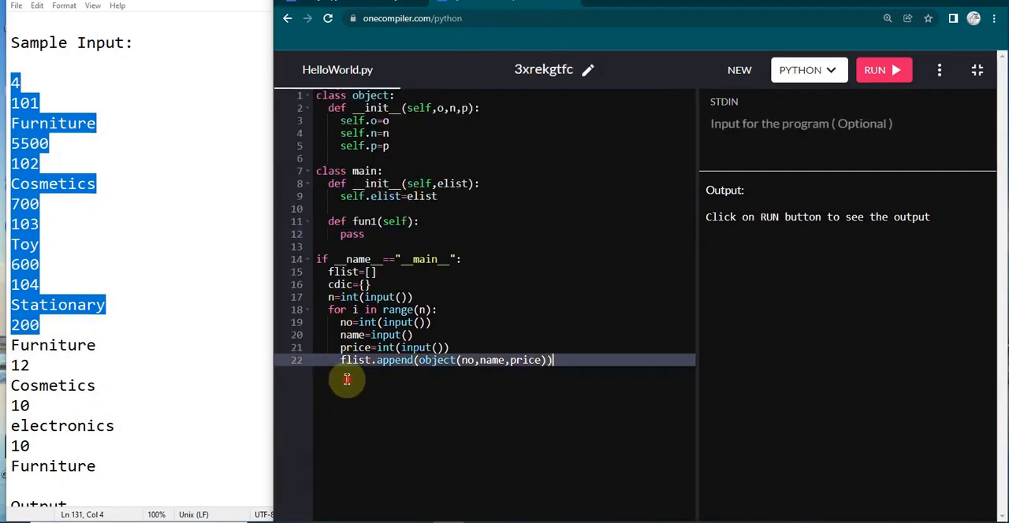
mouse_move(623, 369)
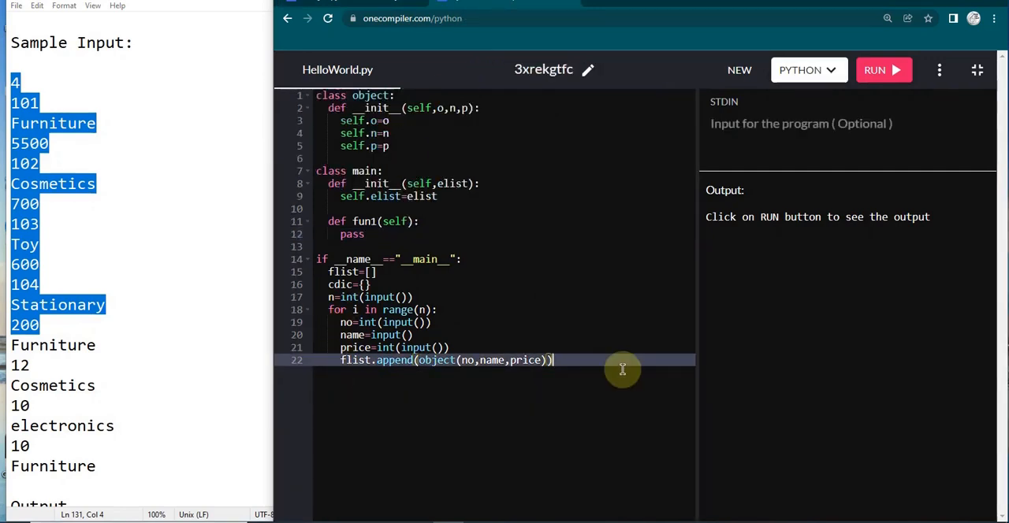
key("Return")
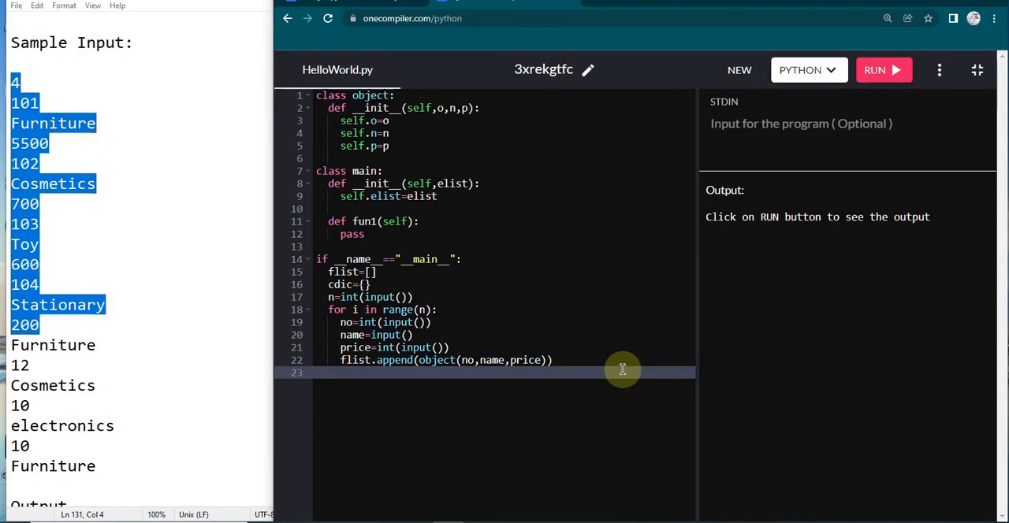
type("for i in range(3):")
type("ty=input()")
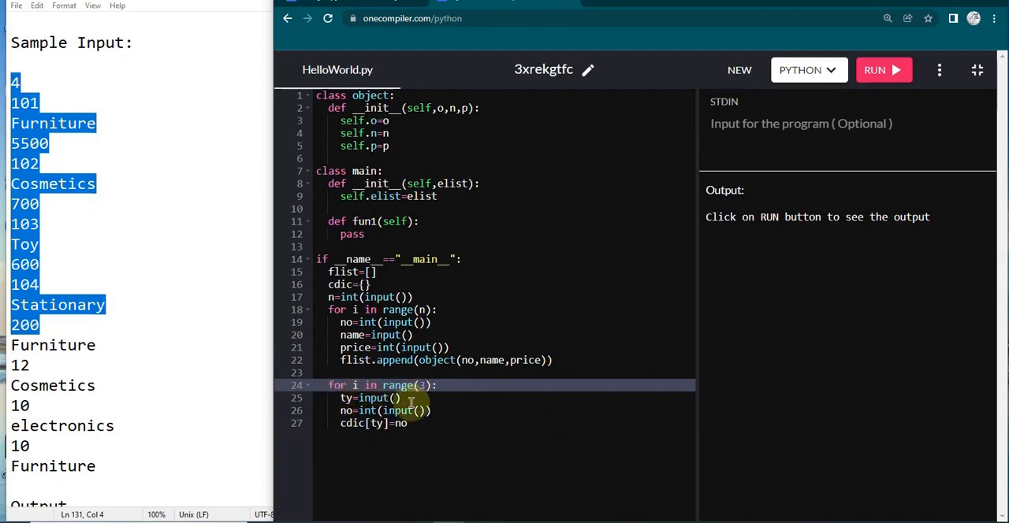
left_click(54, 345)
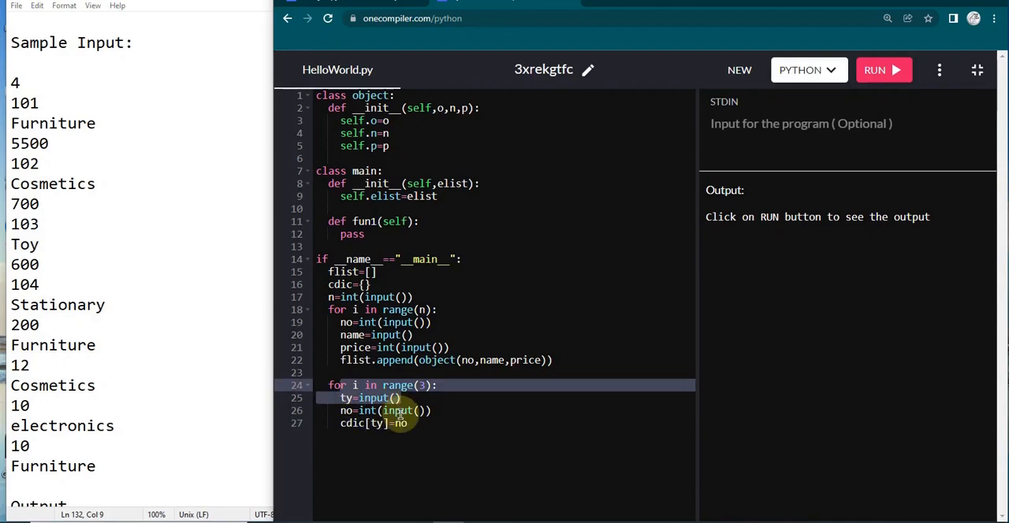
left_click(413, 410)
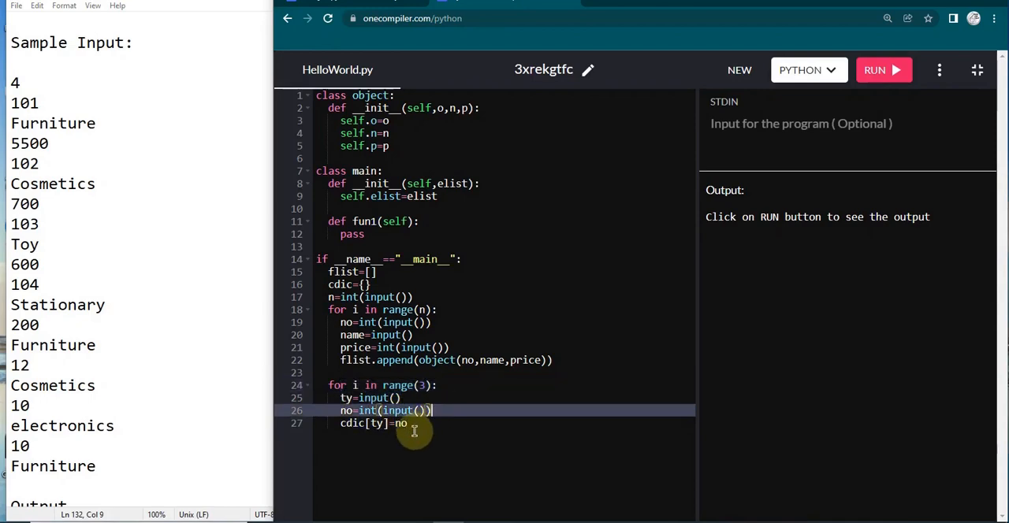
mouse_move(419, 107)
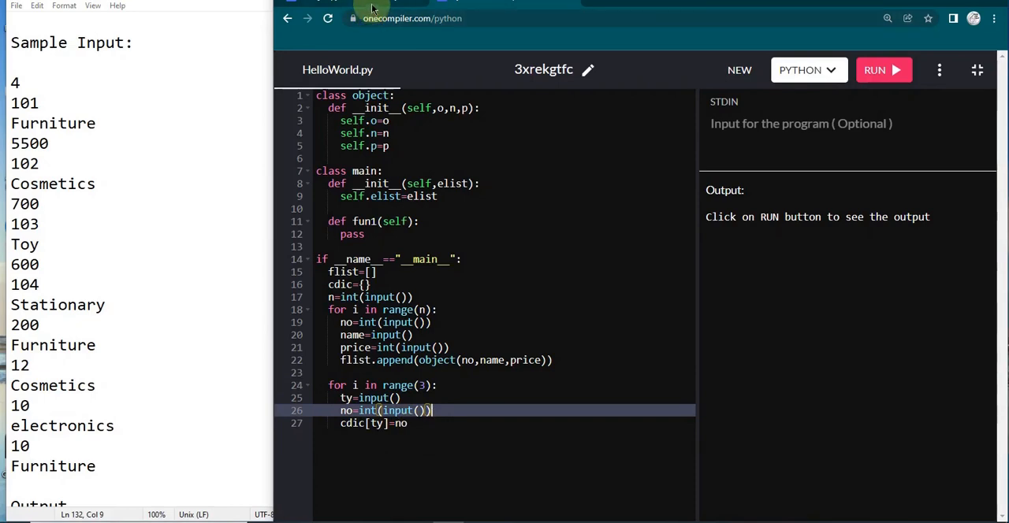
mouse_move(370, 6)
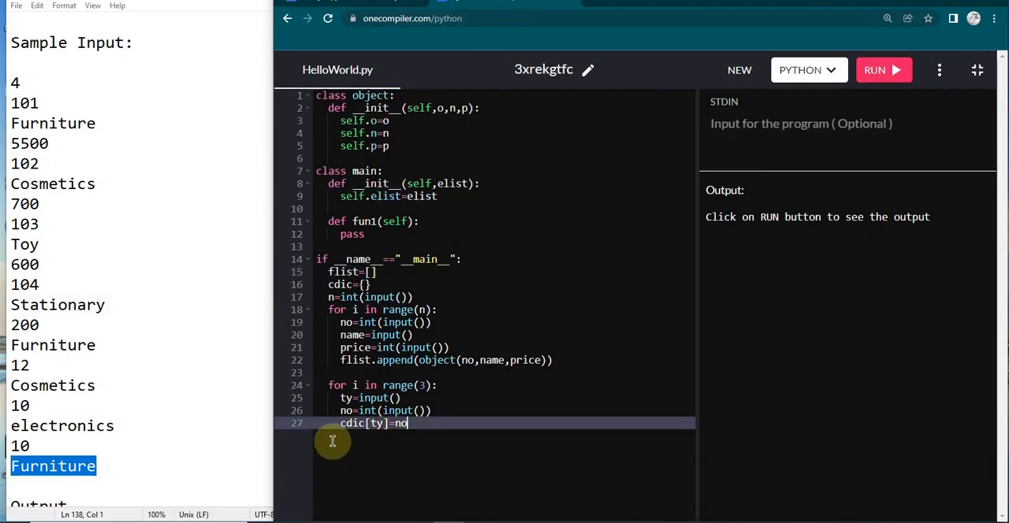
- Read pt=input(), build obj=main(flist,cdic) and call obj.fun1(pt)
type("pt=input()")
type("obj.fun1(pt)")
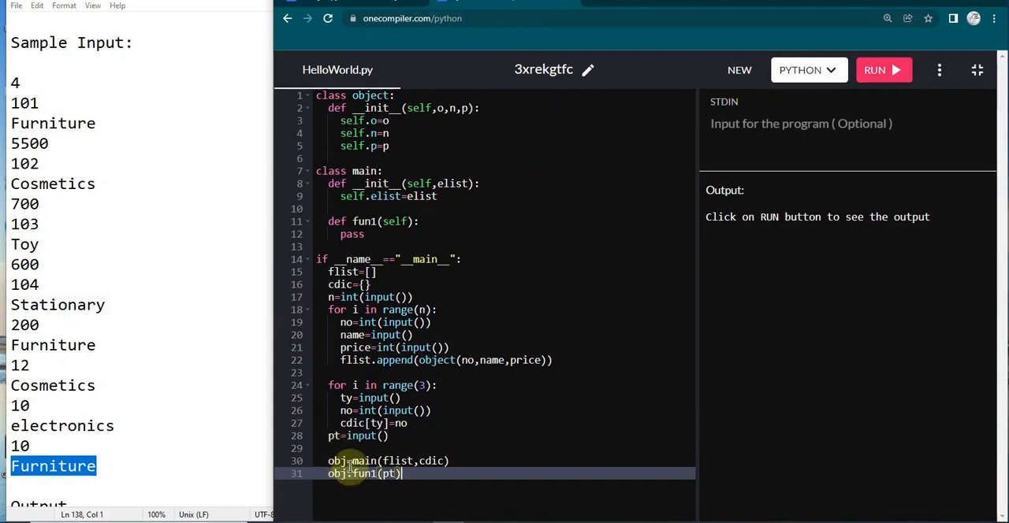
mouse_move(429, 461)
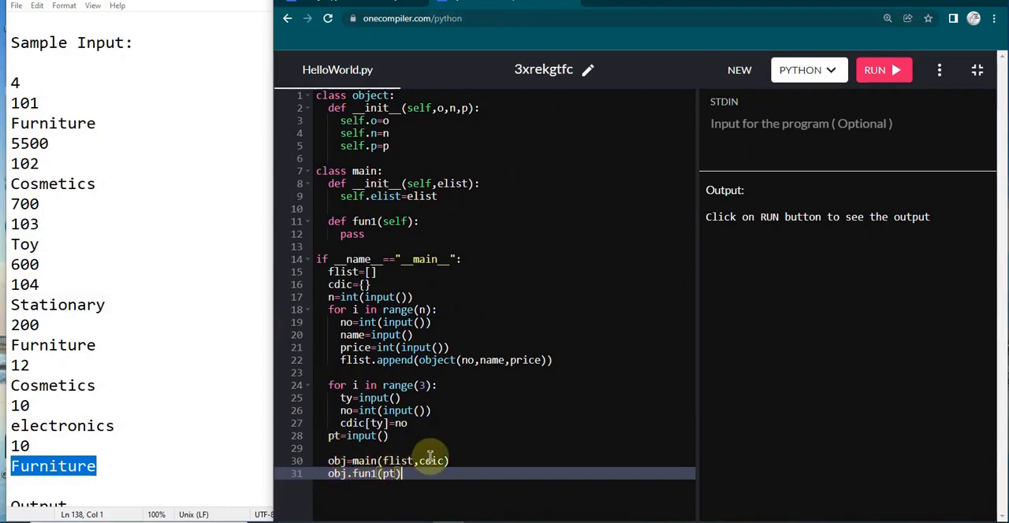
mouse_move(455, 192)
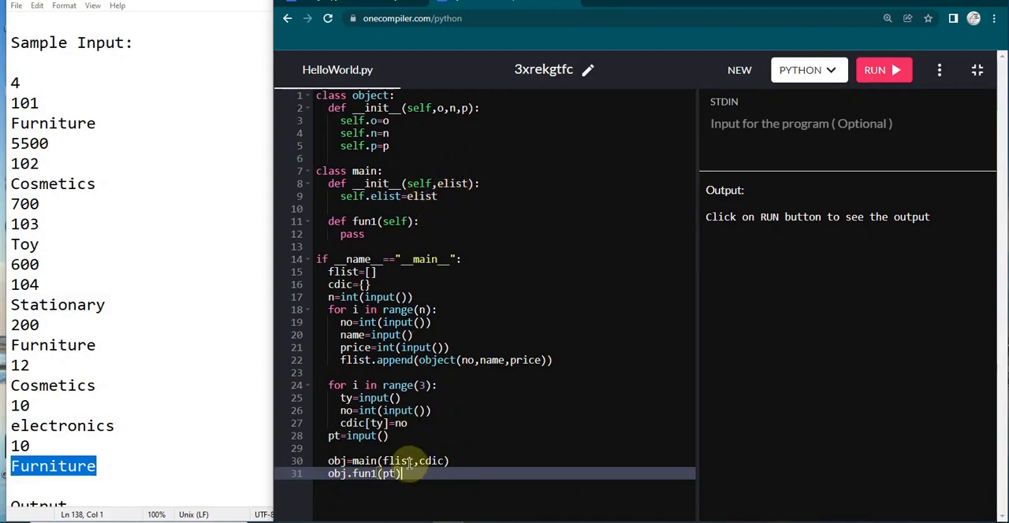
mouse_move(473, 176)
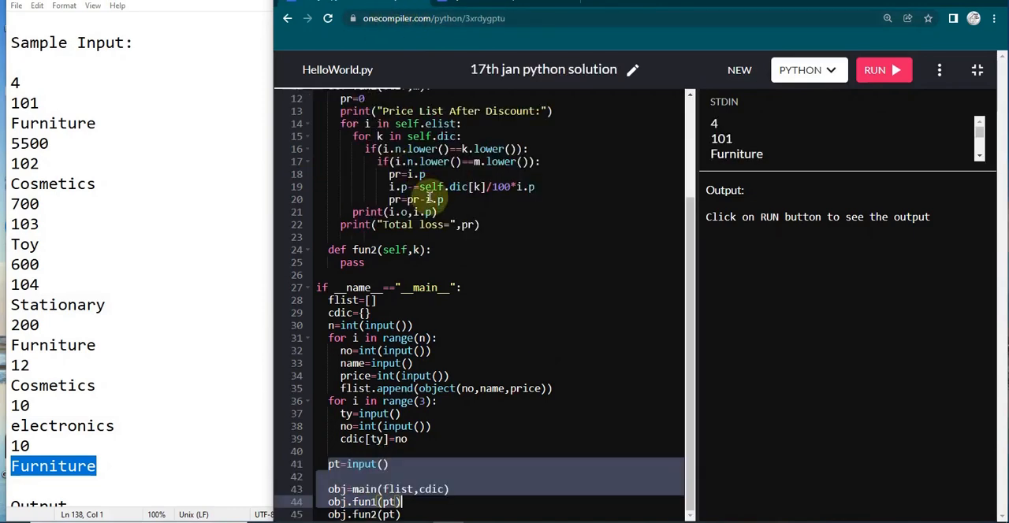
- Extend main.__init__ with a dic parameter stored as self.dic=dic
scroll("up", 3)
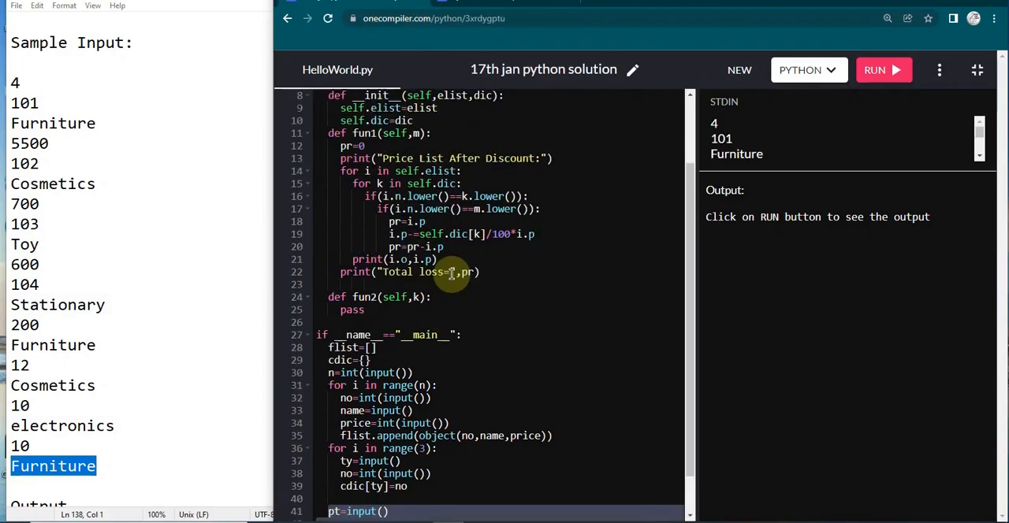
scroll("up", 3)
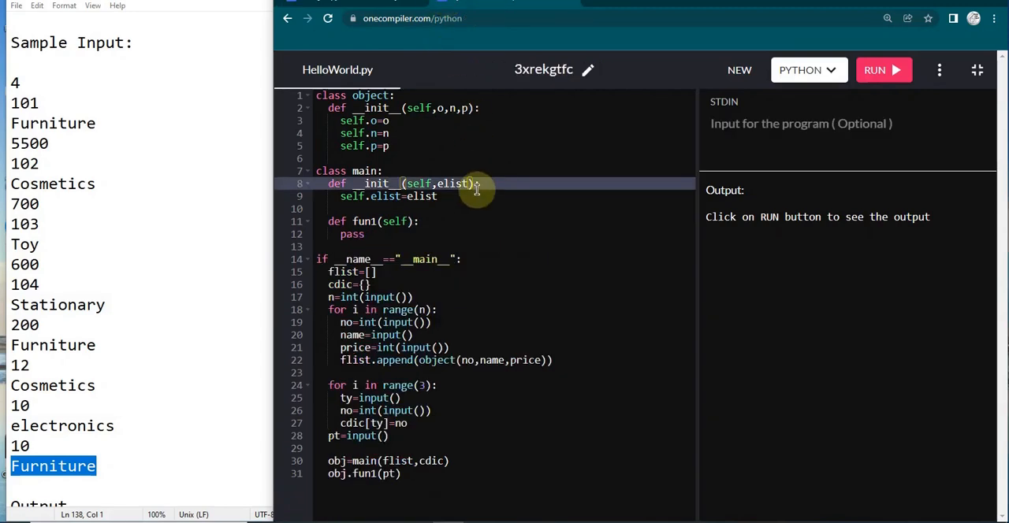
type("dic")
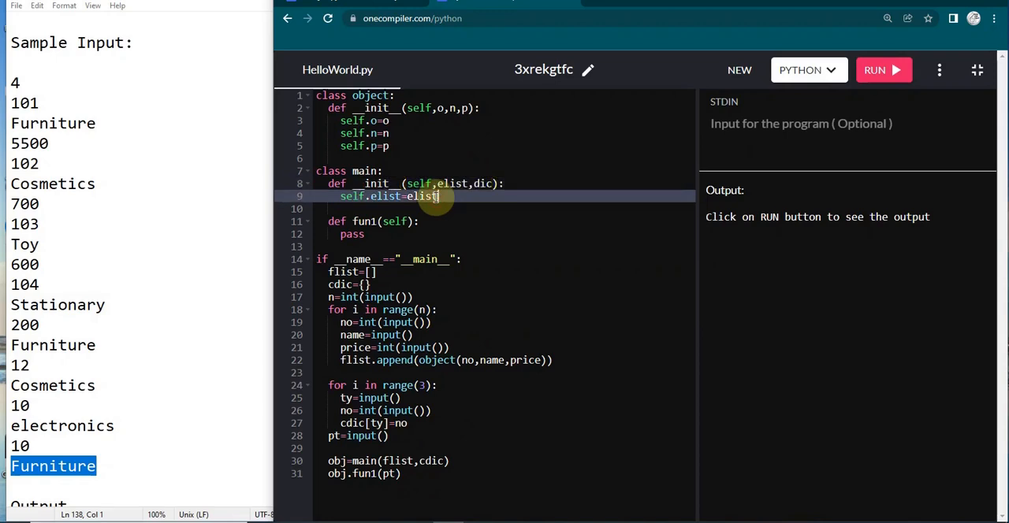
type("self.dic=dic")
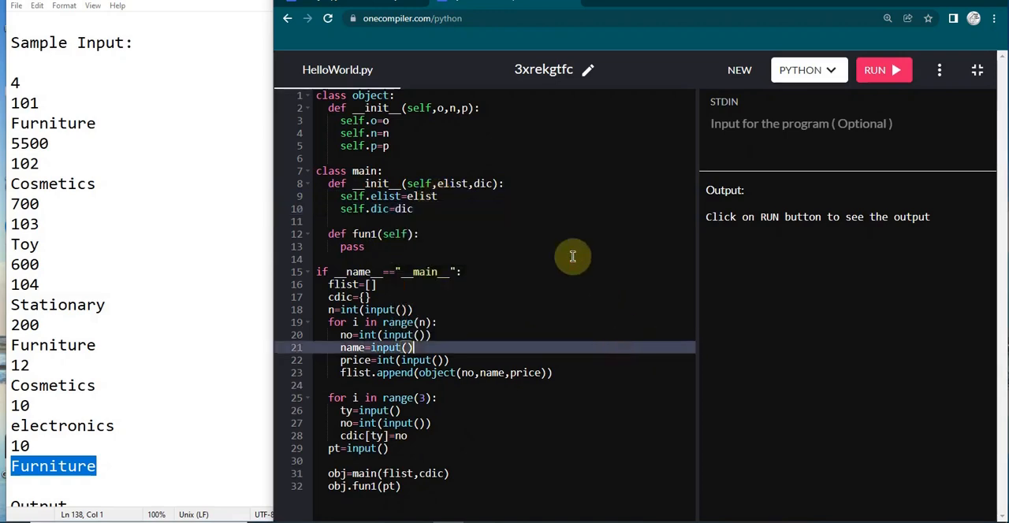
mouse_move(366, 3)
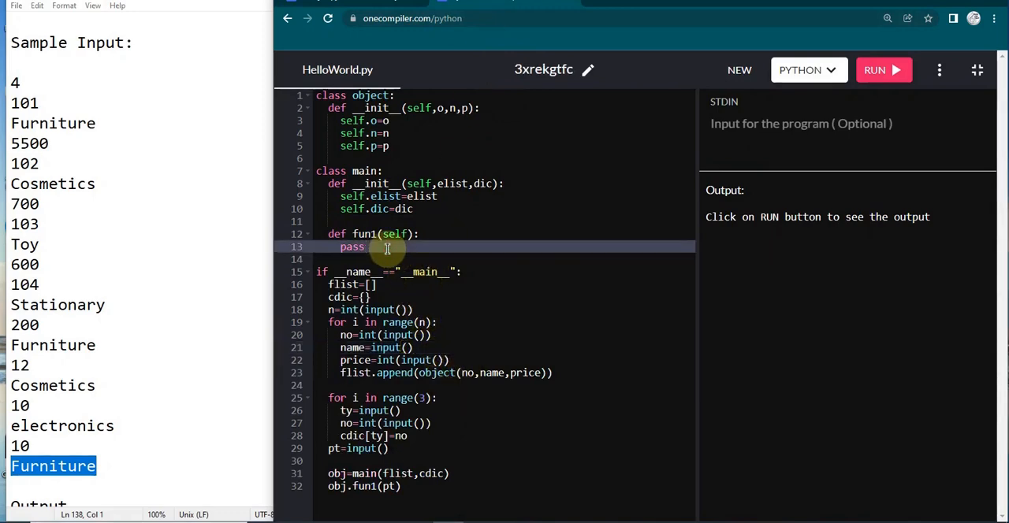
- Fill fun1(self, m) with pr=0, the discount loop, and prints of discounted prices and total loss
type("pr=0")
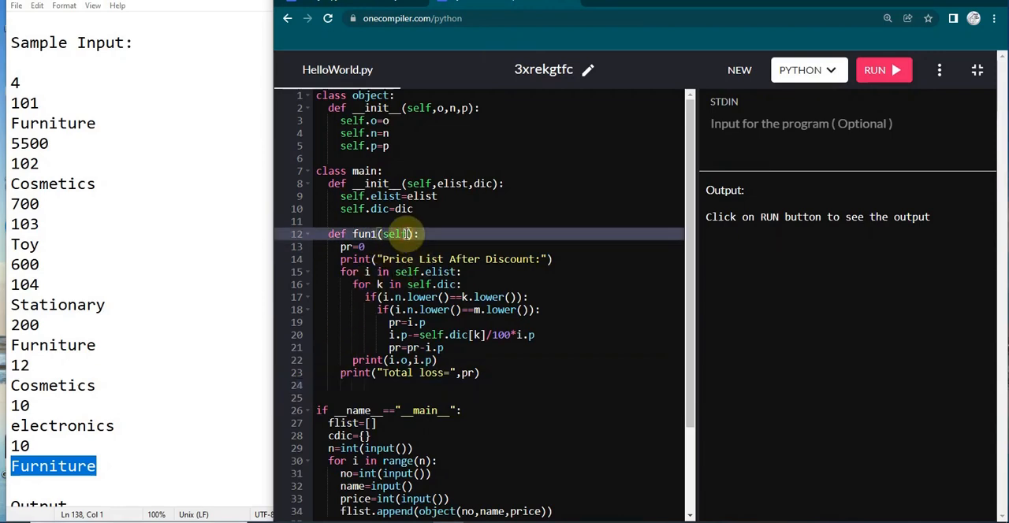
type("m")
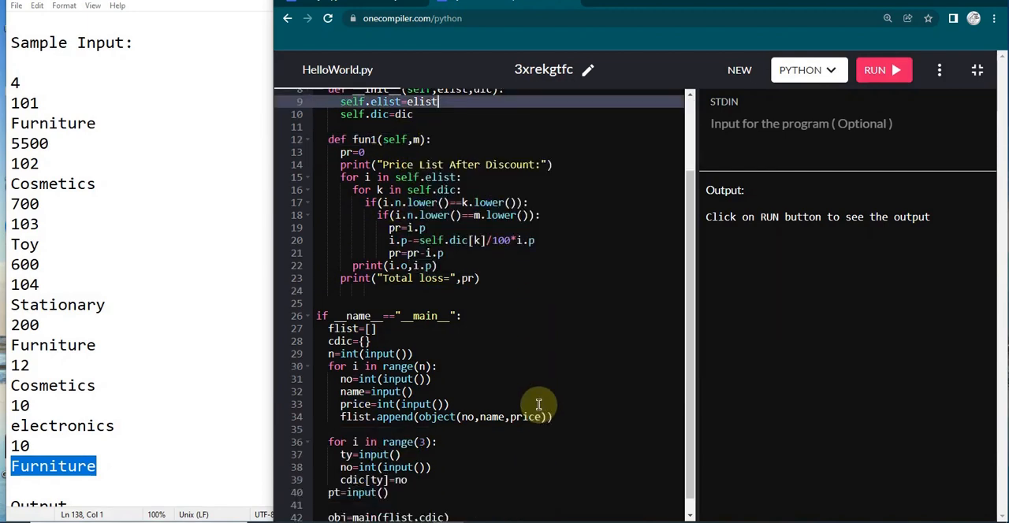
scroll("down", 3)
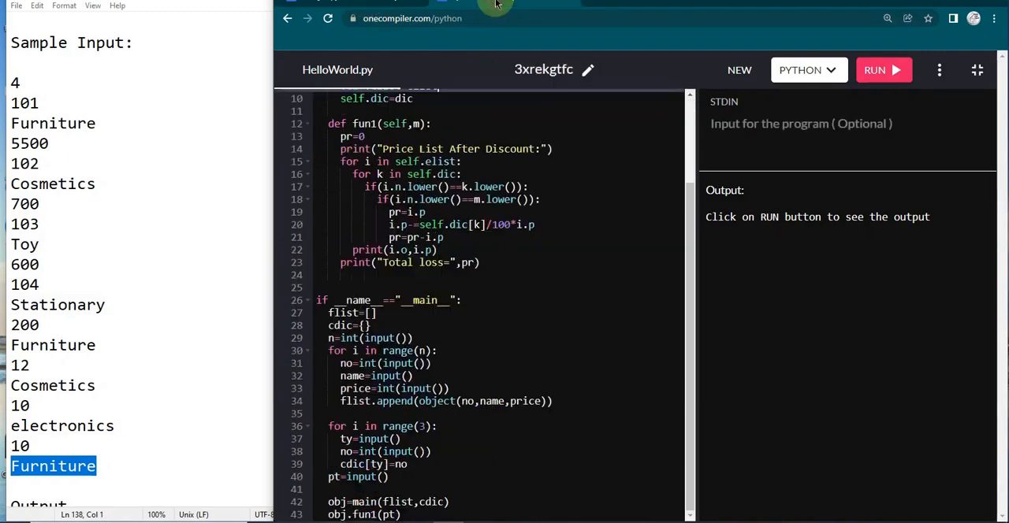
scroll("up", 3)
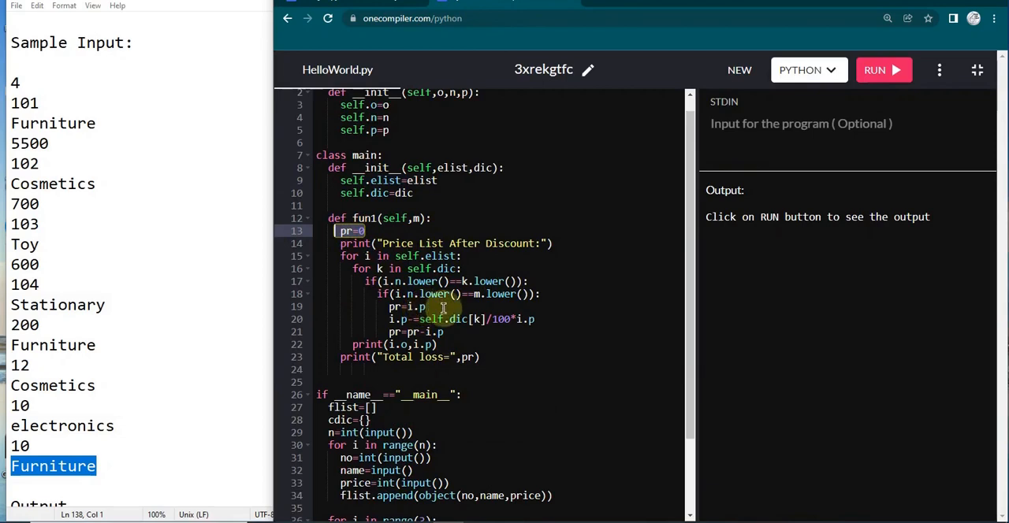
mouse_move(440, 306)
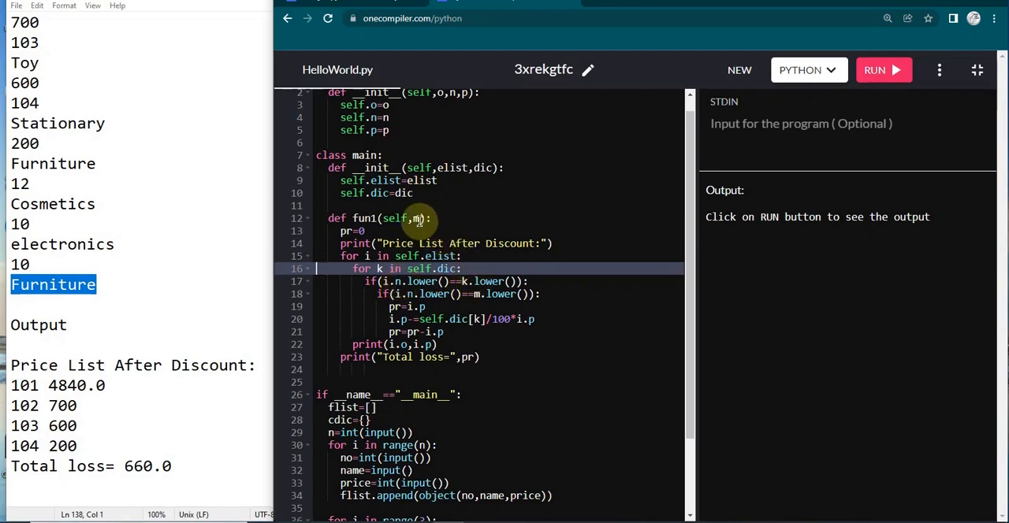
mouse_move(456, 319)
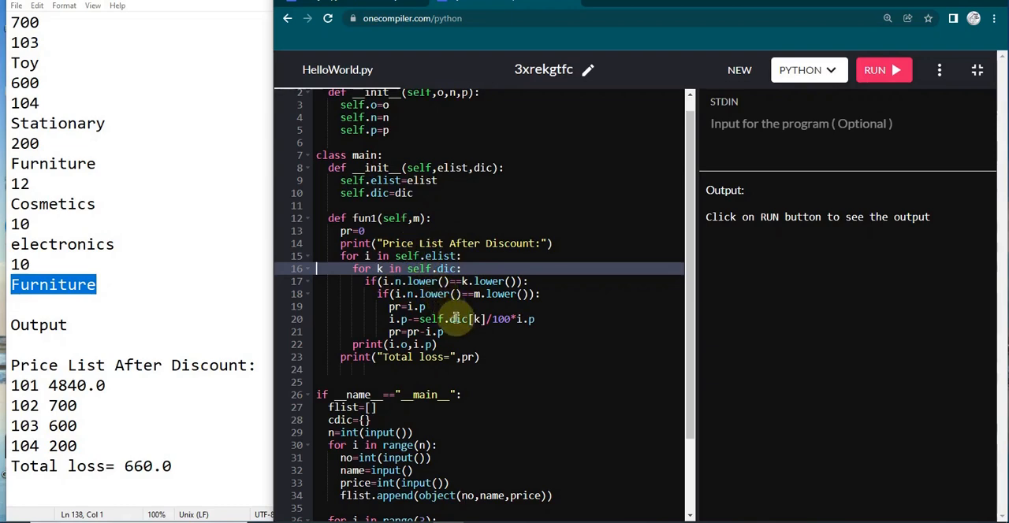
scroll("down", 3)
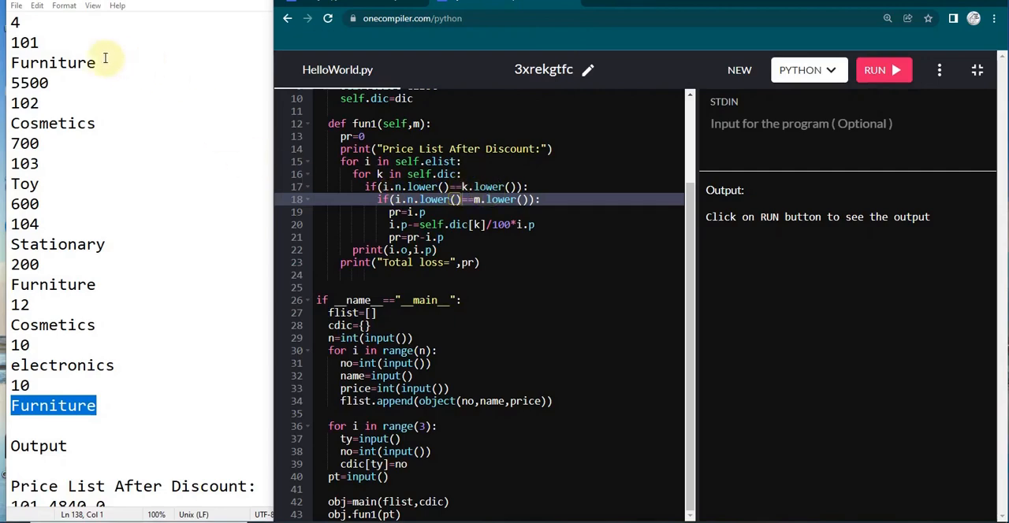
mouse_move(120, 14)
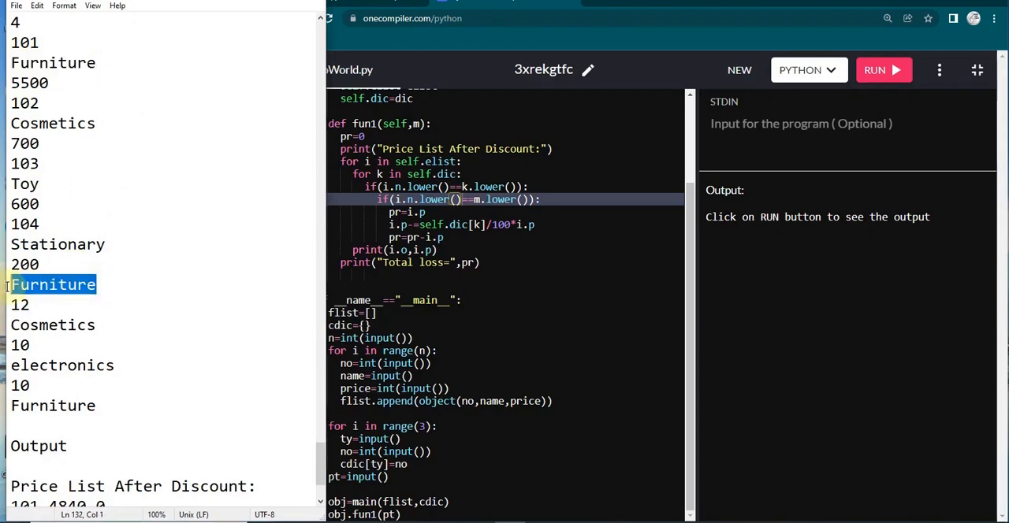
mouse_move(303, 292)
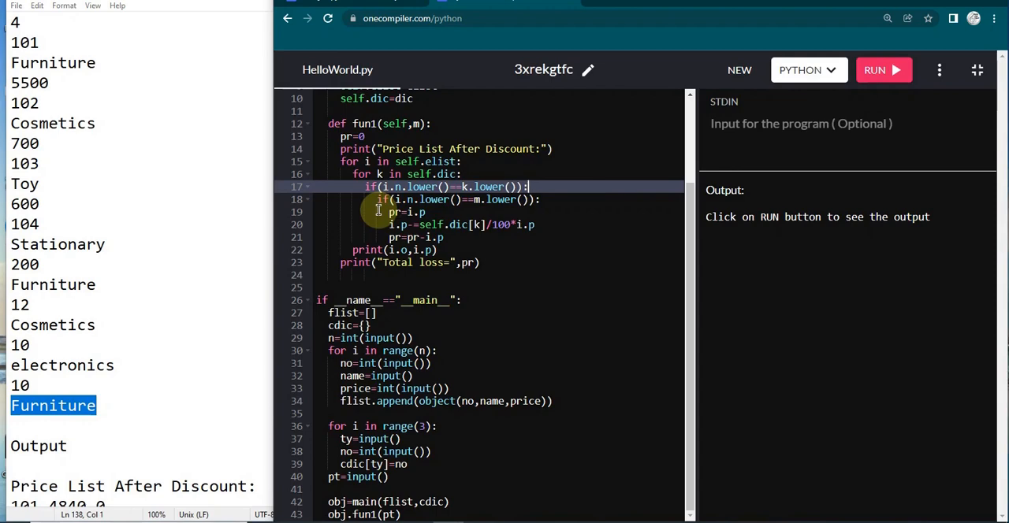
scroll("down", 3)
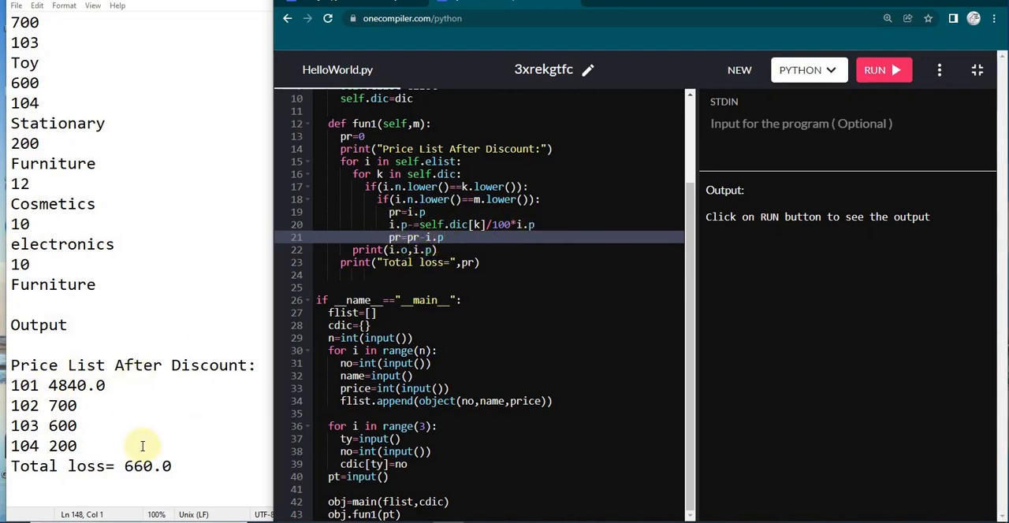
mouse_move(354, 249)
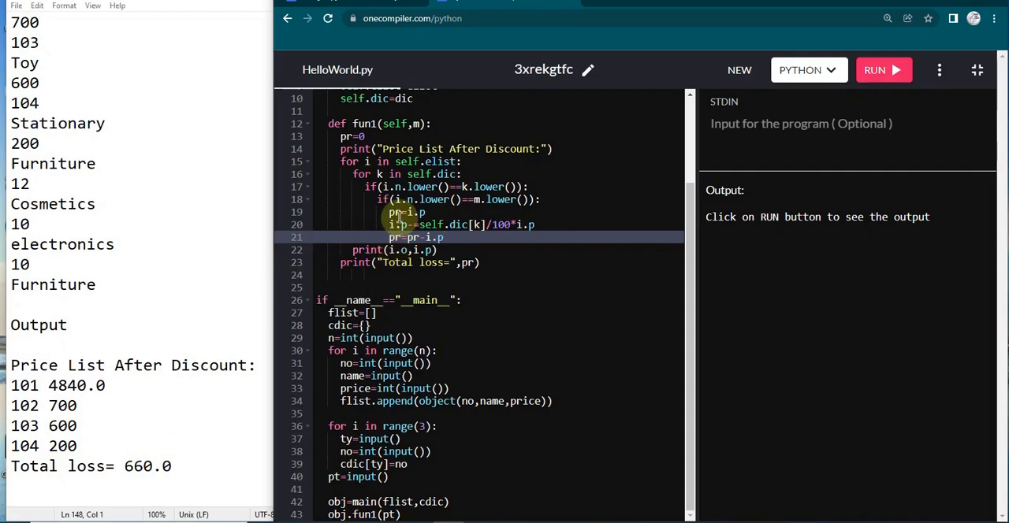
scroll("up", 3)
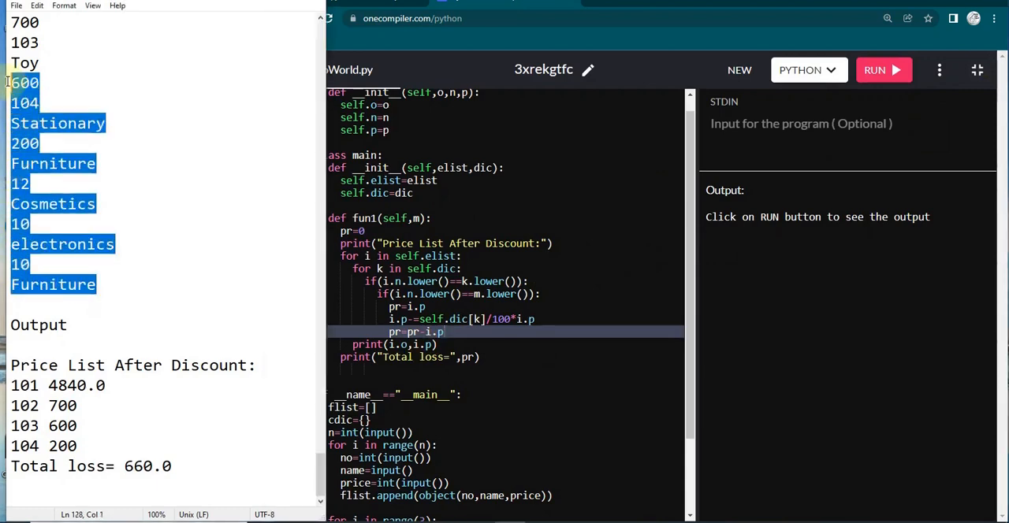
- Run the script on the sample input and check 4840.0, 700, 600, 200, Total loss= 660.0 against Notepad
scroll("up", 3)
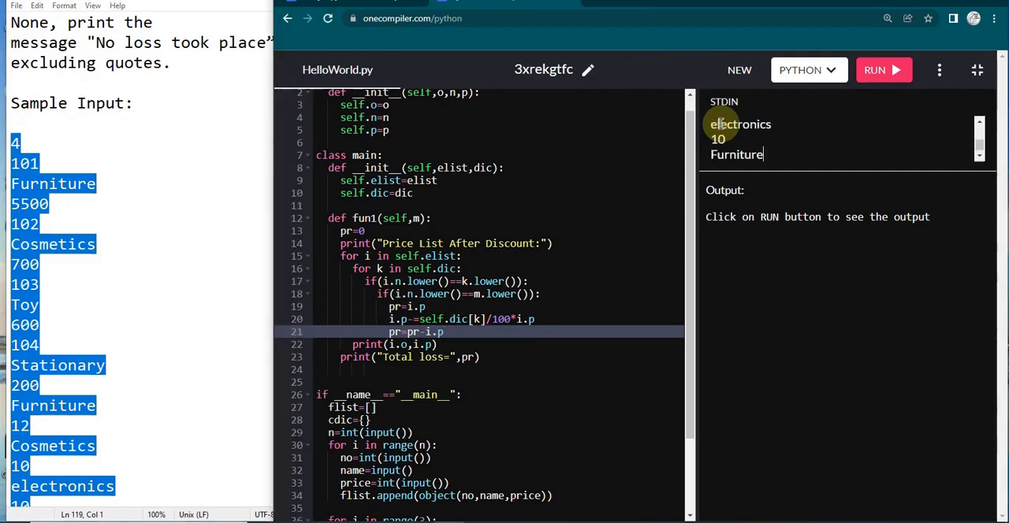
left_click(883, 69)
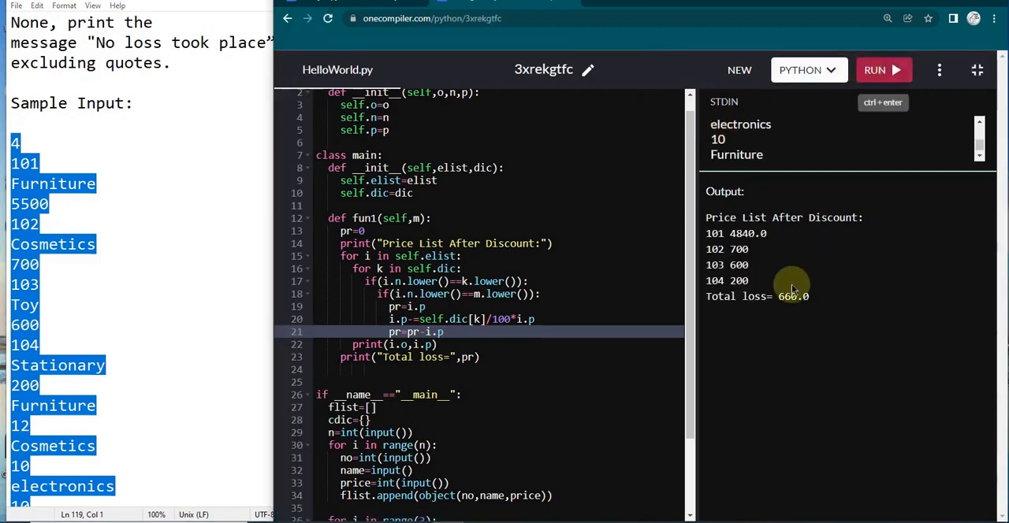
left_click(41, 264)
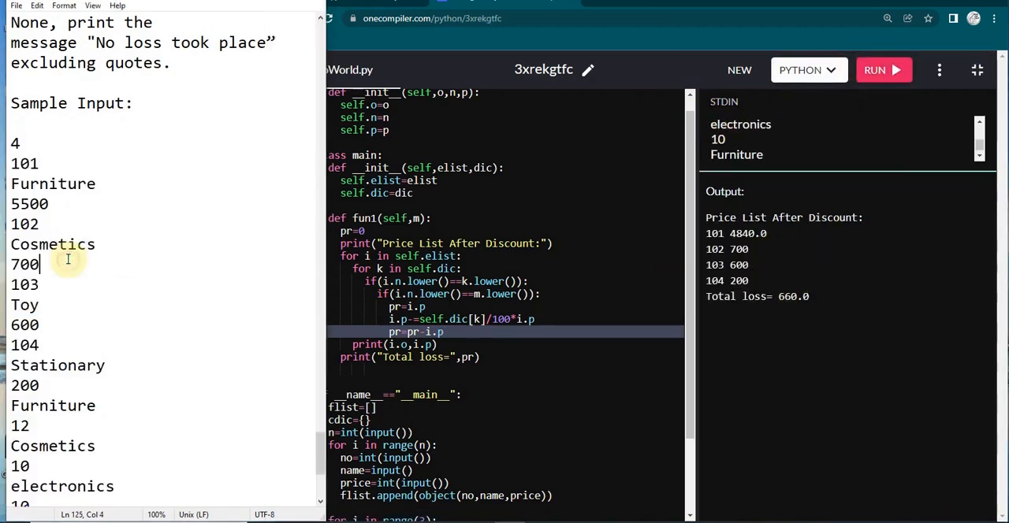
scroll("down", 3)
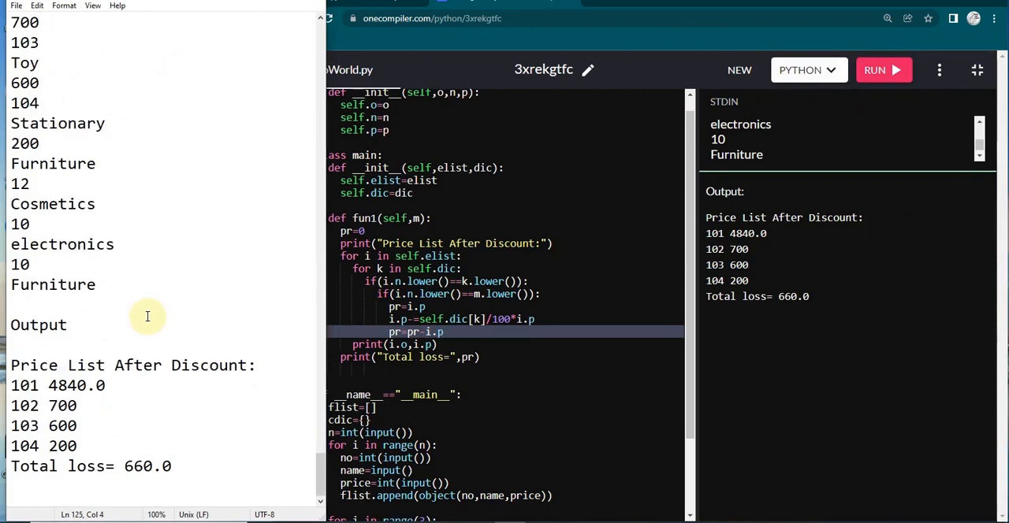
mouse_move(568, 294)
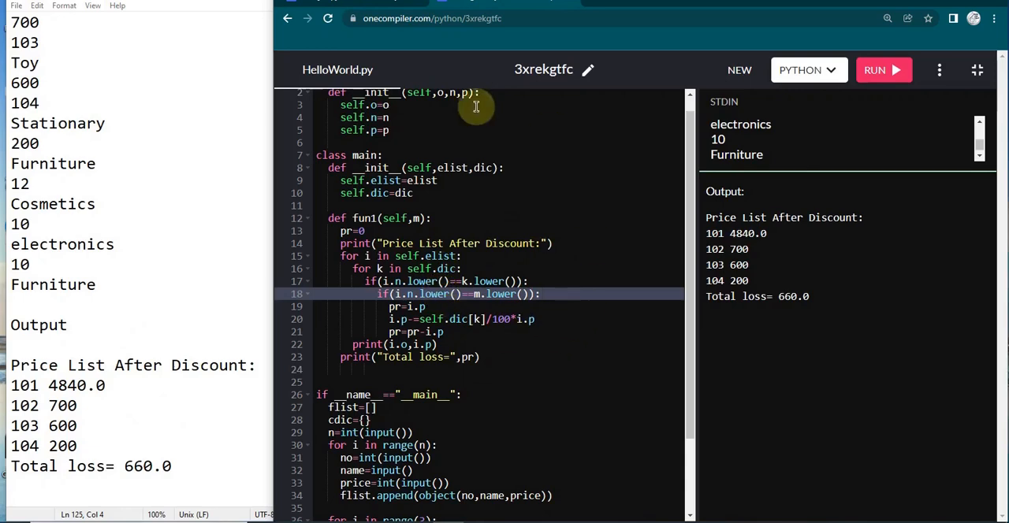
mouse_move(438, 358)
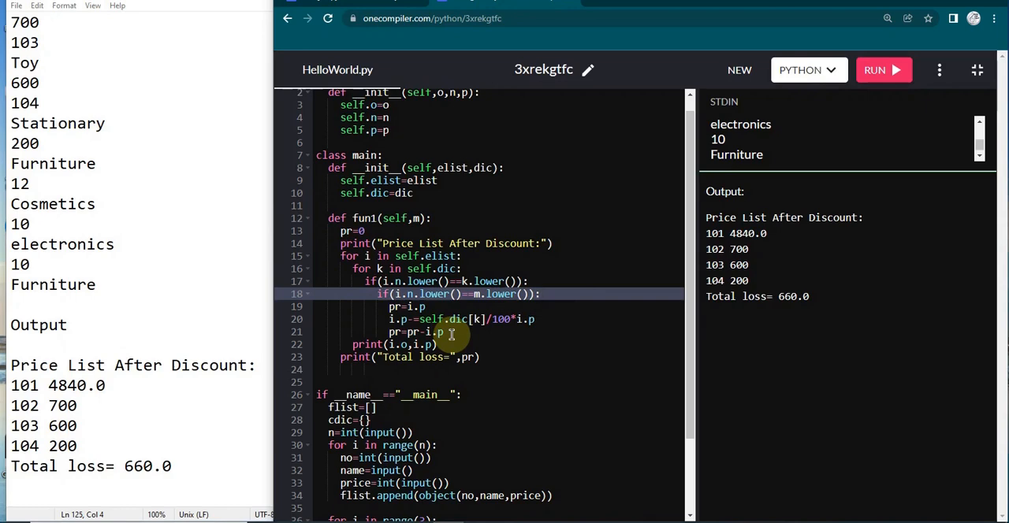
mouse_move(491, 293)
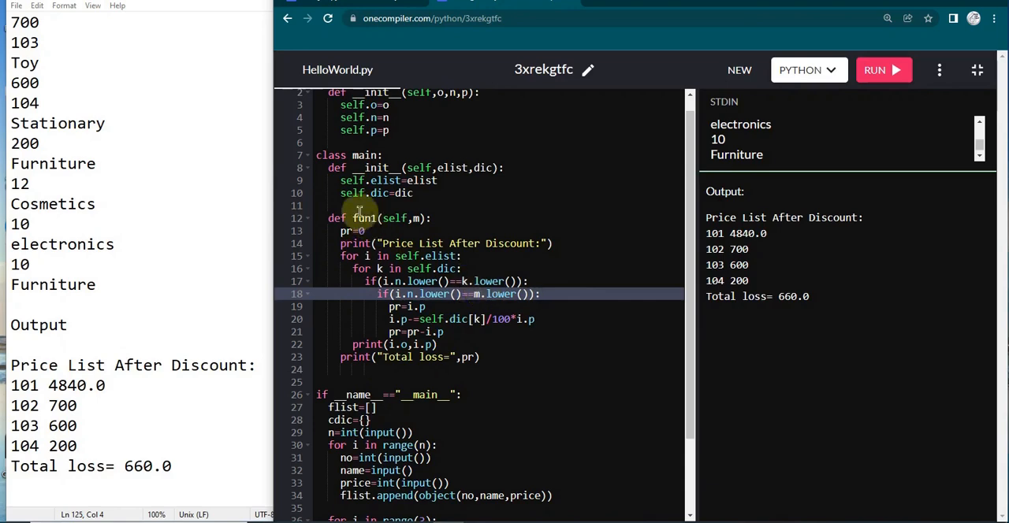
scroll("up", 3)
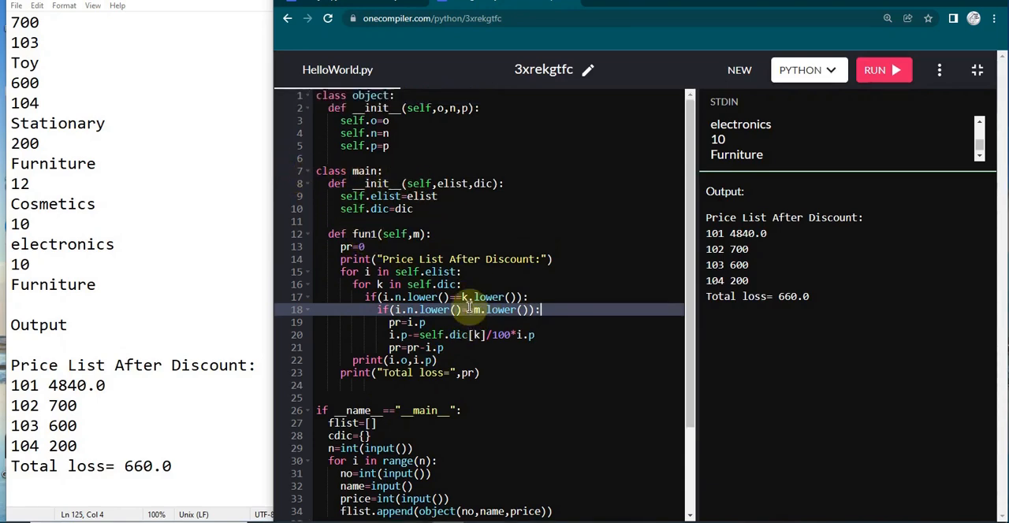
mouse_move(517, 381)
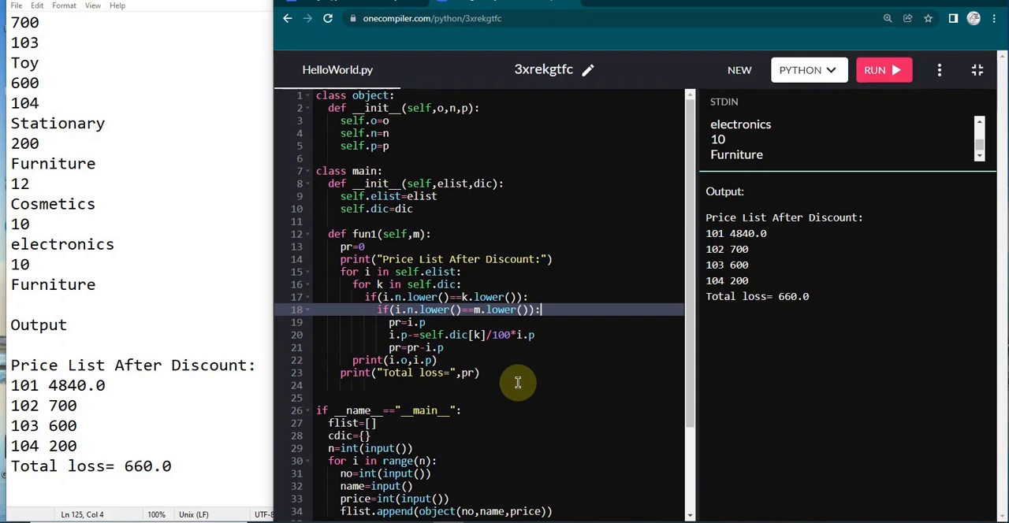
mouse_move(473, 367)
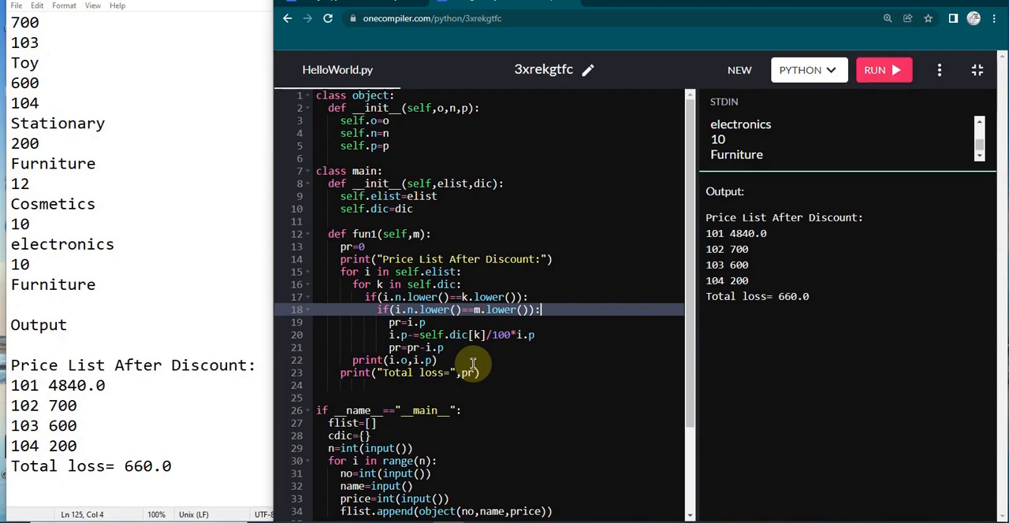
mouse_move(214, 96)
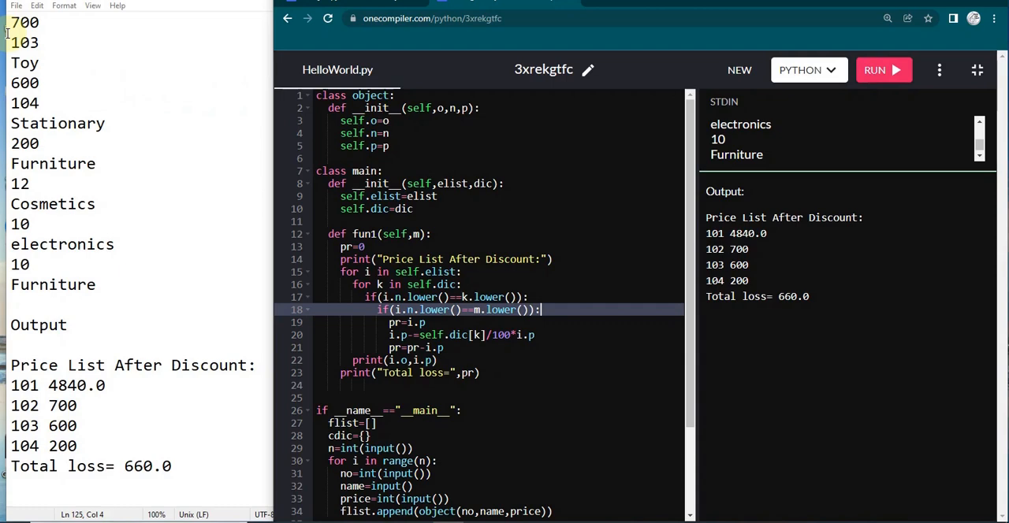
mouse_move(176, 142)
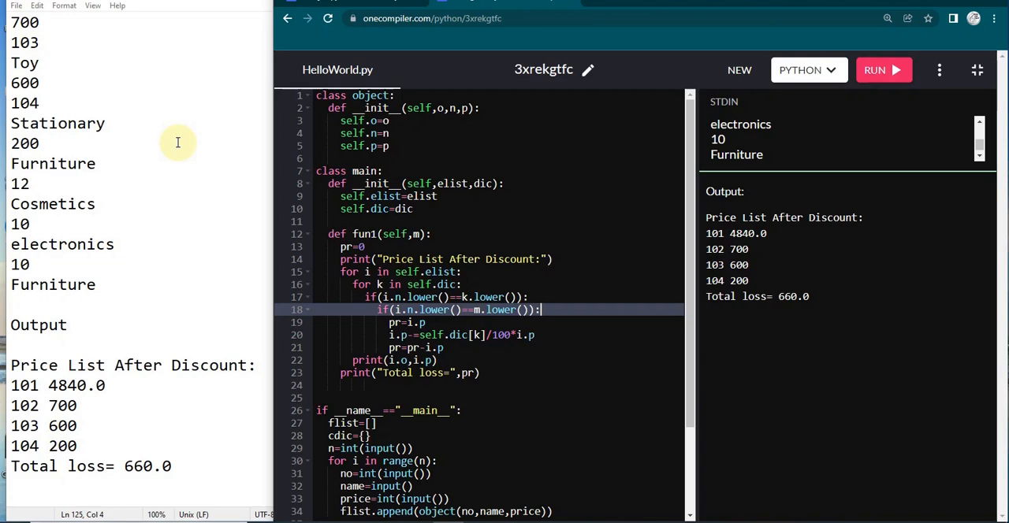
mouse_move(312, 98)
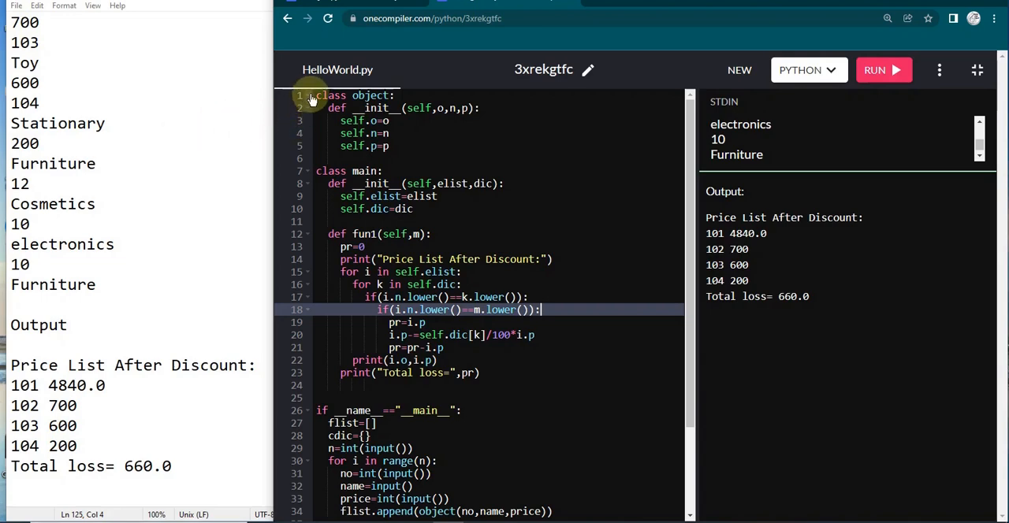
mouse_move(314, 96)
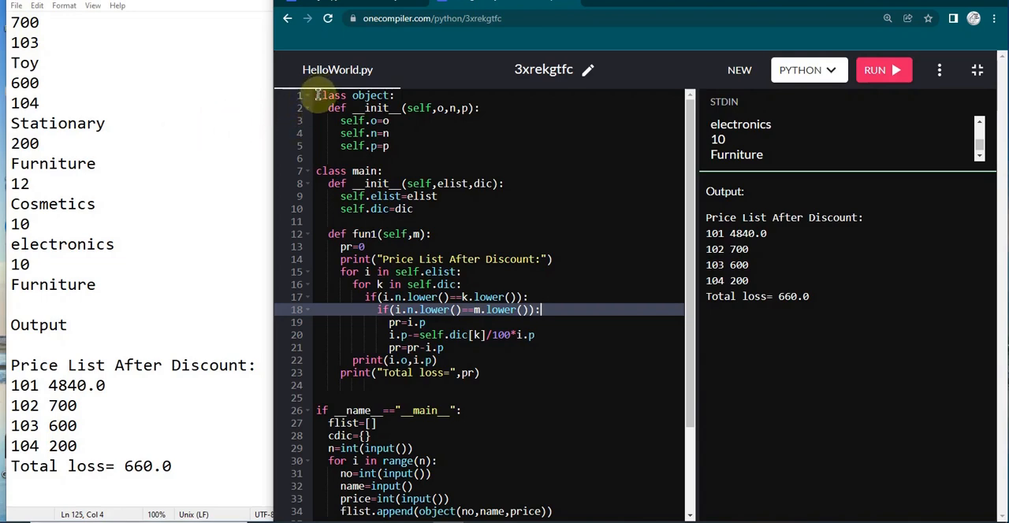
mouse_move(627, 79)
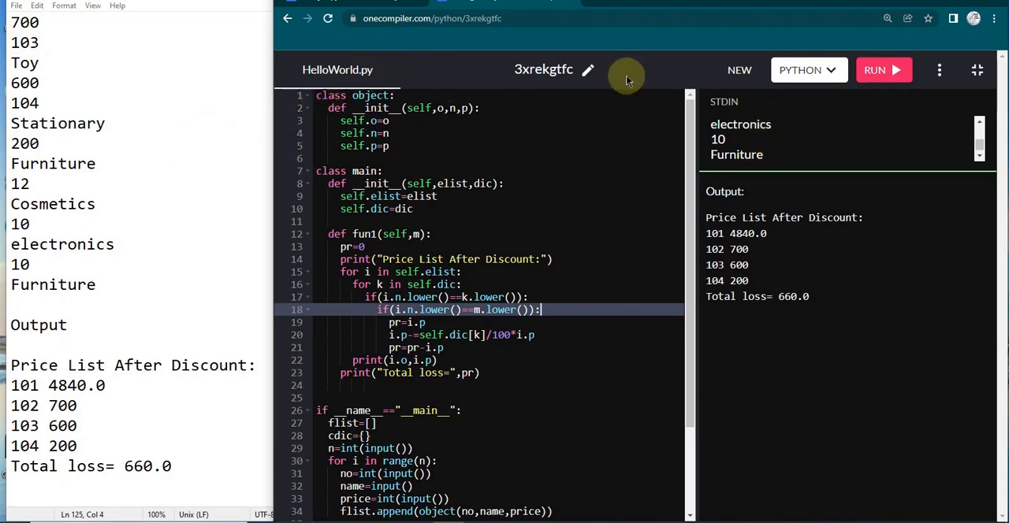
scroll("down", 3)
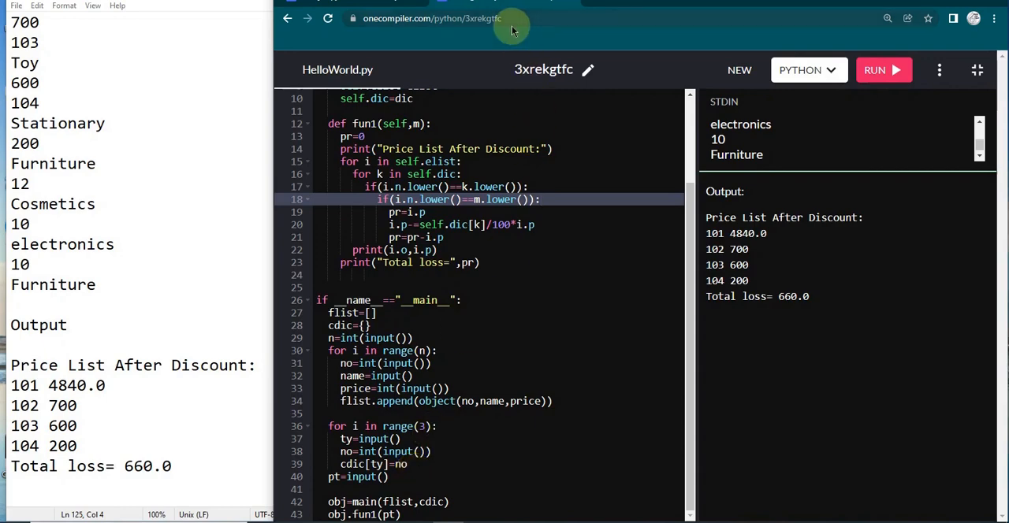
mouse_move(452, 285)
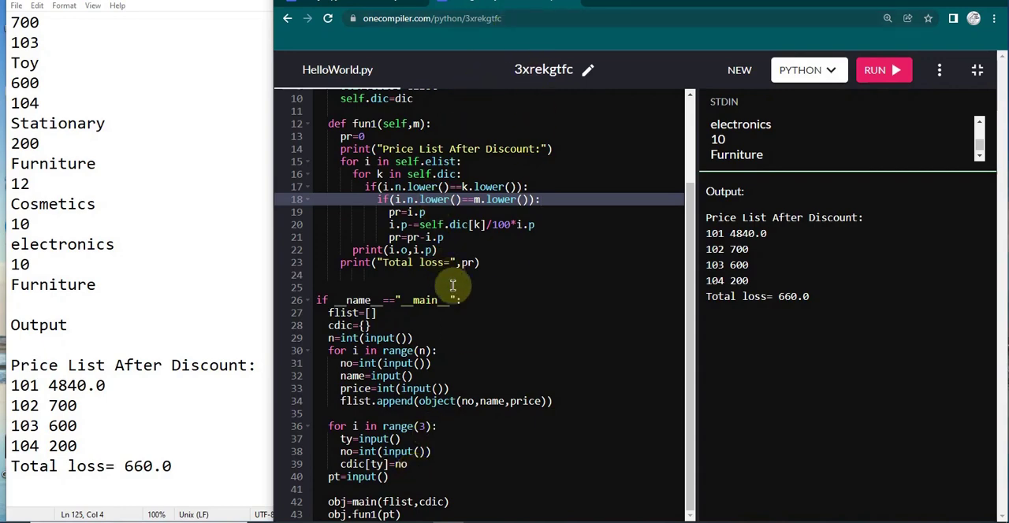
mouse_move(328, 240)
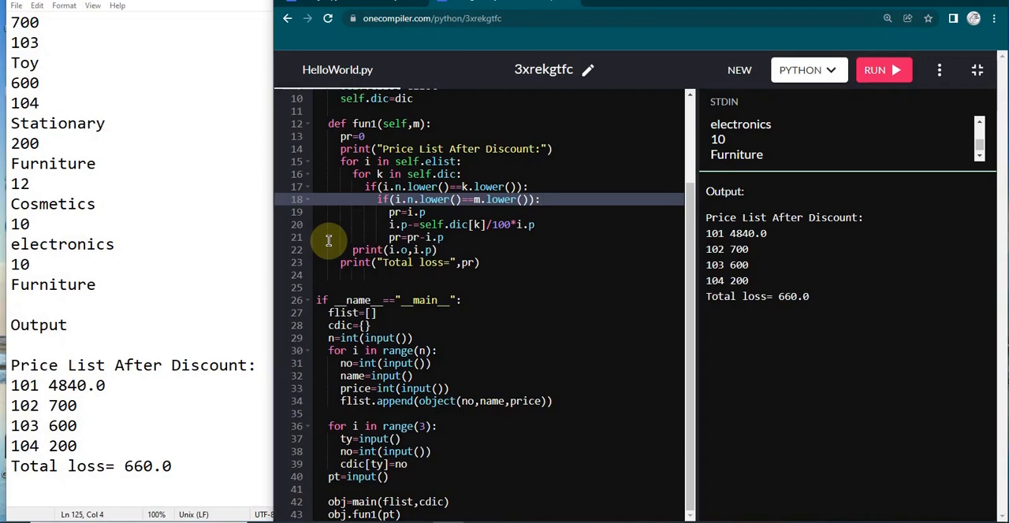
mouse_move(485, 215)
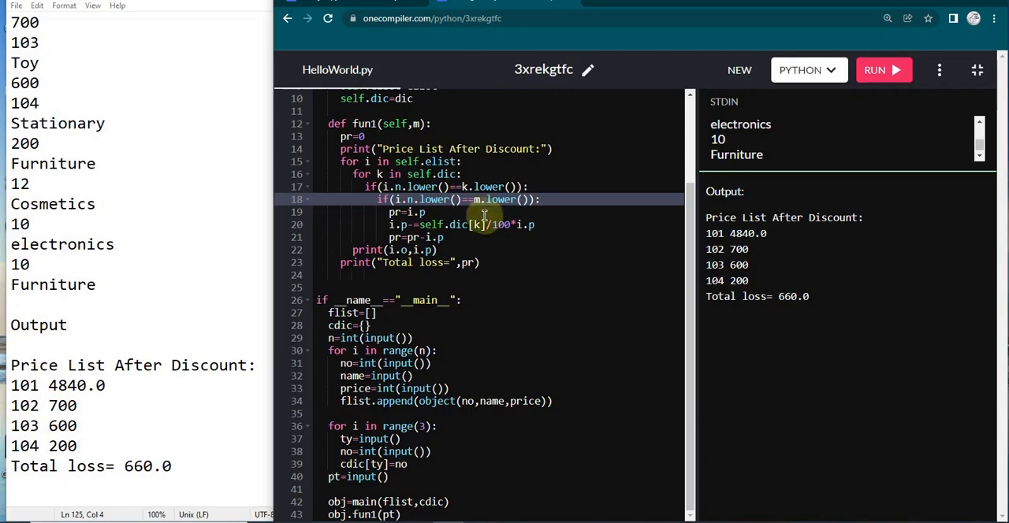